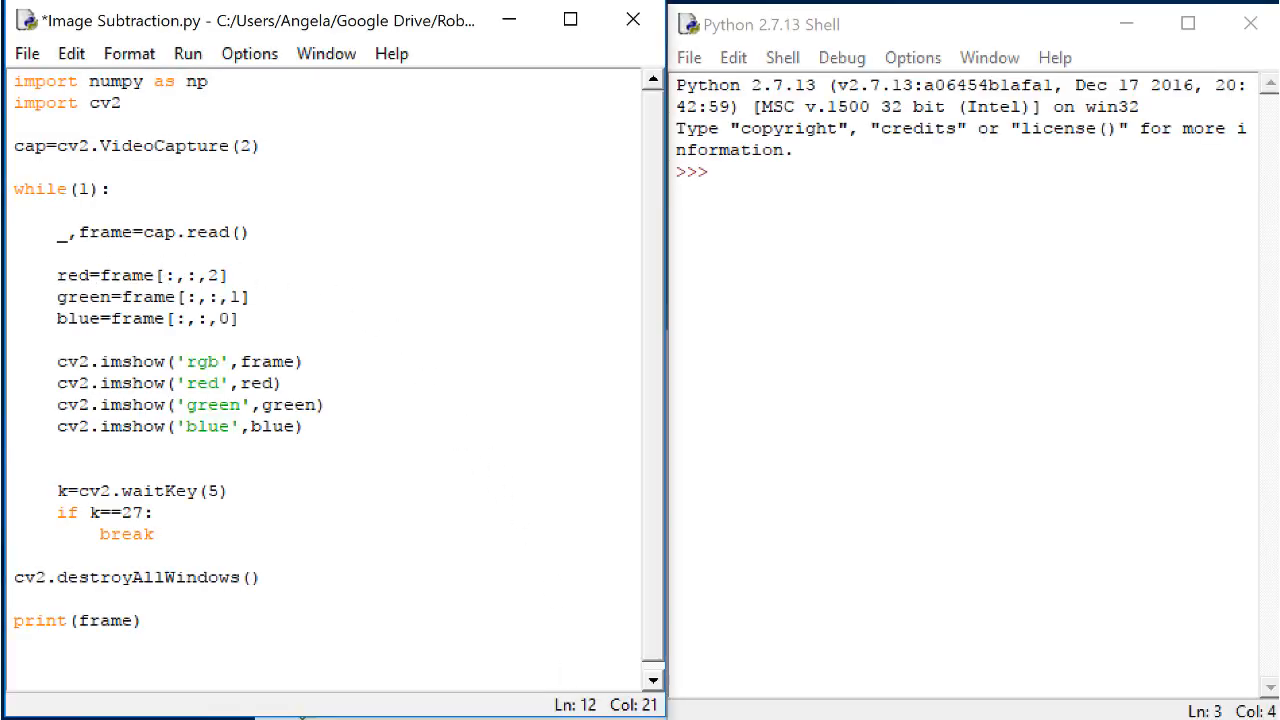
# - Wrap the red, green and blue slices as np.matrix(frame[:,:,n]) assignments
pyautogui.click(88, 276)
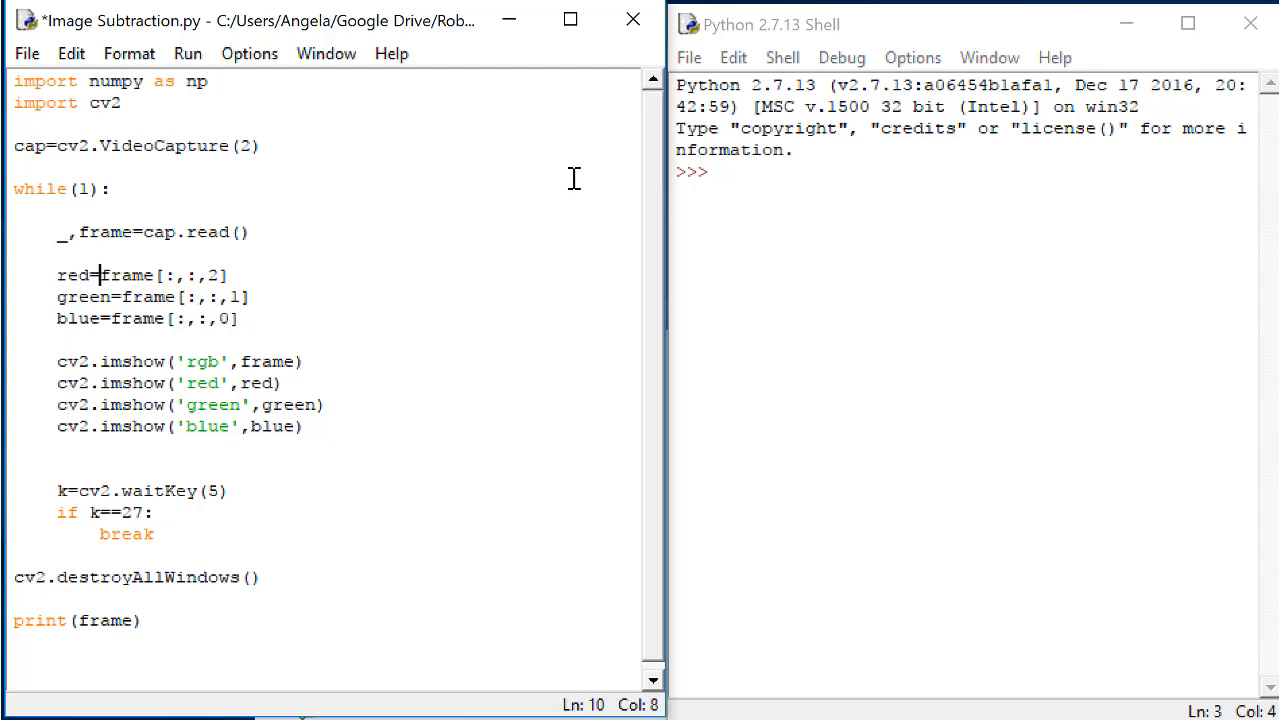
pyautogui.write('np.')
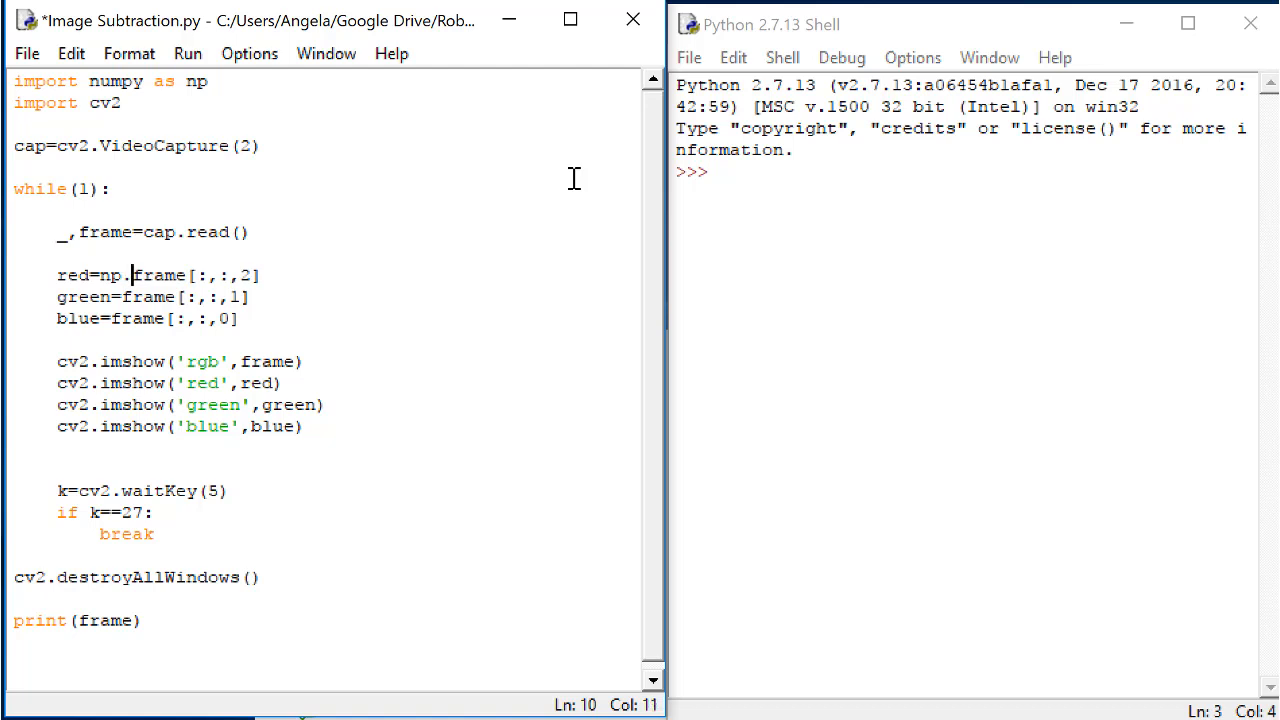
pyautogui.write('matri')
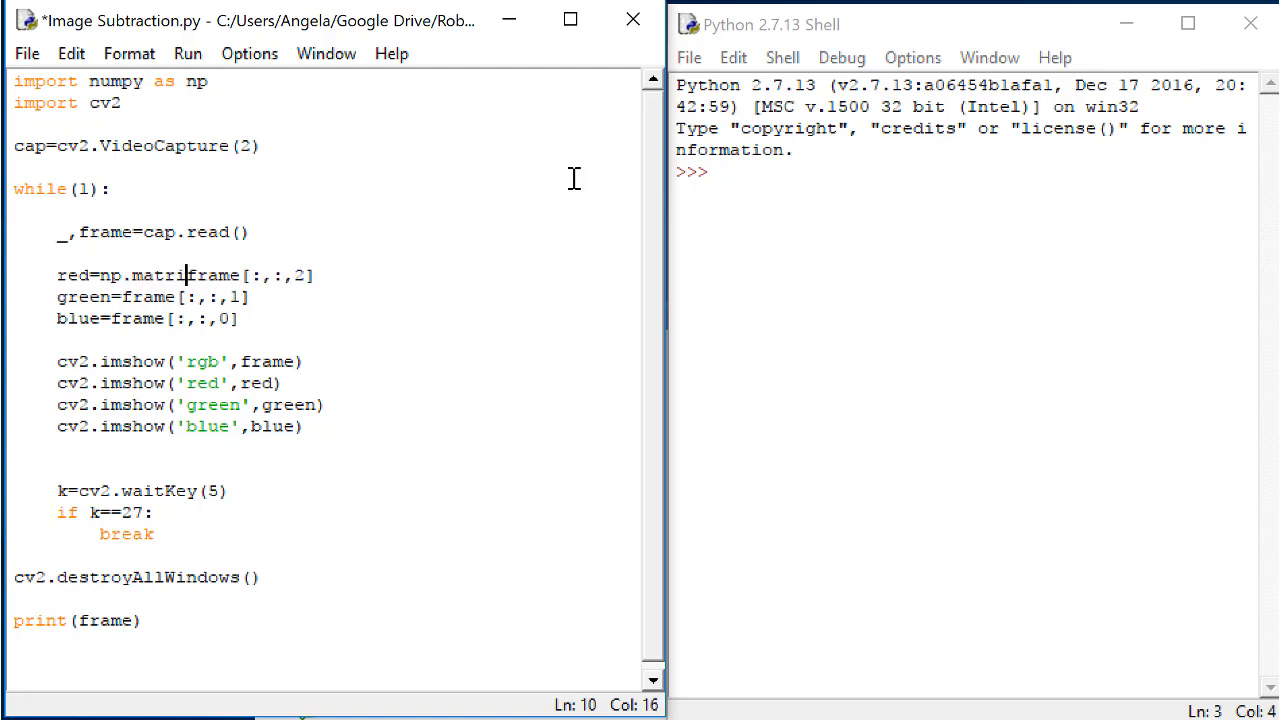
pyautogui.write('(')
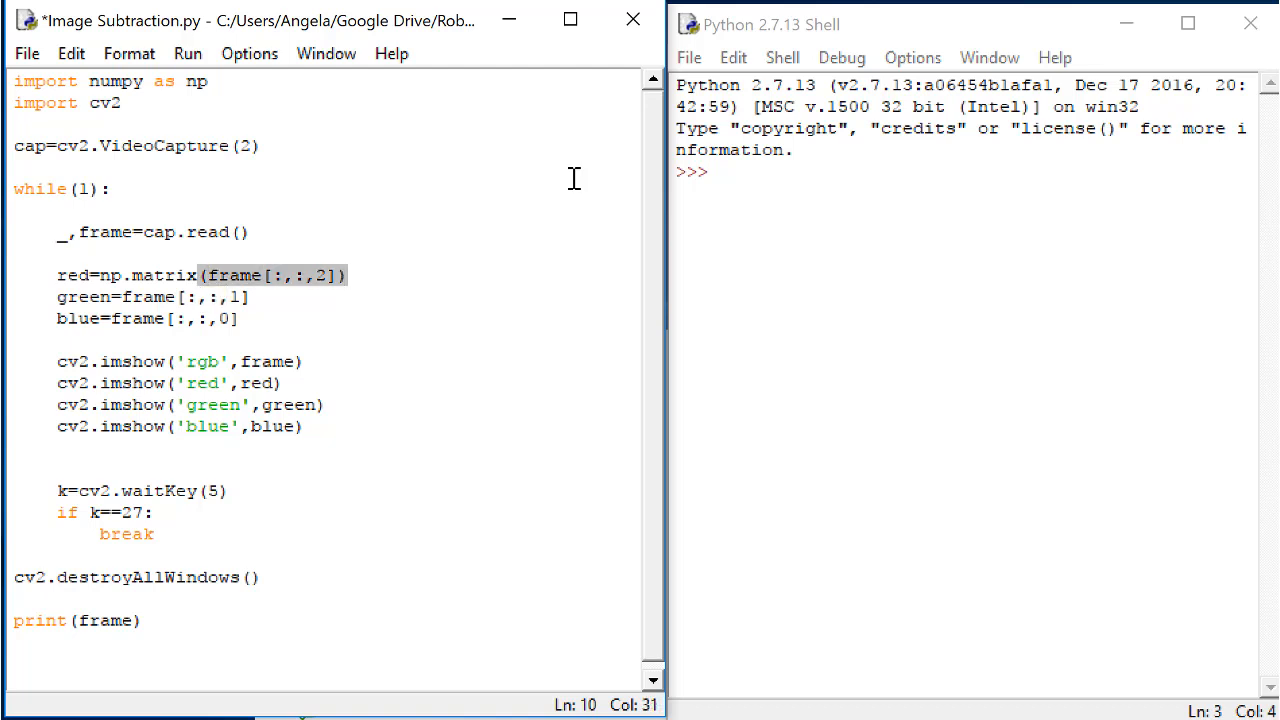
pyautogui.moveTo(374, 232)
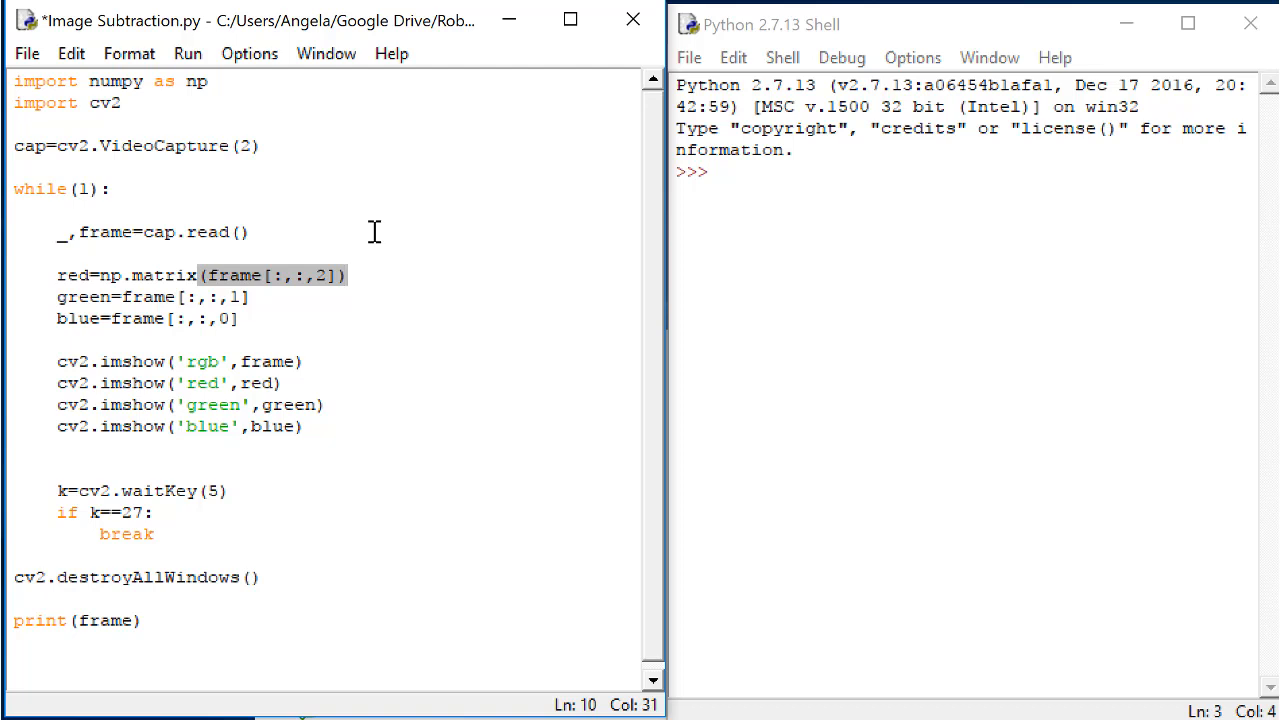
pyautogui.write('np.matrix(')
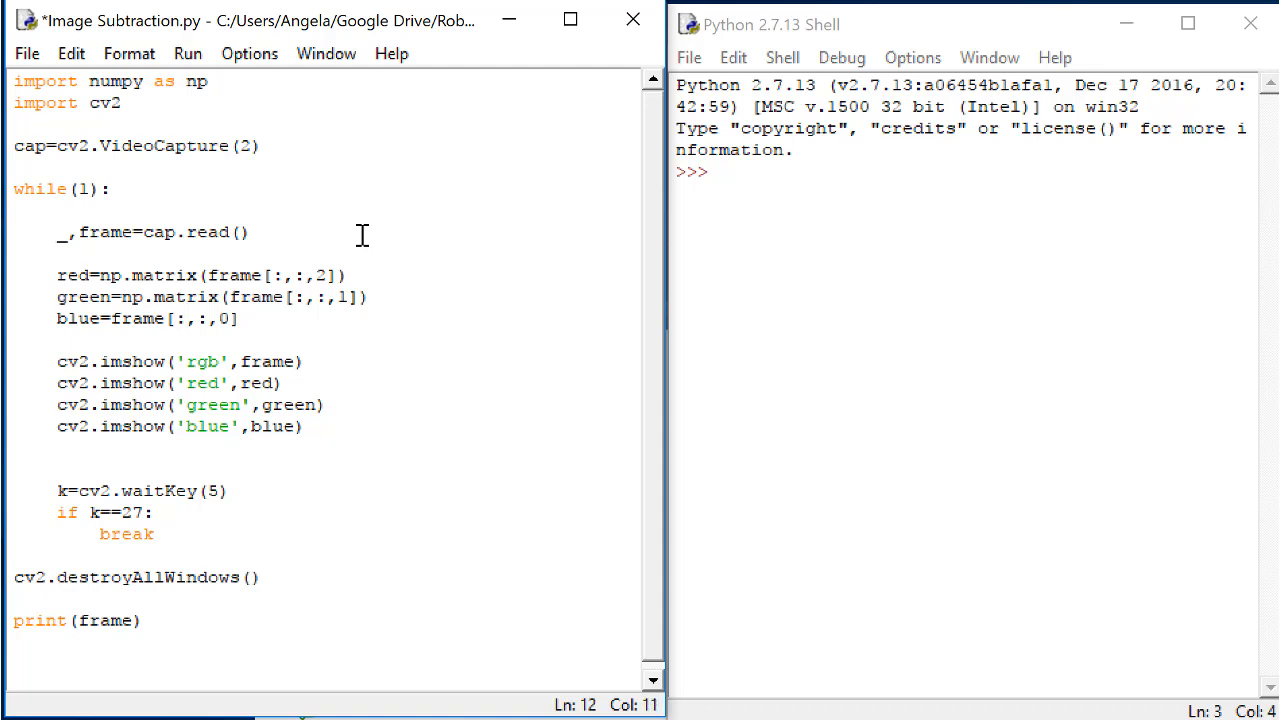
pyautogui.write('np.matrix(')
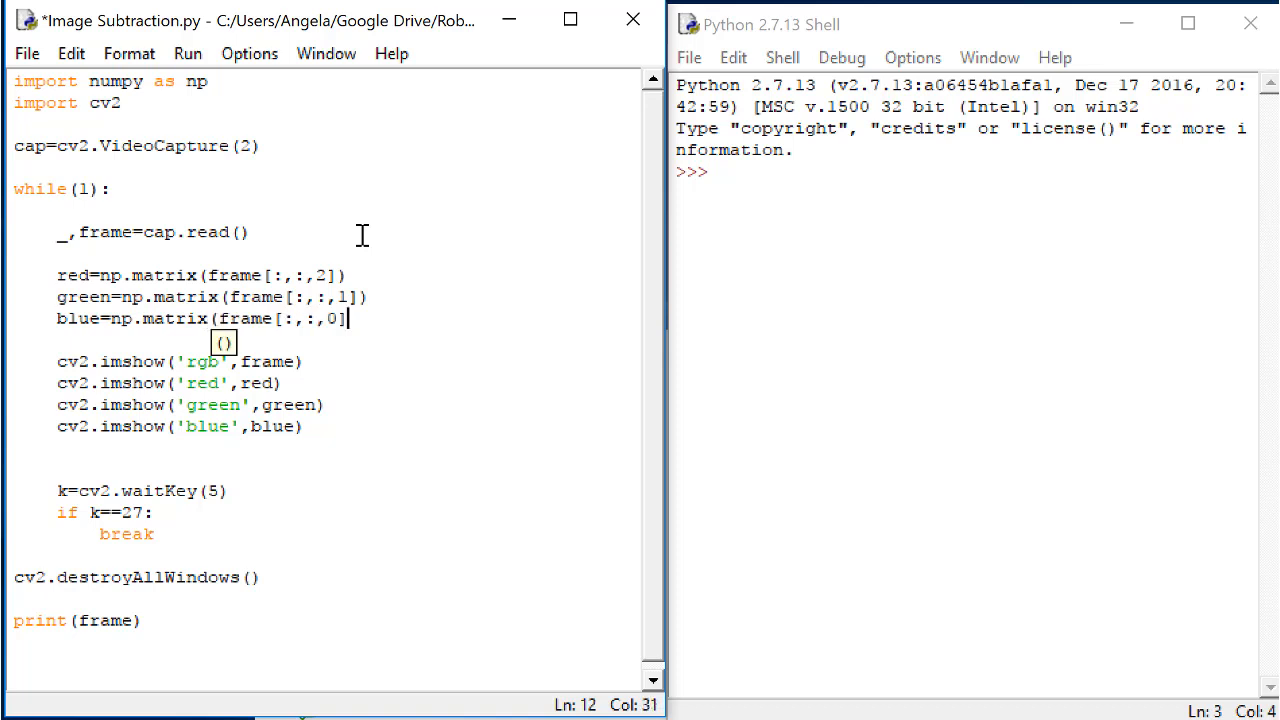
pyautogui.write(')')
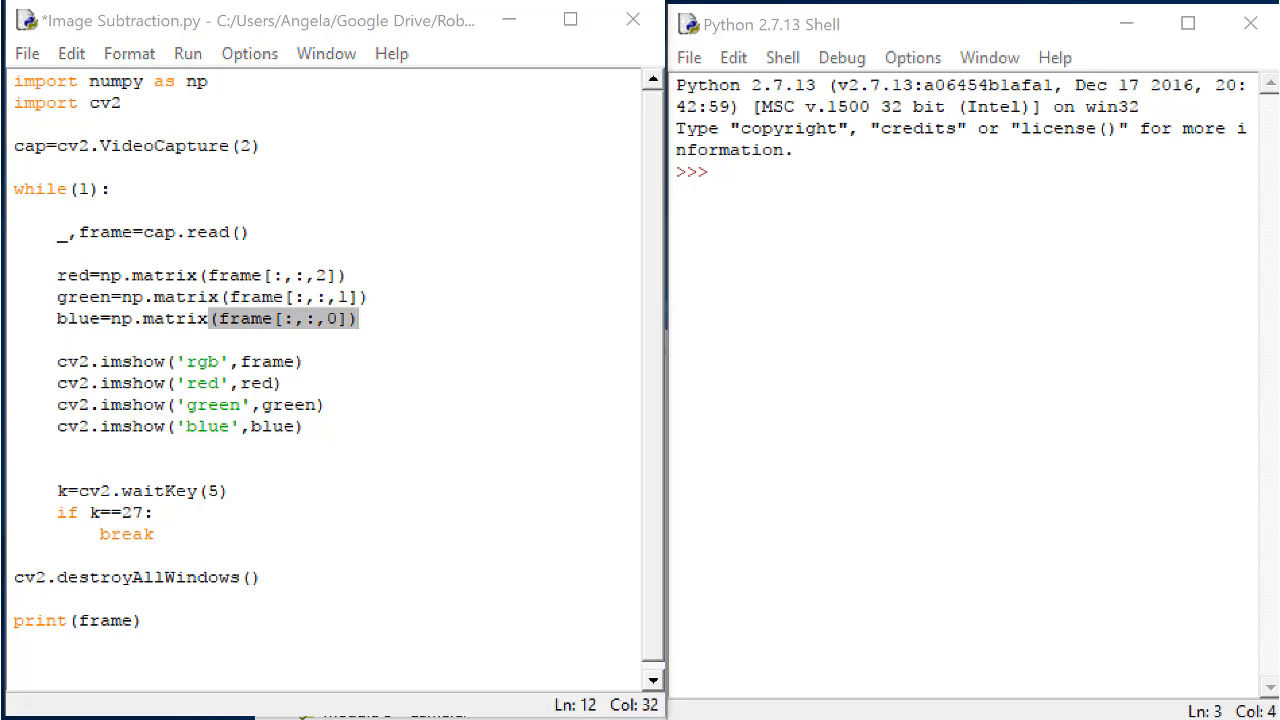
pyautogui.moveTo(408, 296)
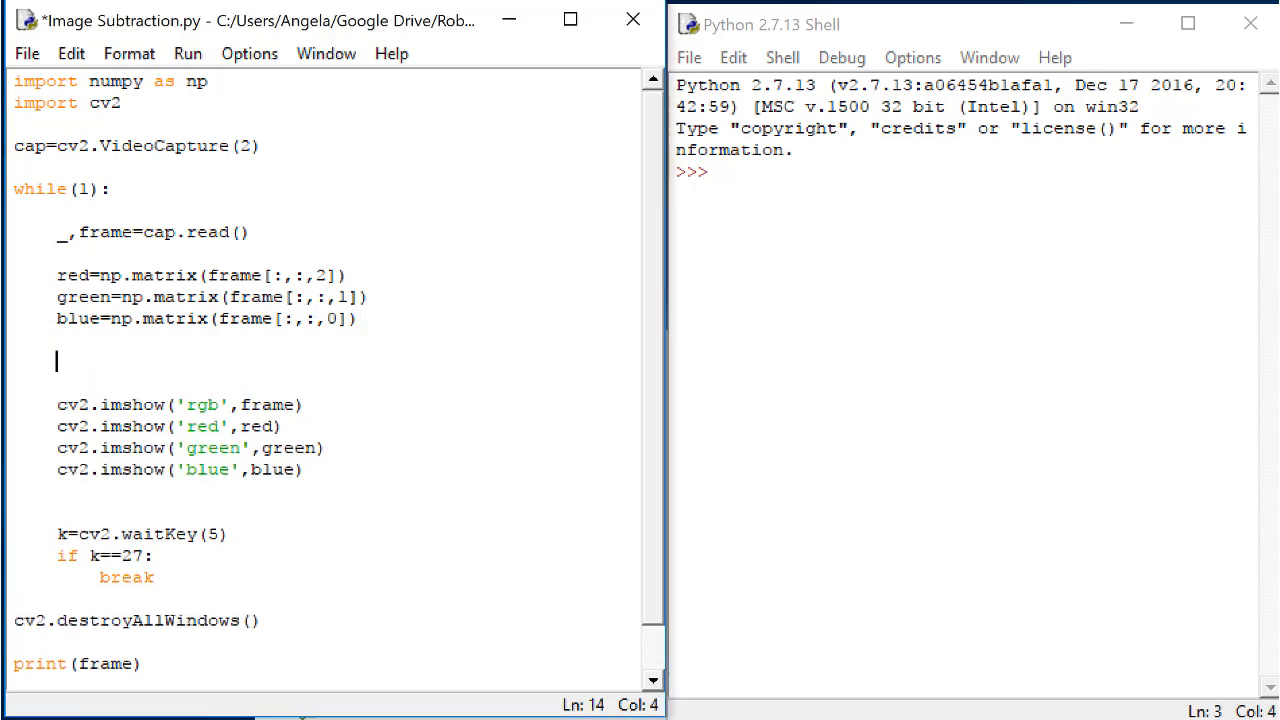
# - Add the line red_only=red-green below the channel assignments
pyautogui.write('red_')
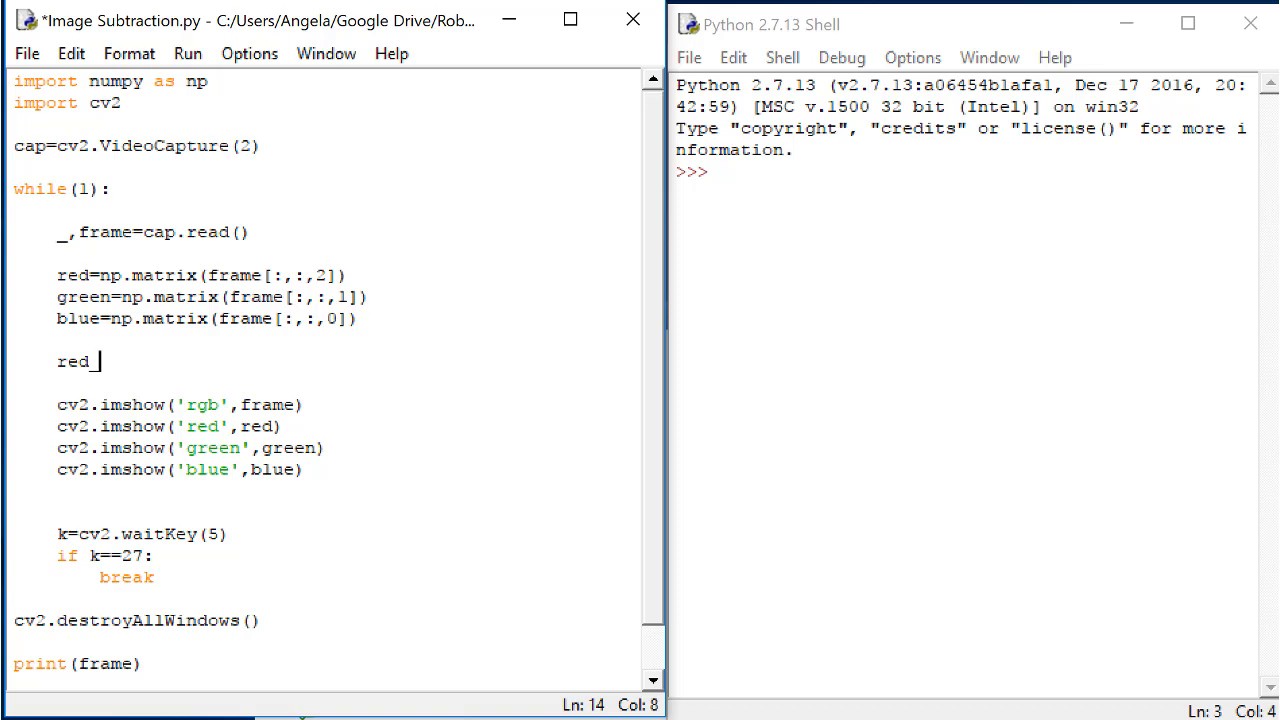
pyautogui.write('_only=red')
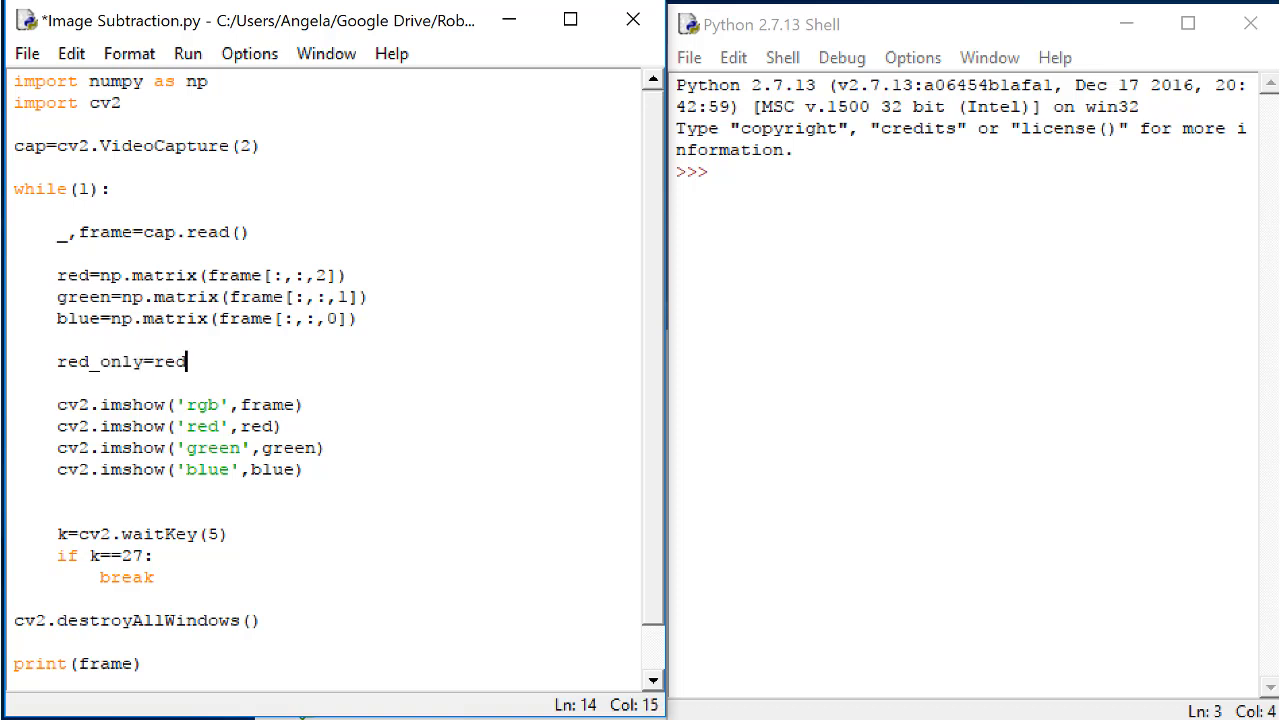
pyautogui.write('-green')
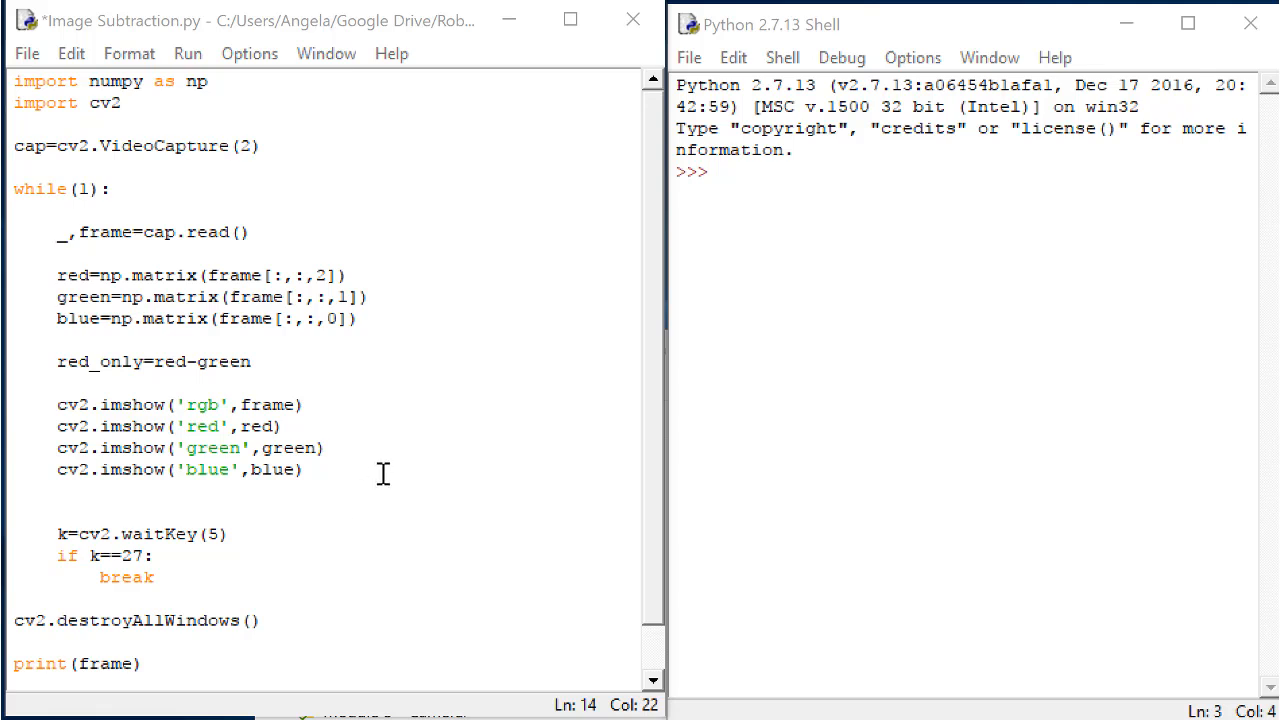
pyautogui.moveTo(38, 128)
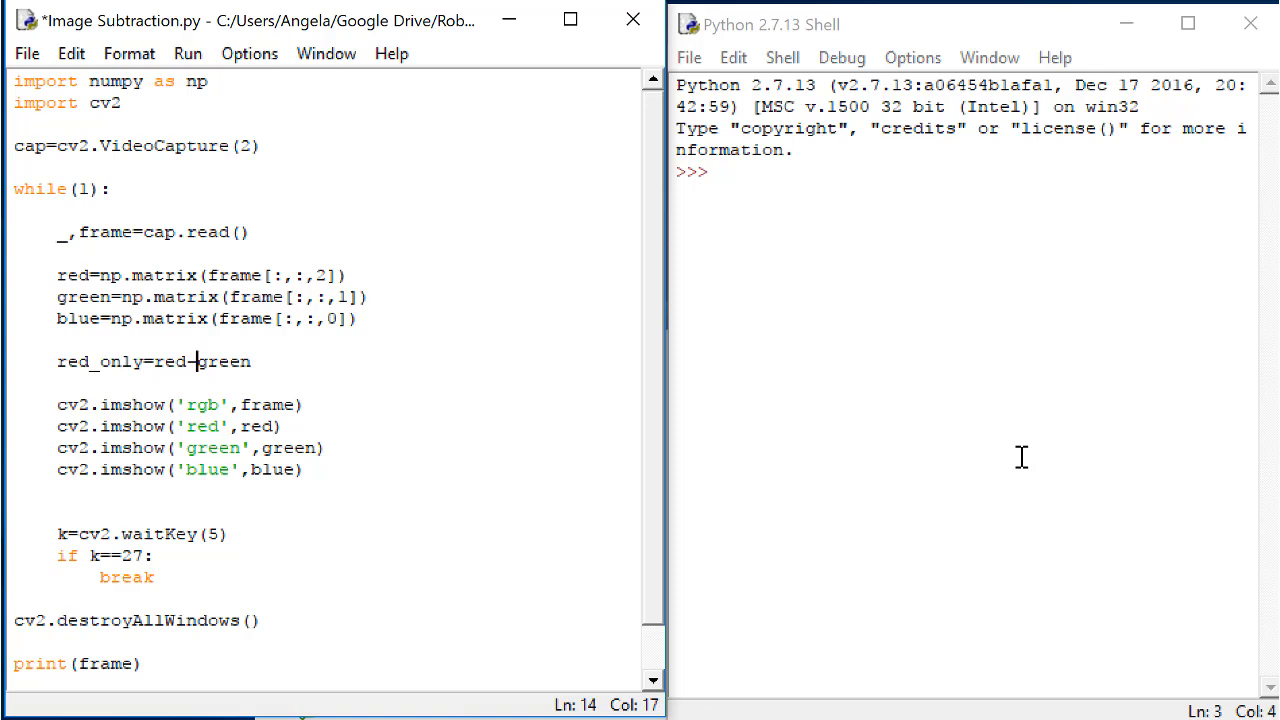
# - Rewrite the line as red_only=np.int16(red)-np.int16(green)
pyautogui.write('np.int')
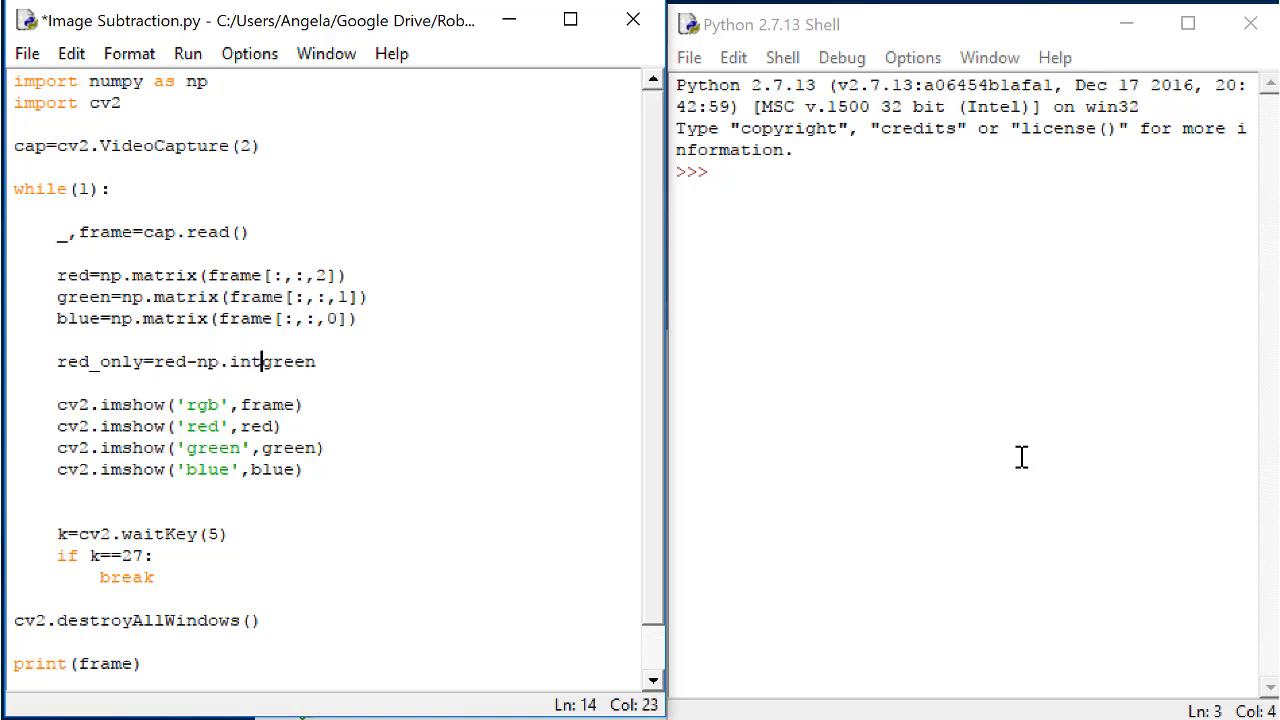
pyautogui.write('16')
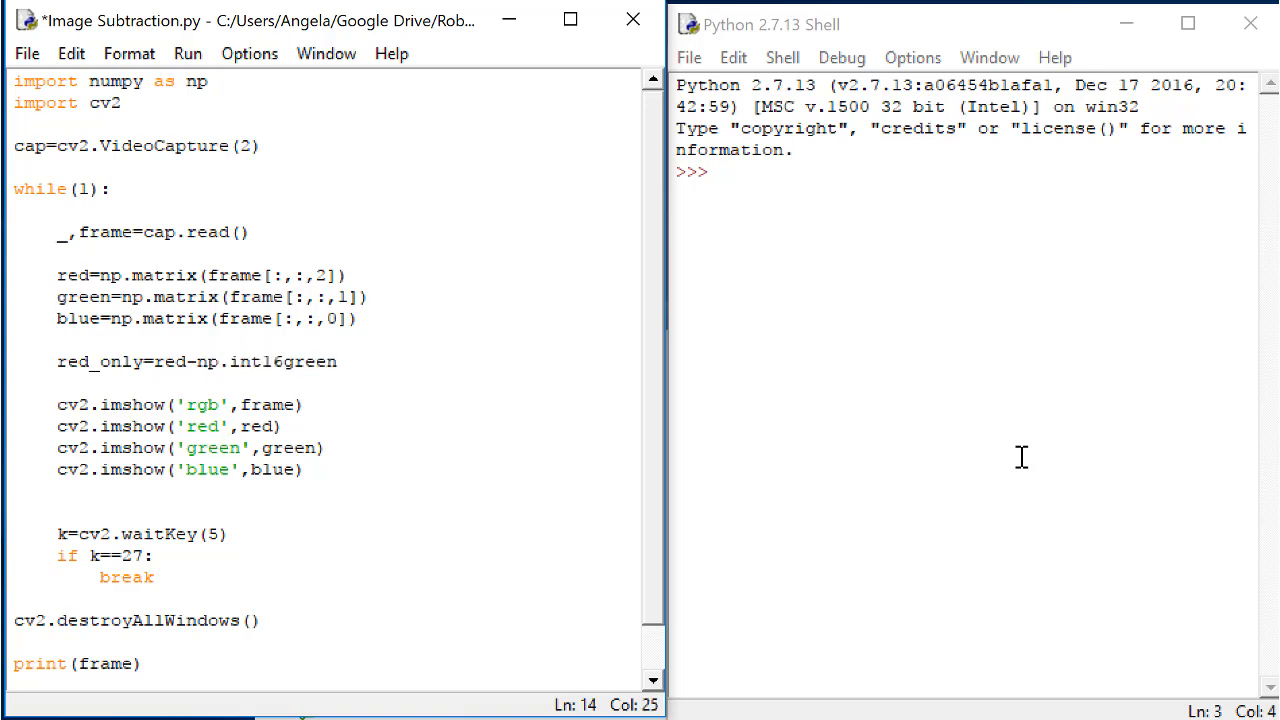
pyautogui.write('(')
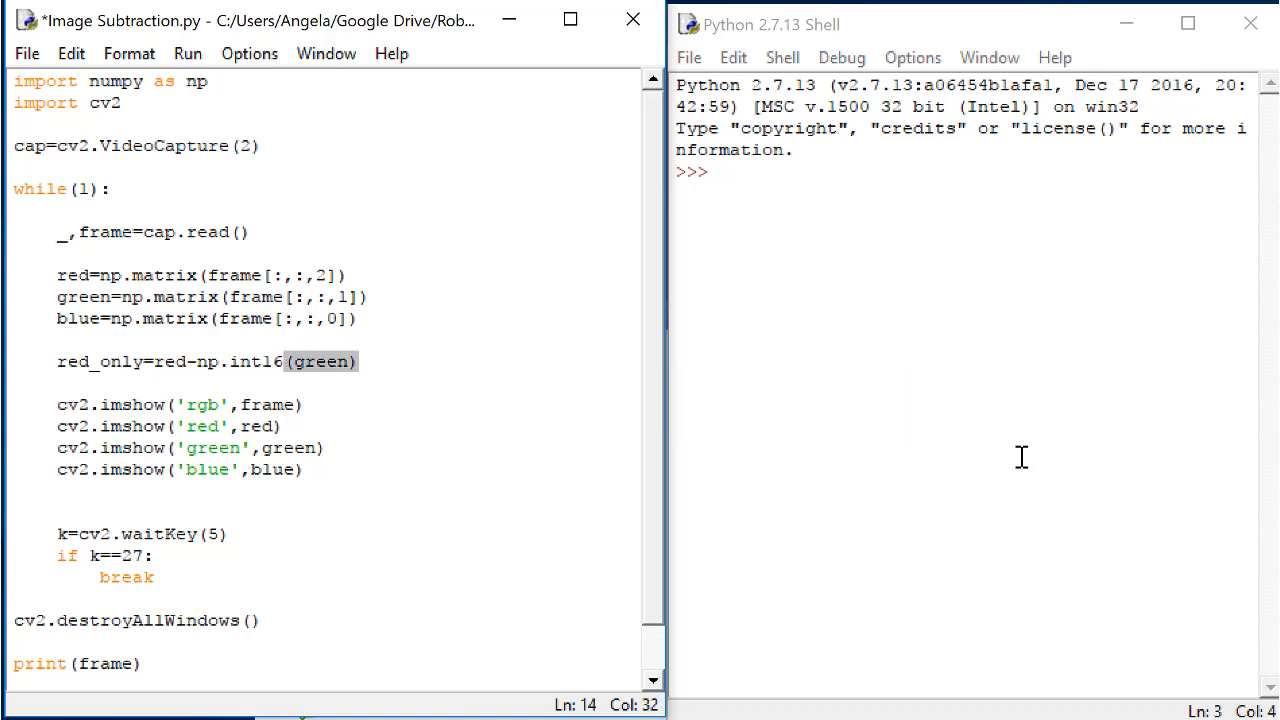
pyautogui.click(196, 362)
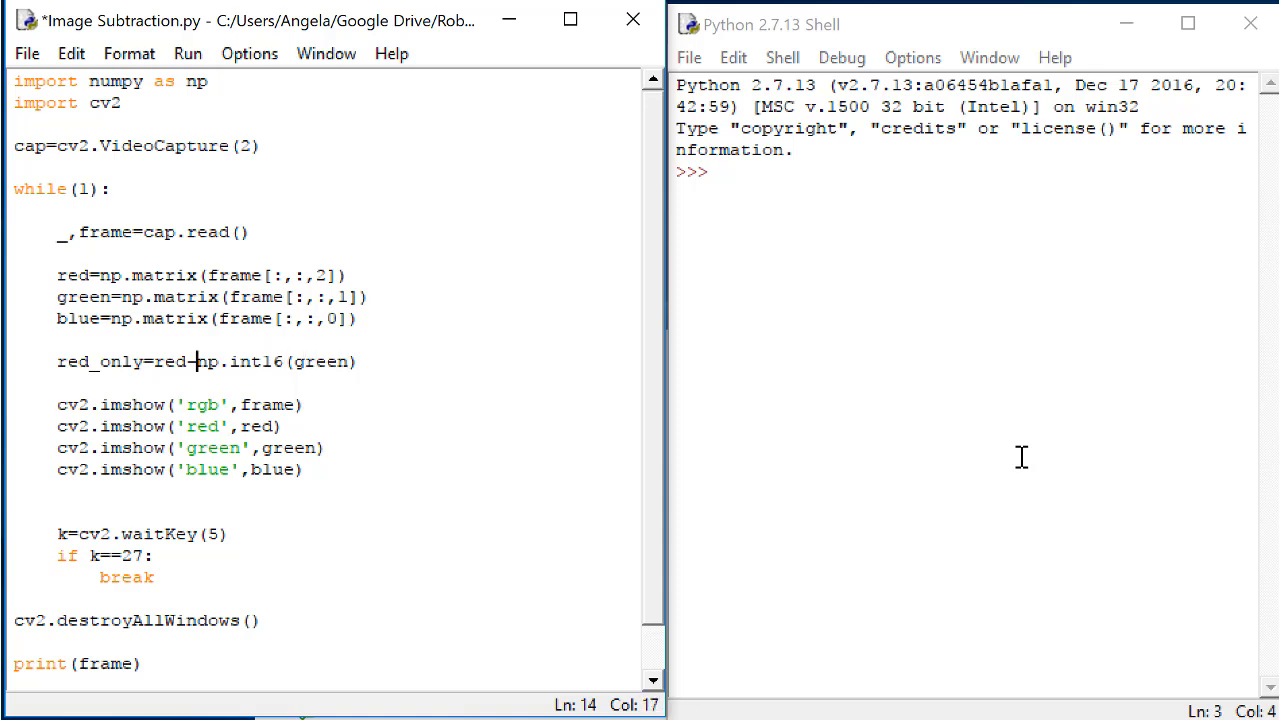
pyautogui.write('np.')
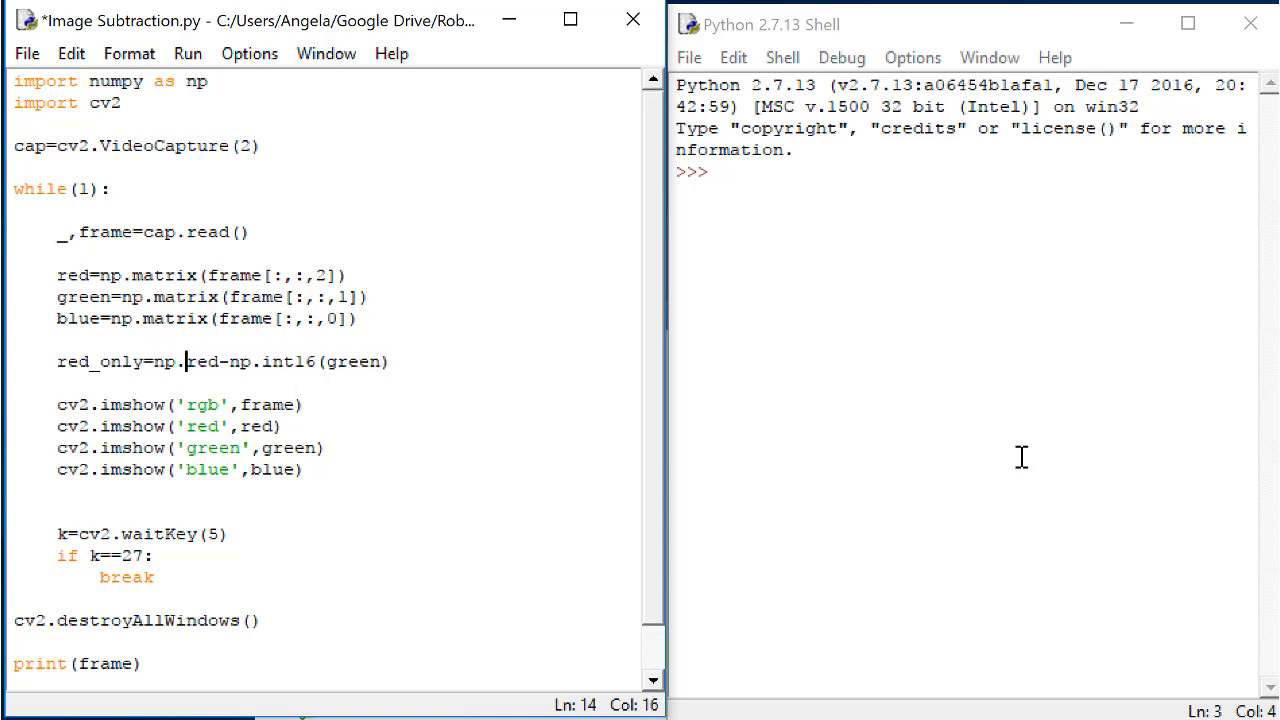
pyautogui.write('int16(')
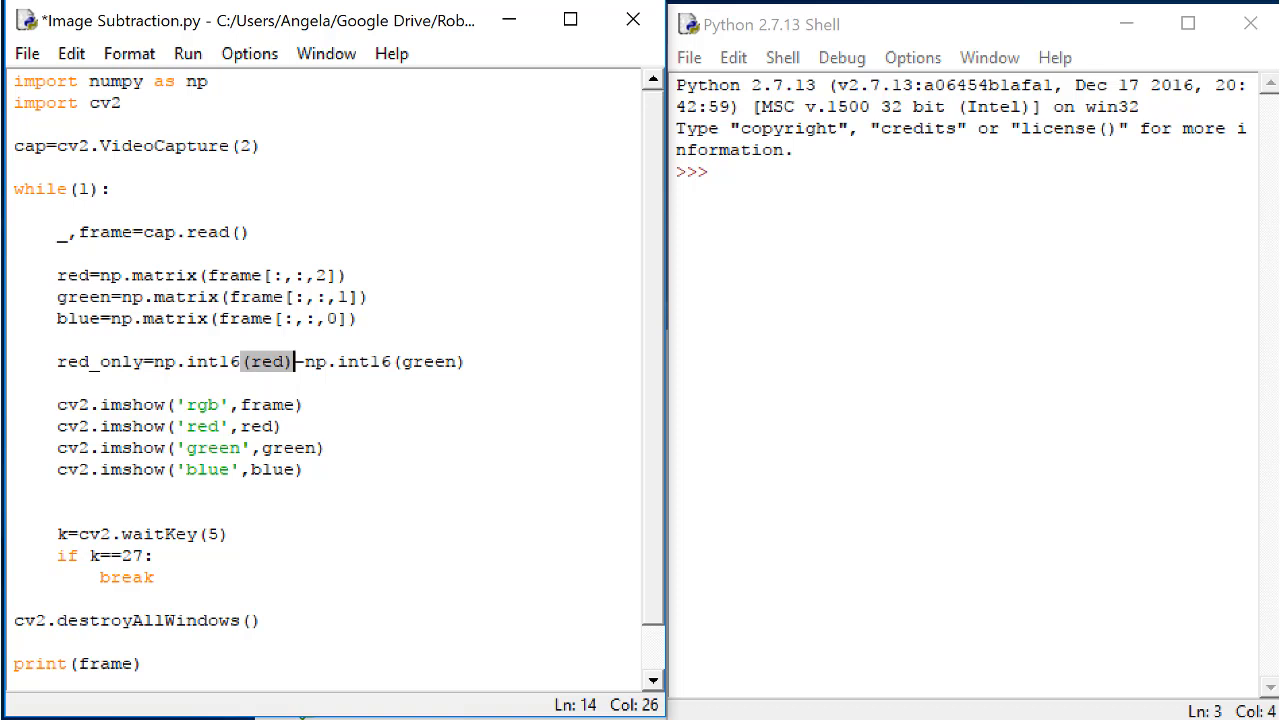
pyautogui.moveTo(574, 358)
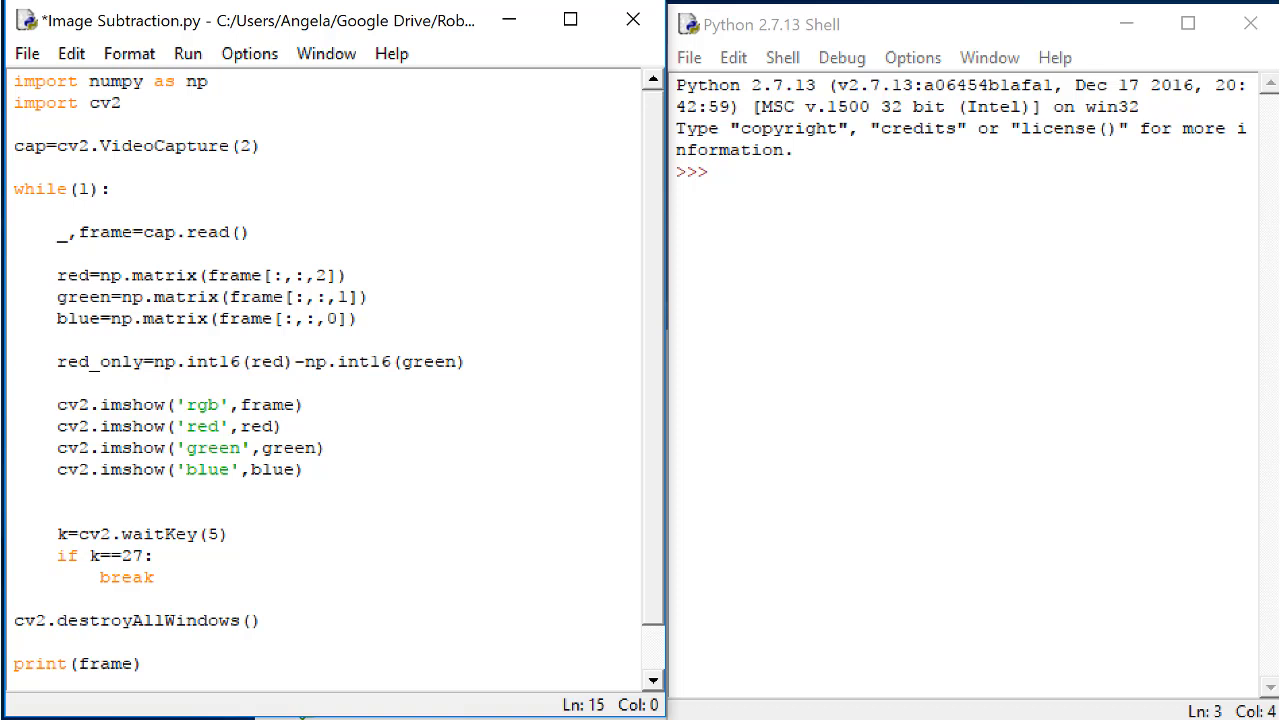
pyautogui.moveTo(678, 442)
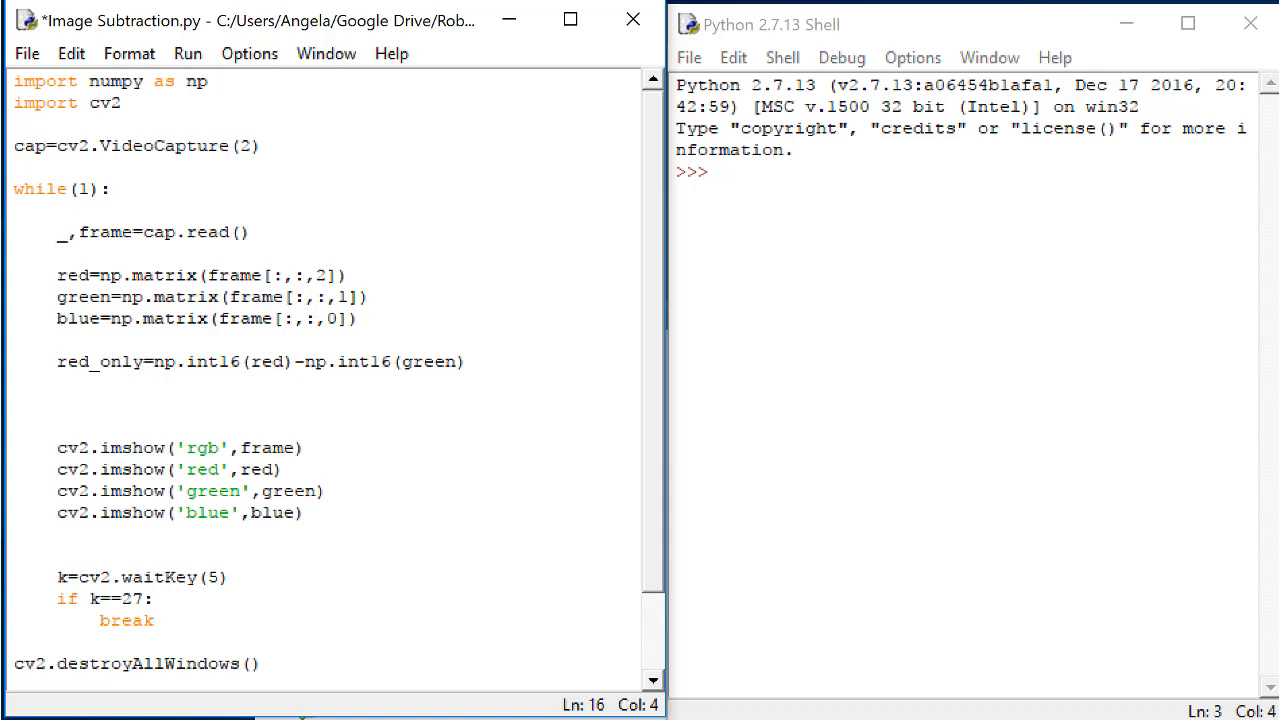
# - Add clamping lines red_only[red_only<0]=0 and red_only[red_only>255]=255
pyautogui.write('red_only')
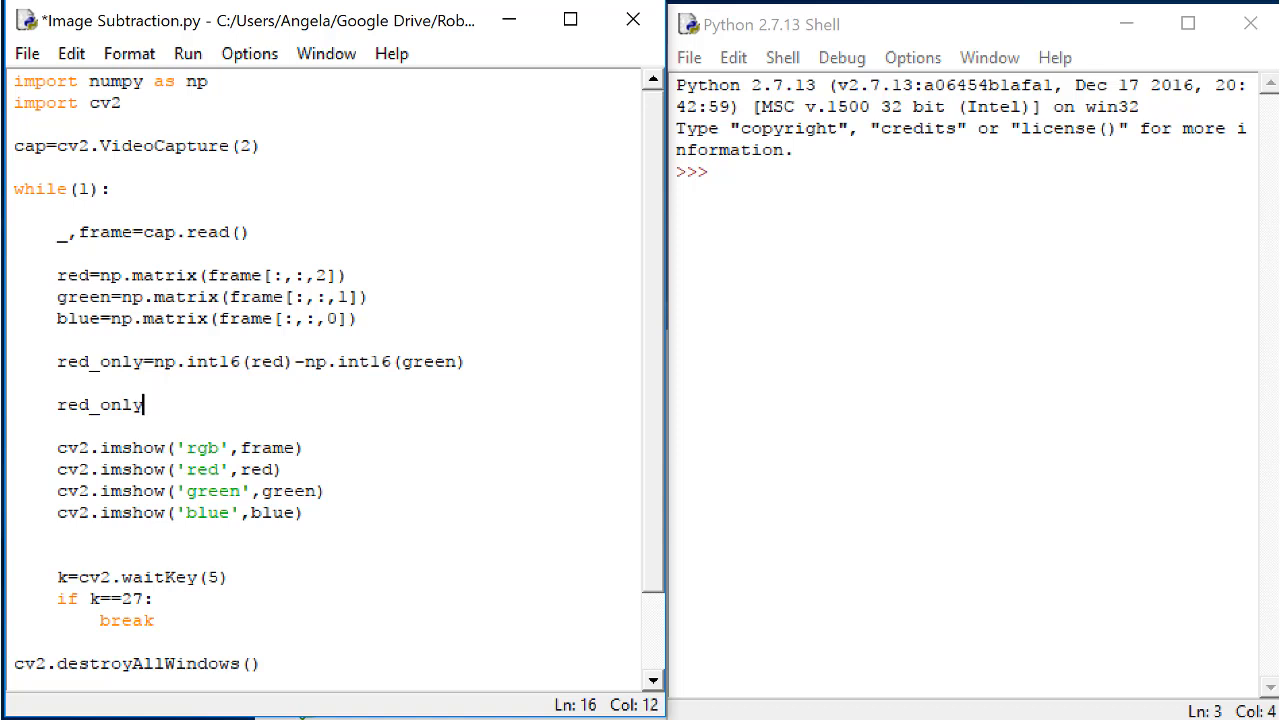
pyautogui.write('[re')
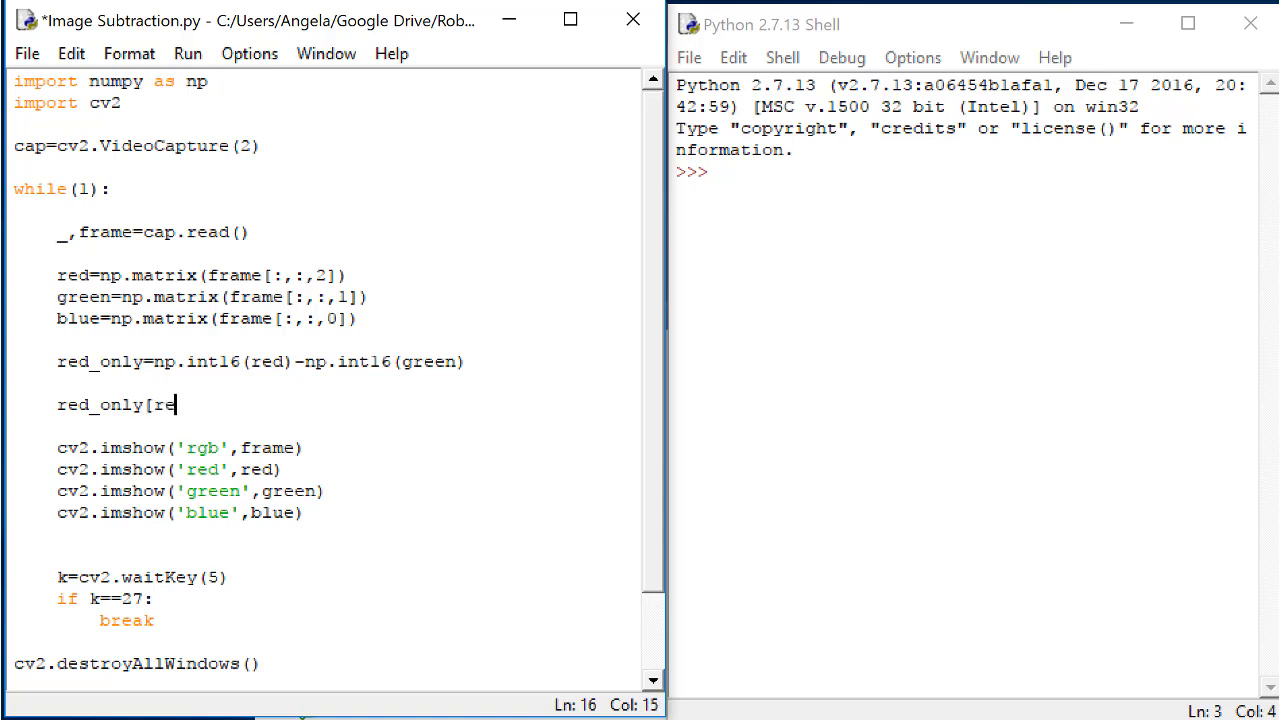
pyautogui.write('d_only')
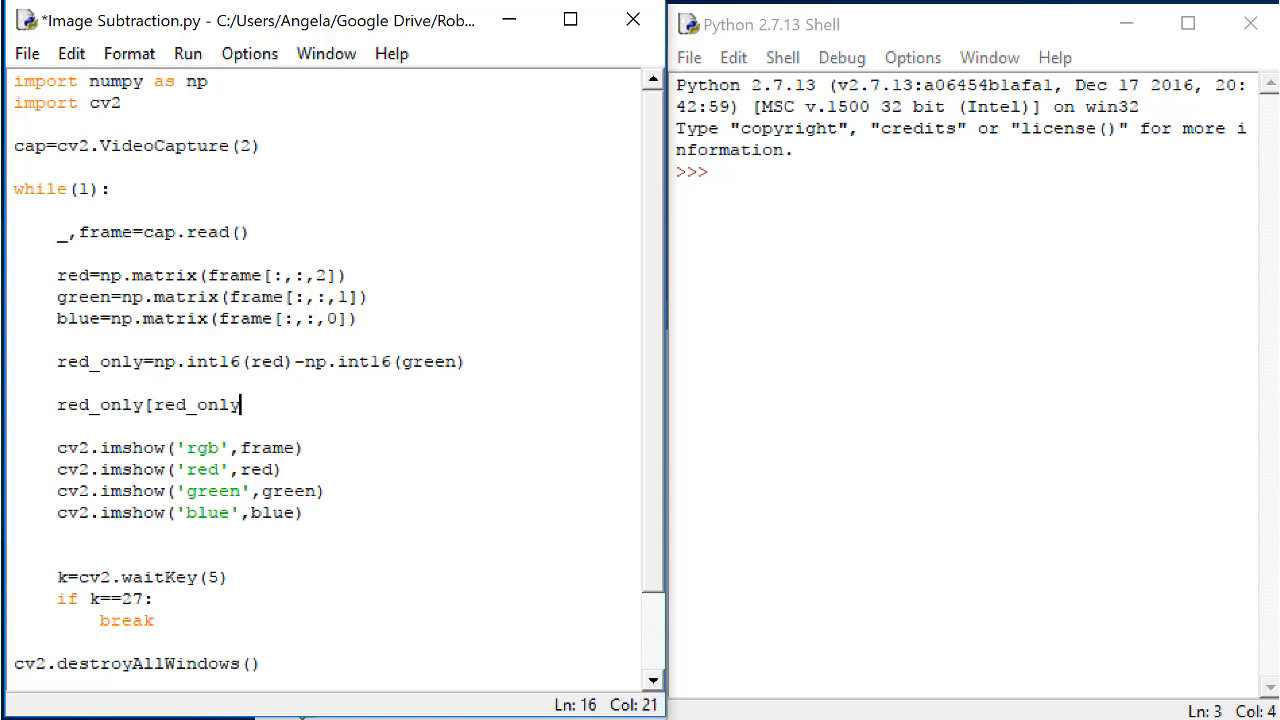
pyautogui.write('<0]=0')
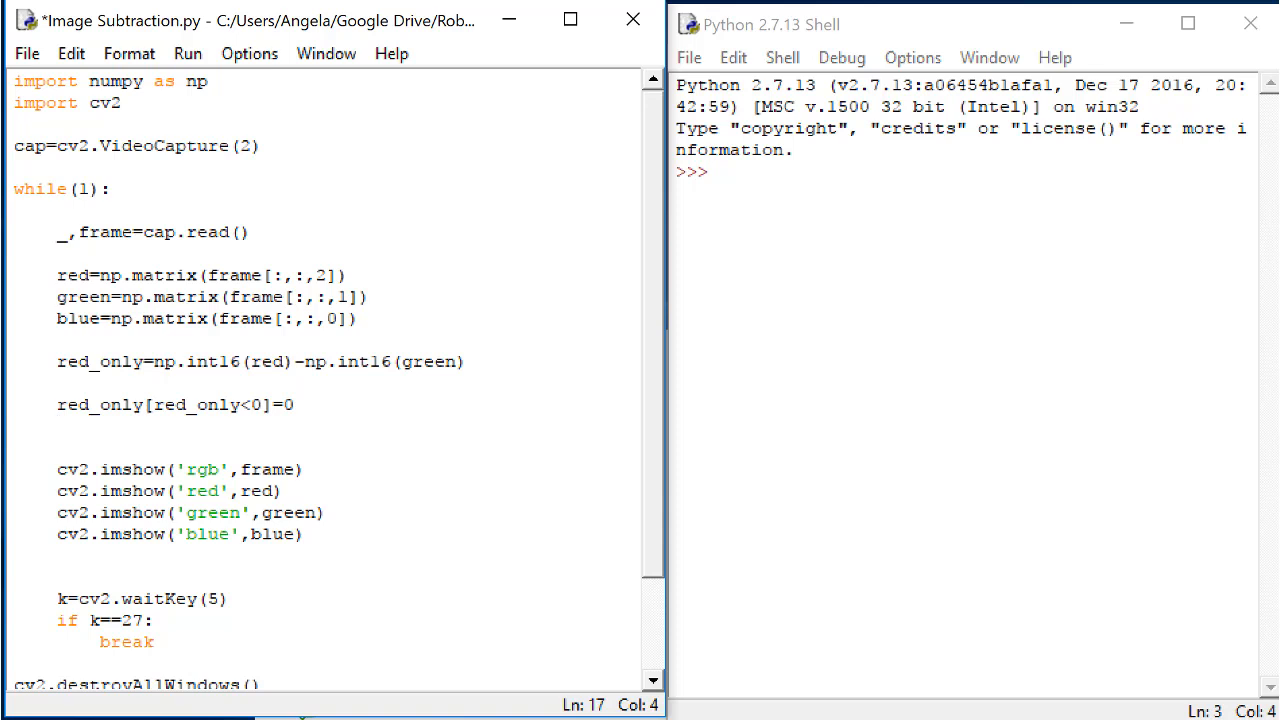
pyautogui.write('red_only[red')
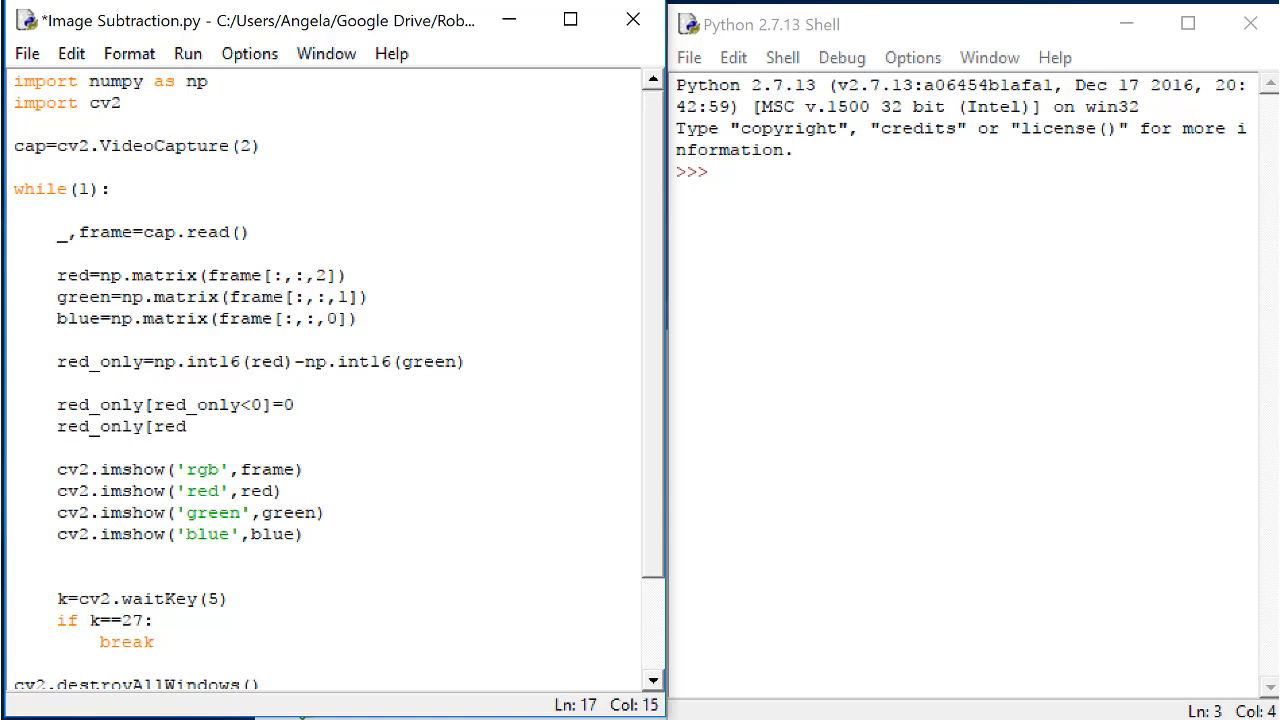
pyautogui.write('_only')
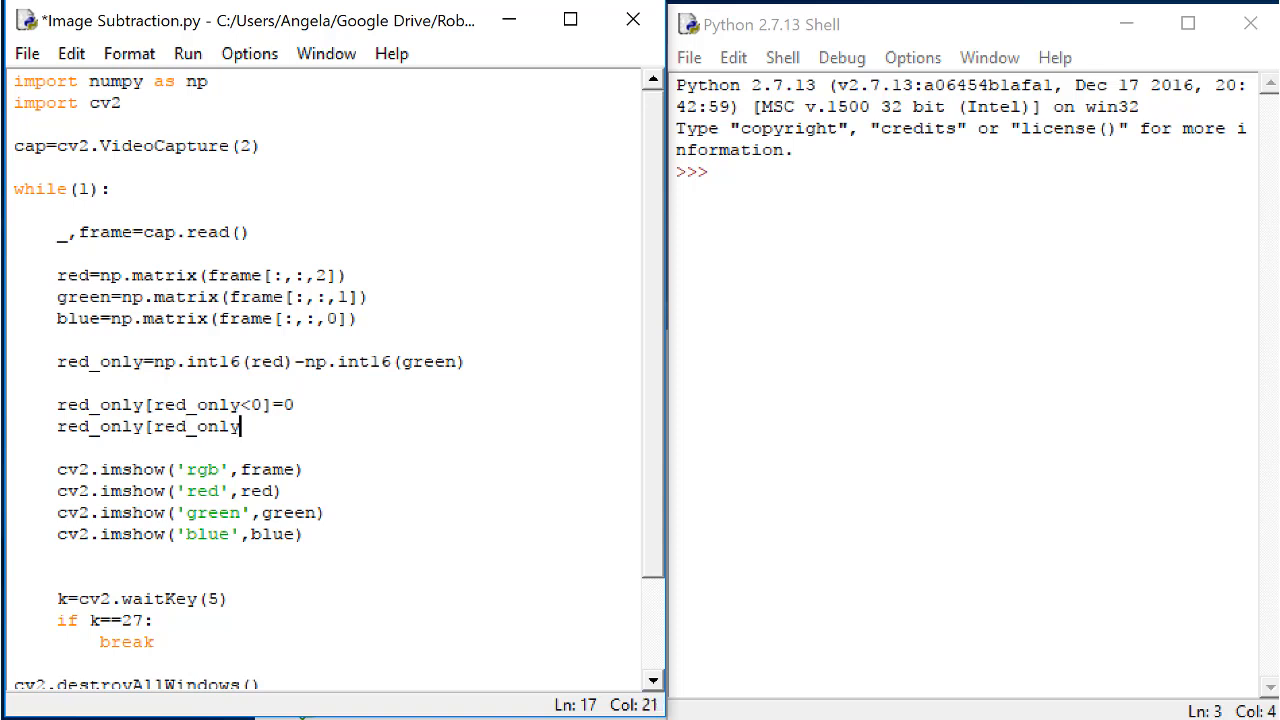
pyautogui.write('>255]')
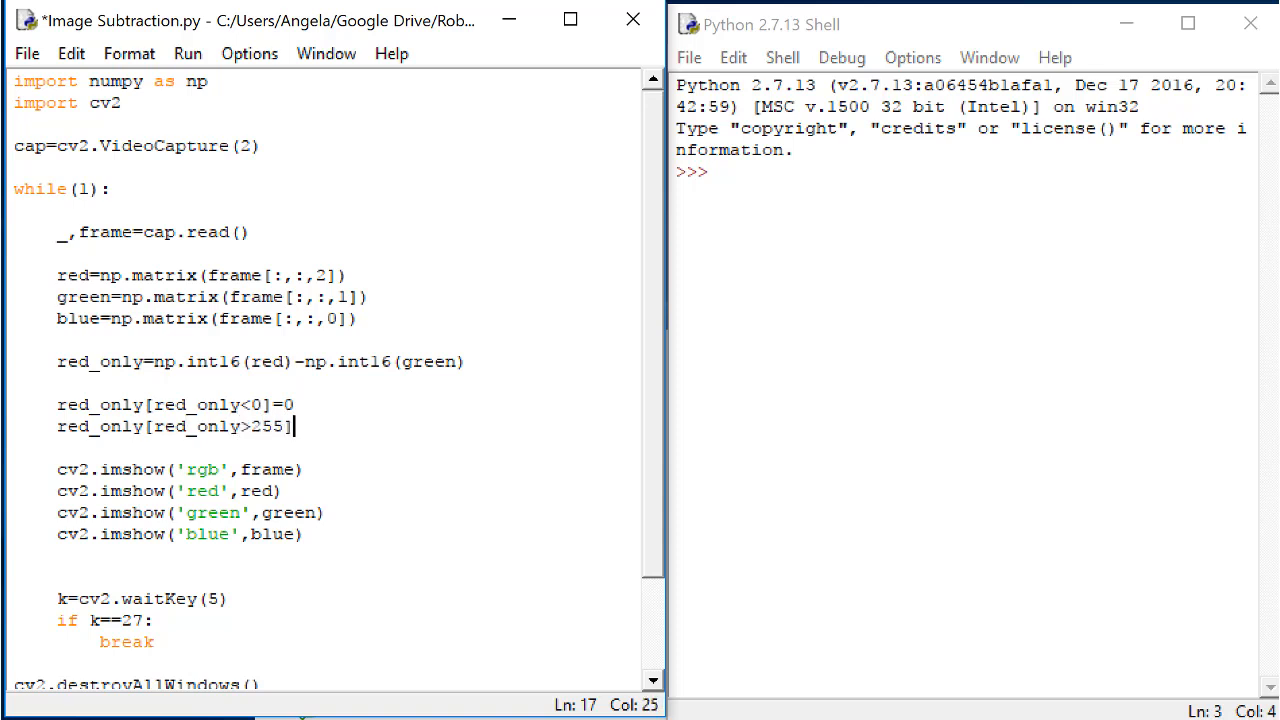
pyautogui.write('=255')
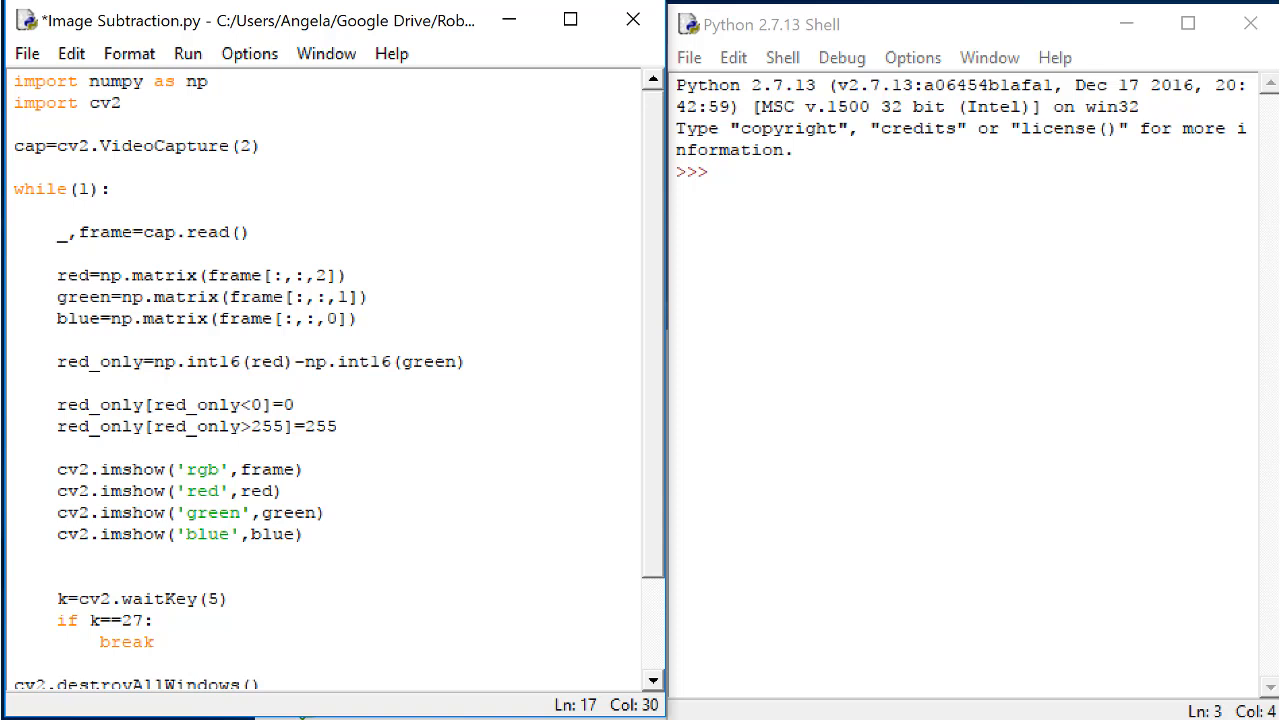
pyautogui.moveTo(288, 536)
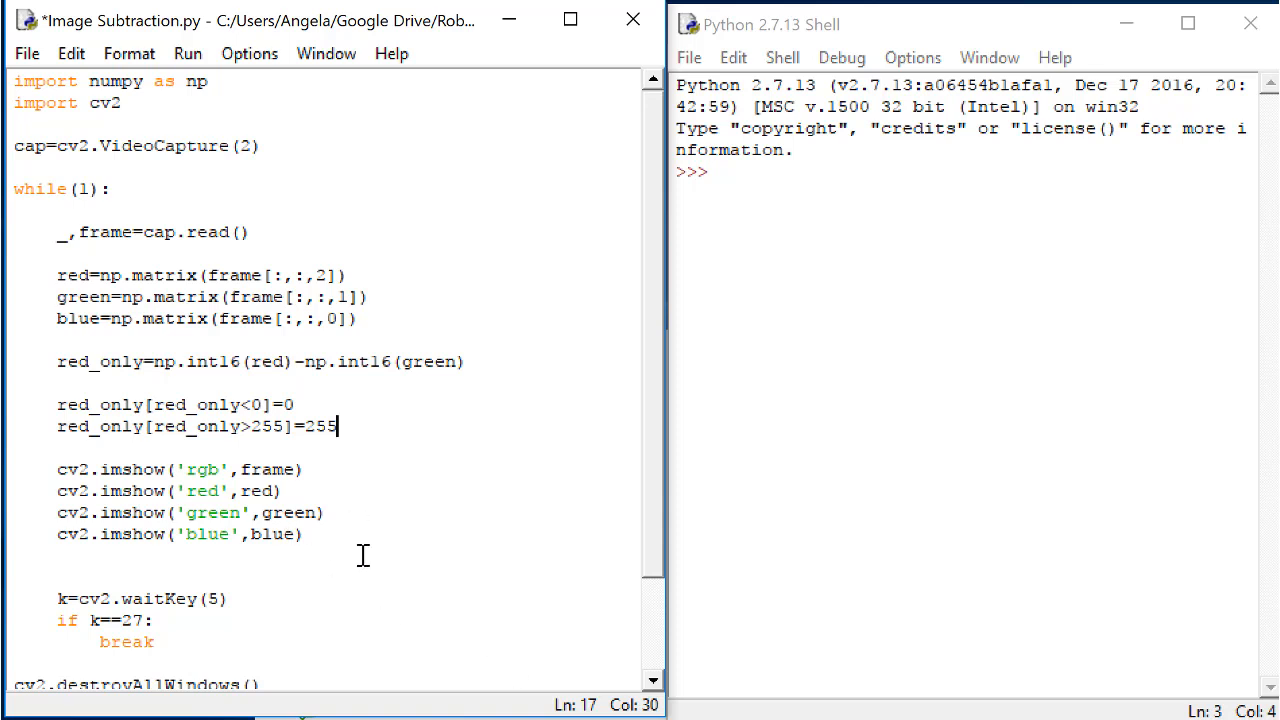
# - Add the line red_only=np.uint8(red_only) after the clamping lines
pyautogui.press('Return')
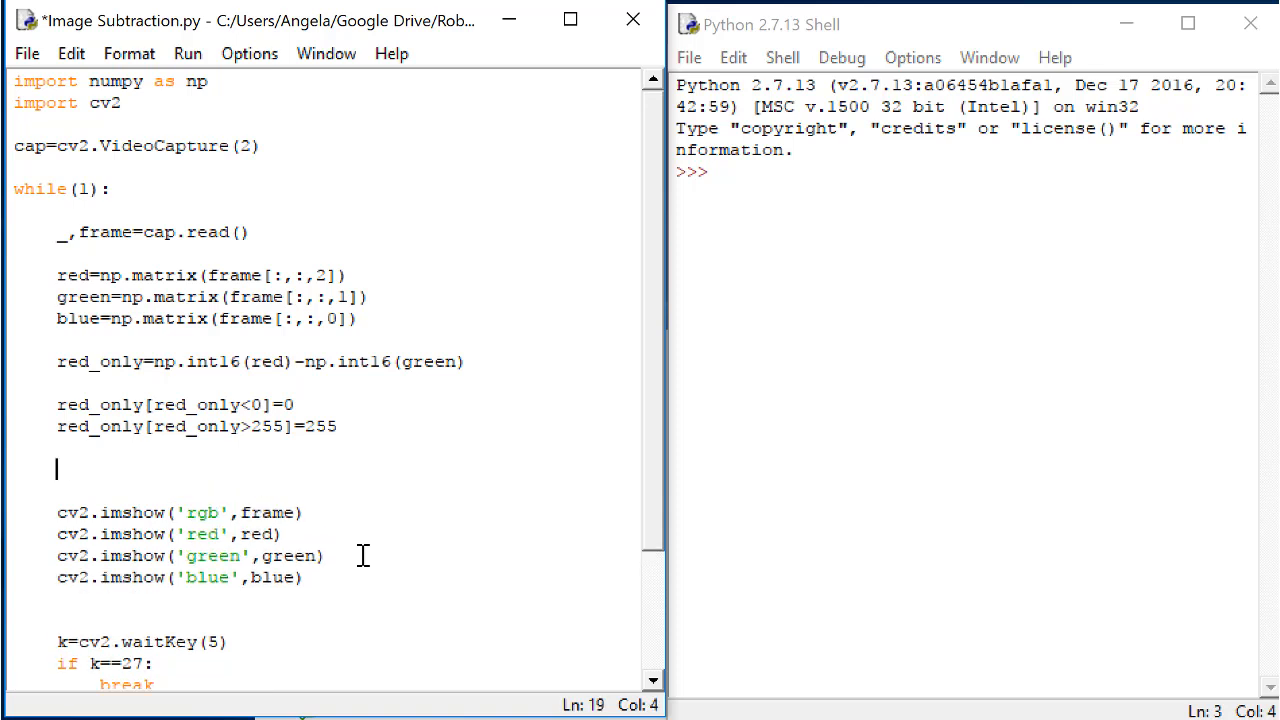
pyautogui.write('red_only')
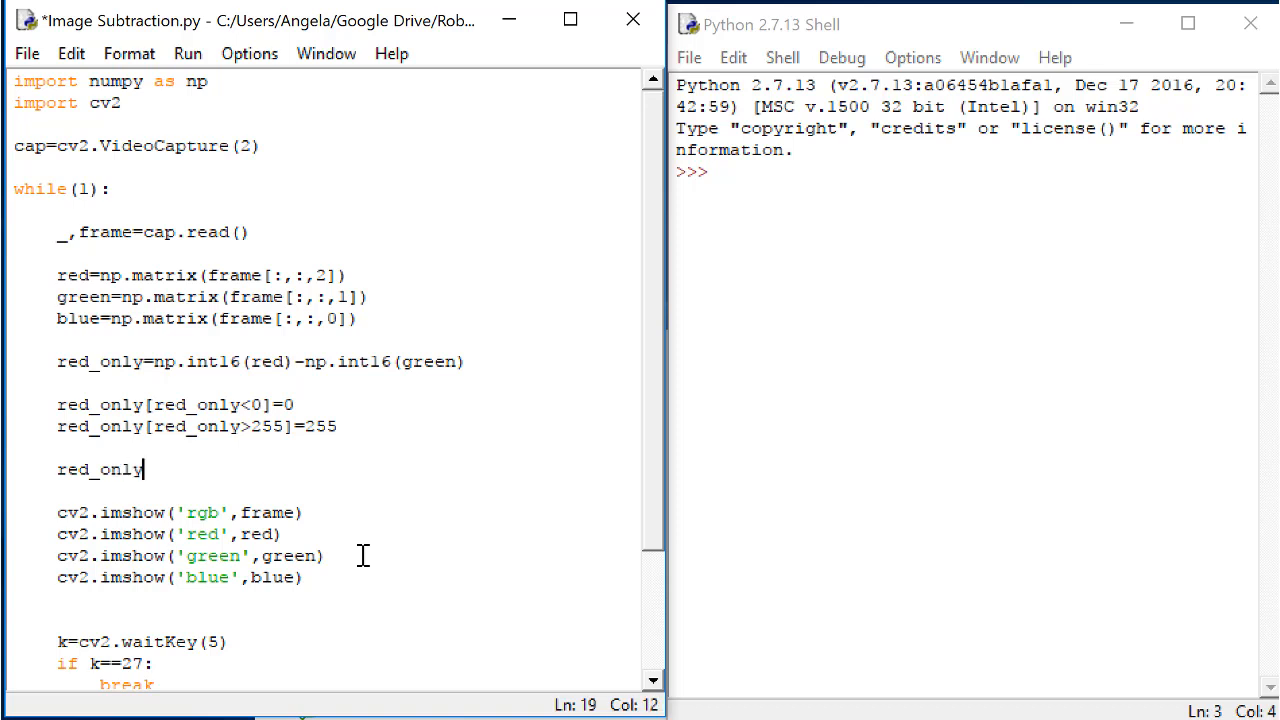
pyautogui.write('=')
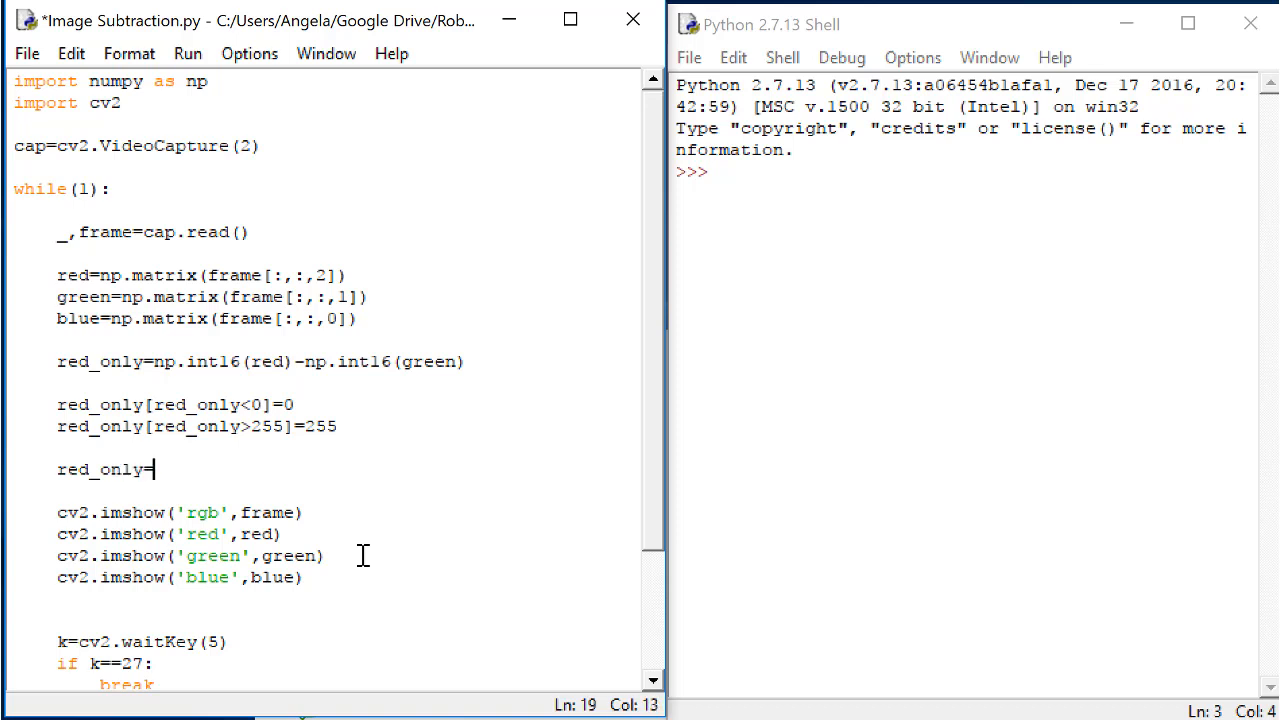
pyautogui.write('np.')
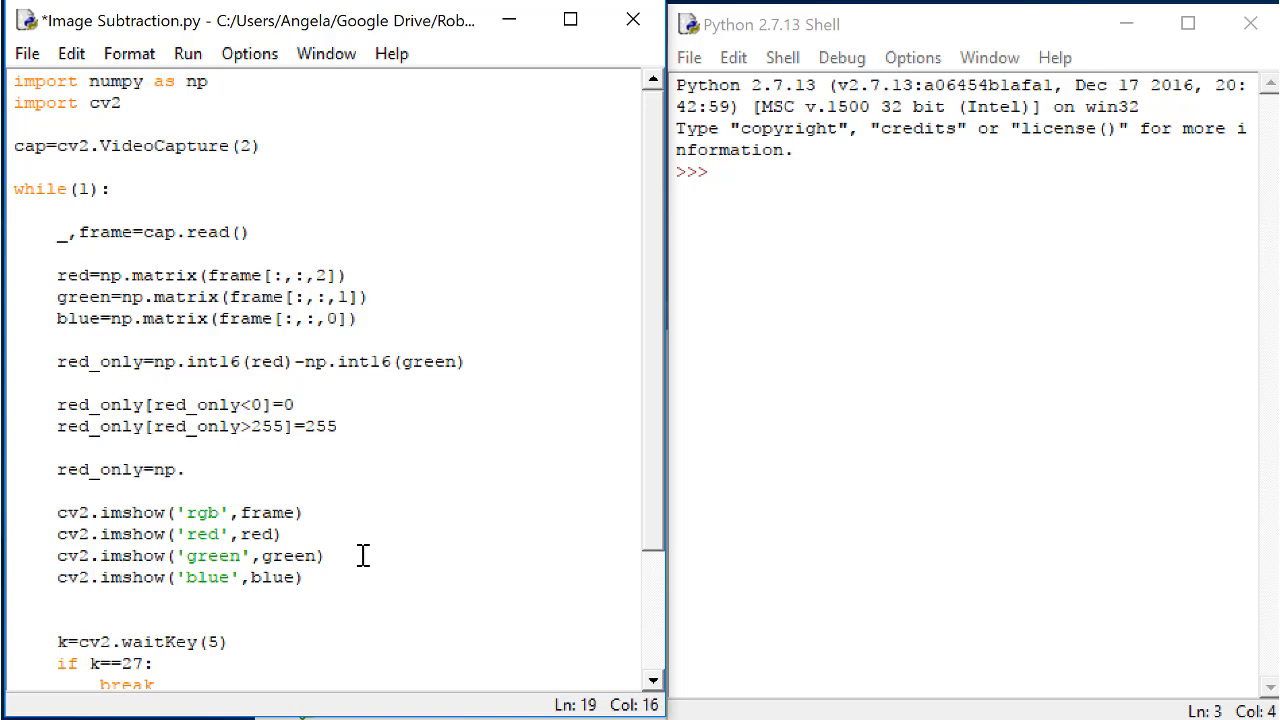
pyautogui.write('uint')
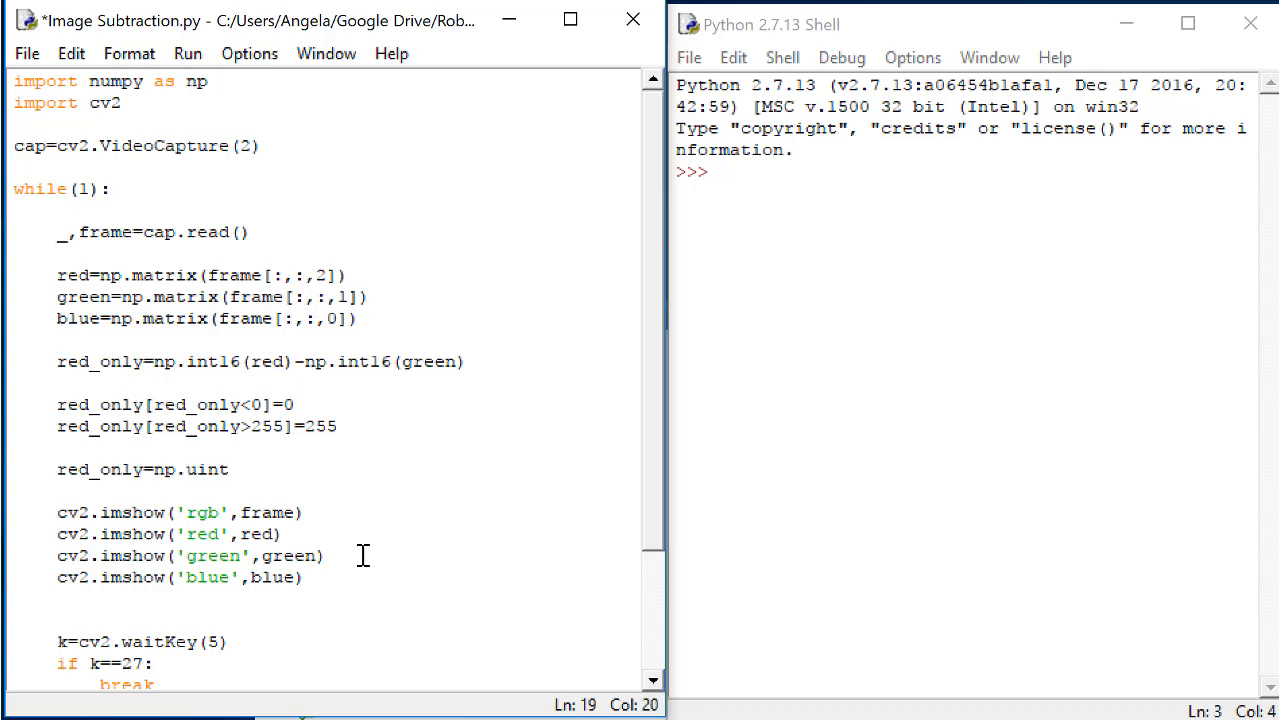
pyautogui.write('8(red')
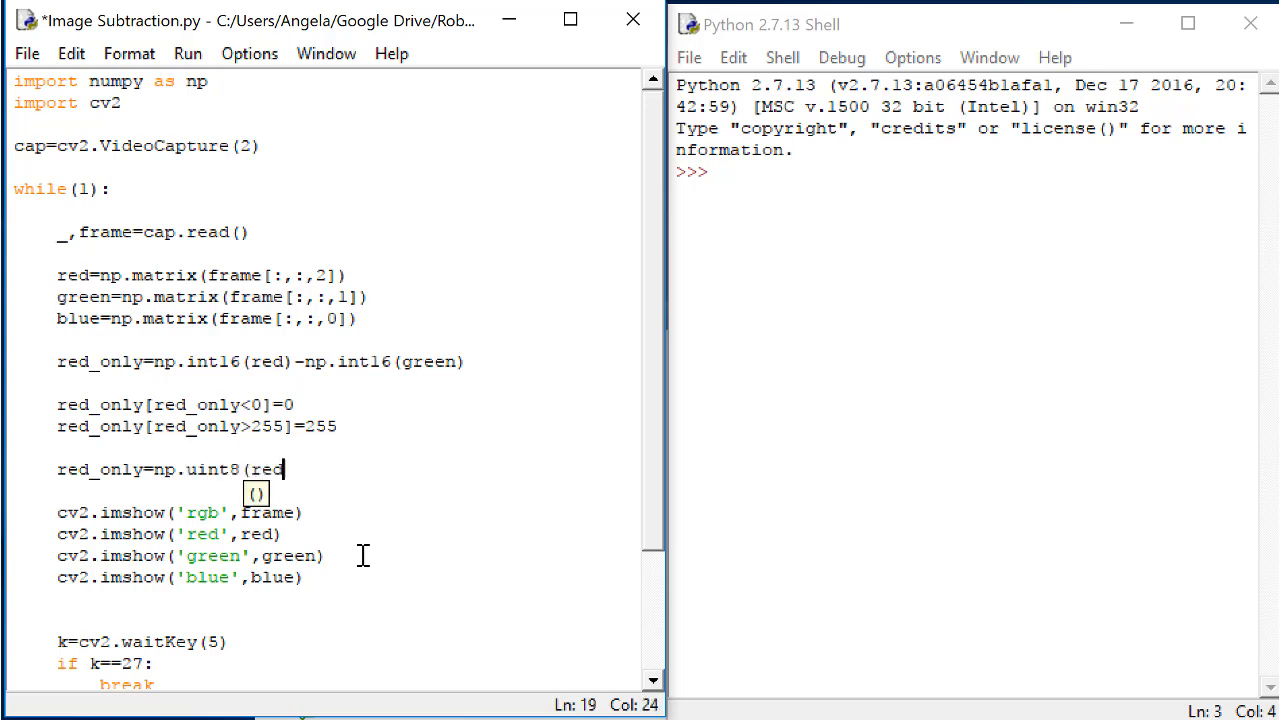
pyautogui.write('_only)')
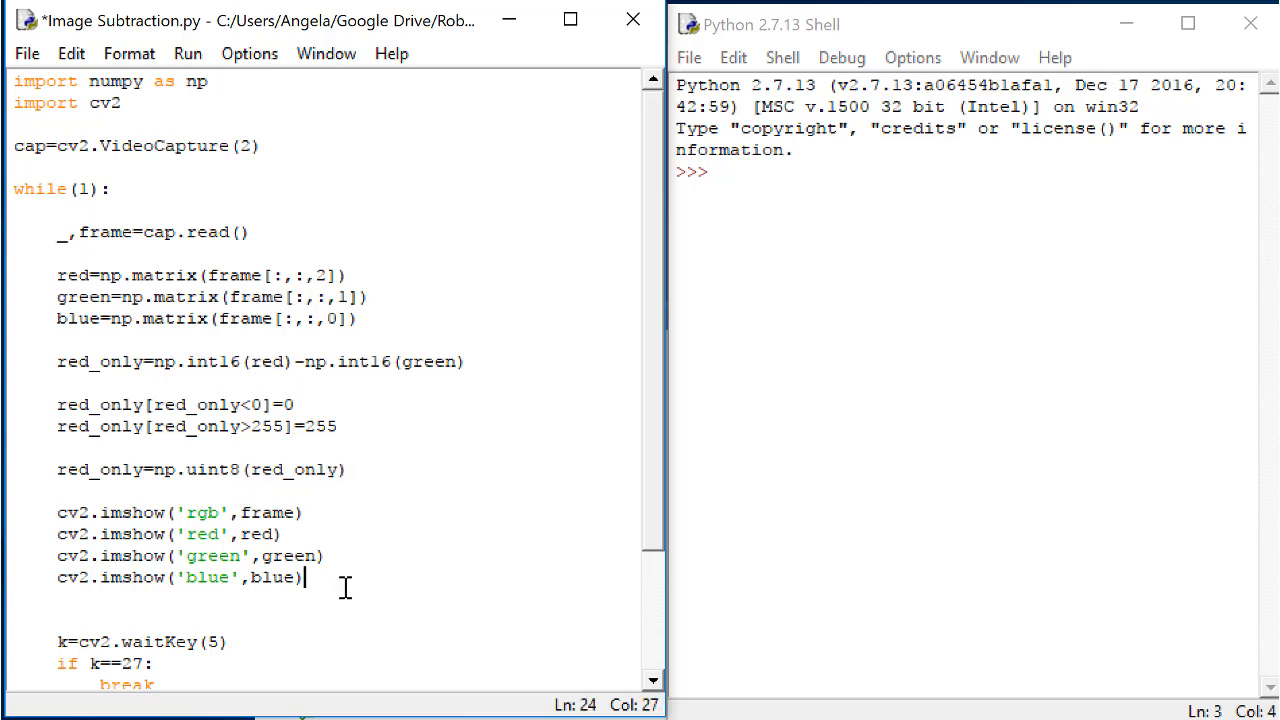
# - Add cv2.imshow('red only',red_only) after the blue channel display
pyautogui.write('cv2.')
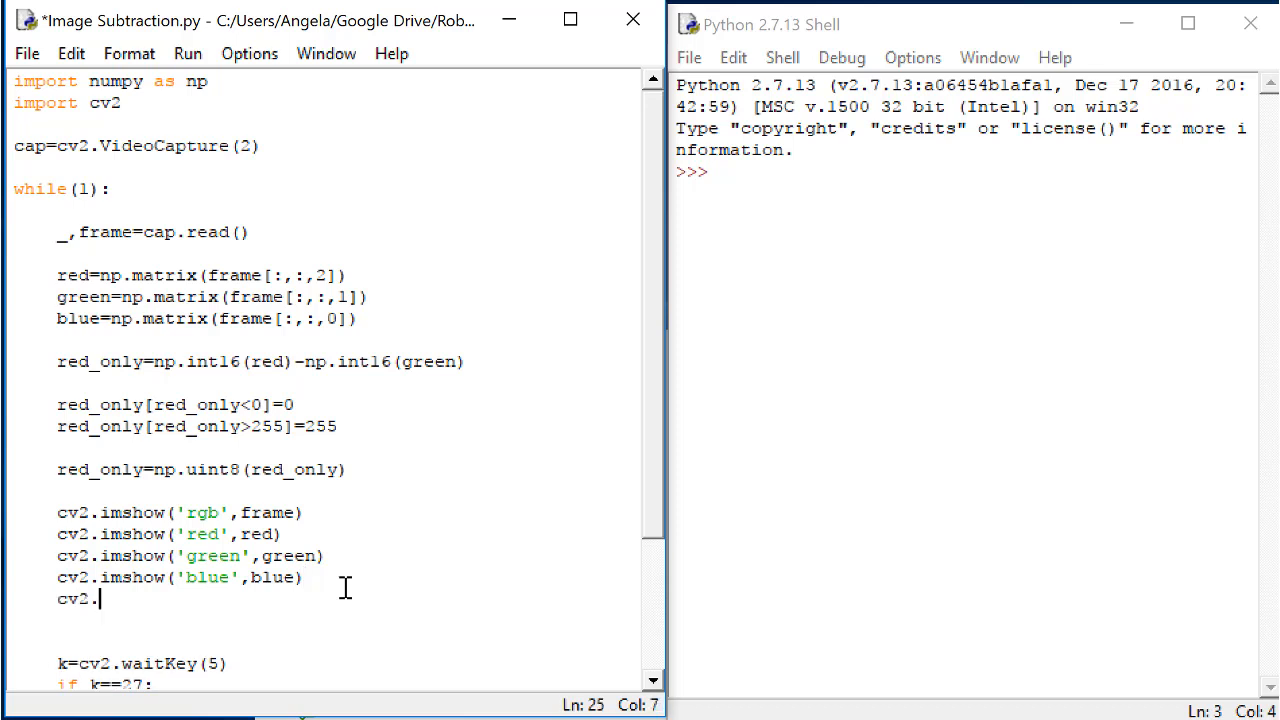
pyautogui.write('imshow')
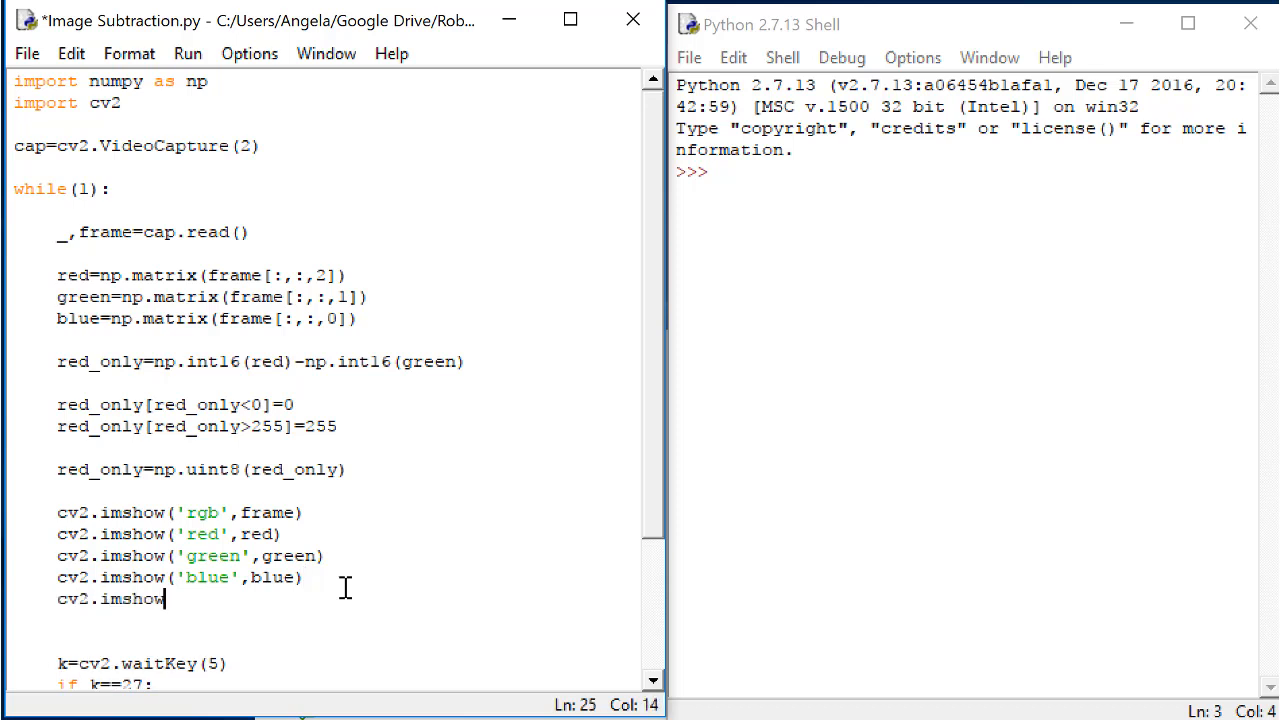
pyautogui.write("('red")
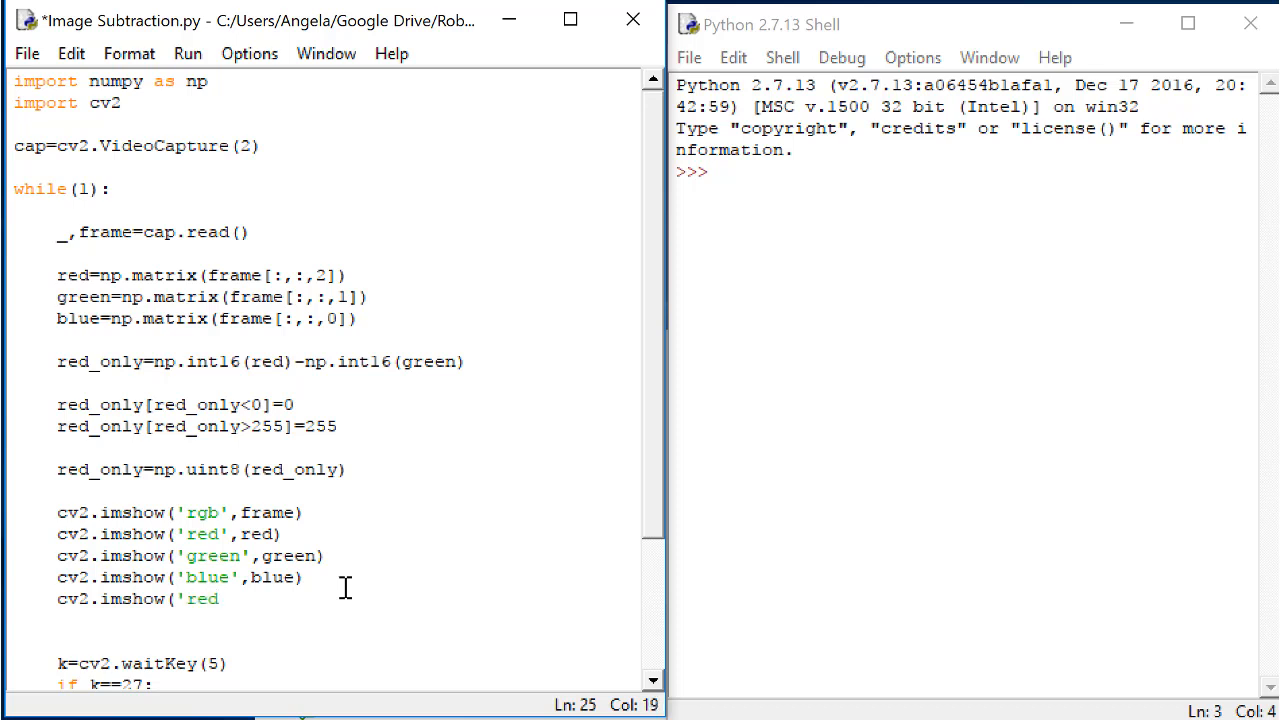
pyautogui.write("only'")
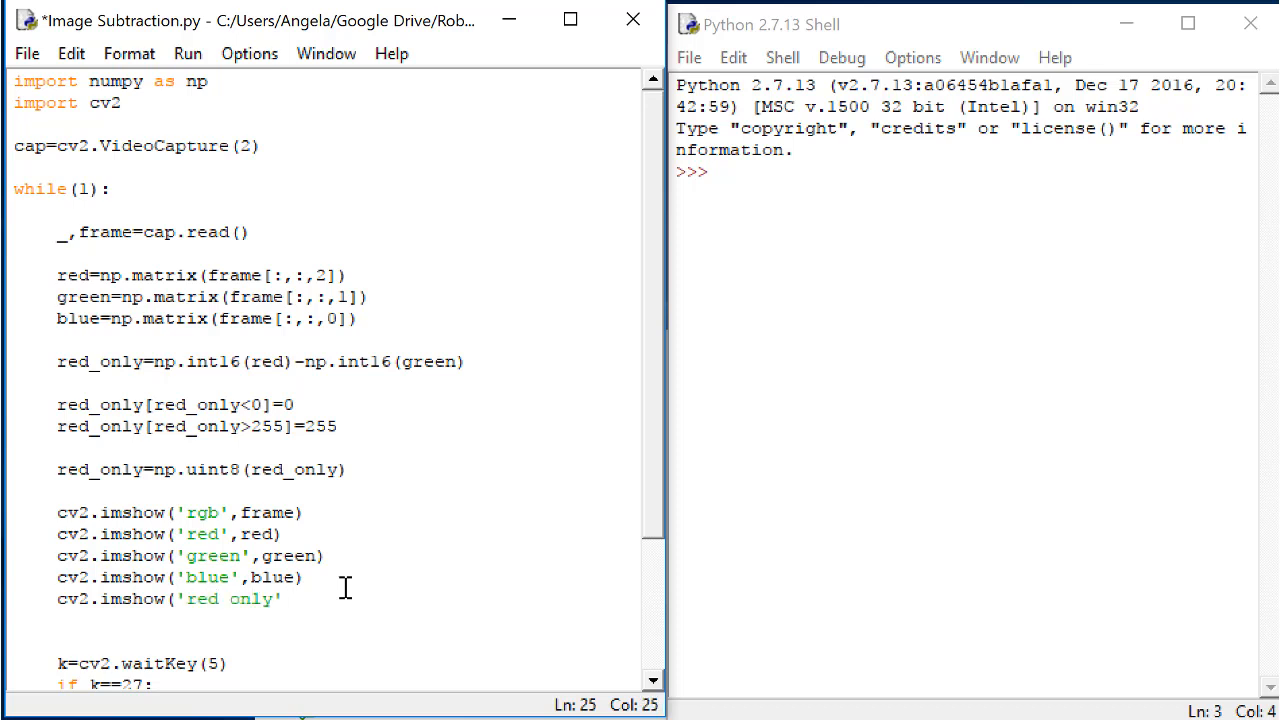
pyautogui.write(',red_only')
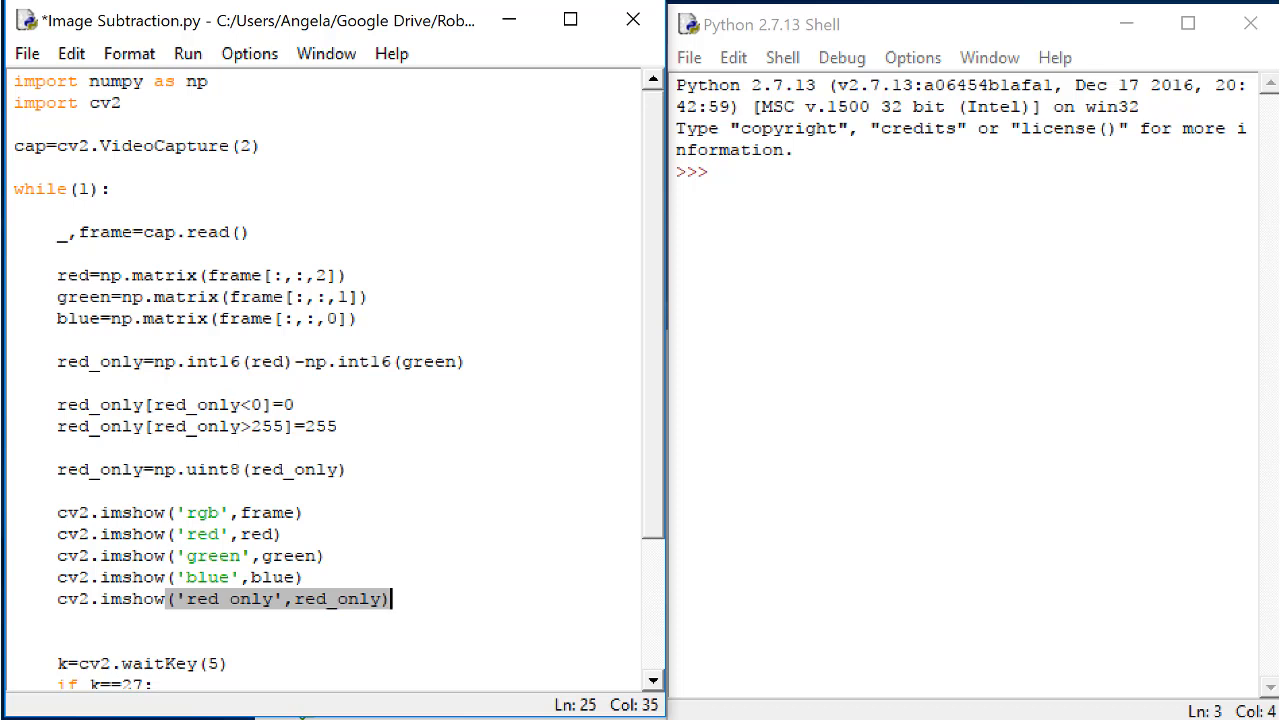
# - Run the module, saving Image Subtraction.py when prompted
pyautogui.click(188, 52)
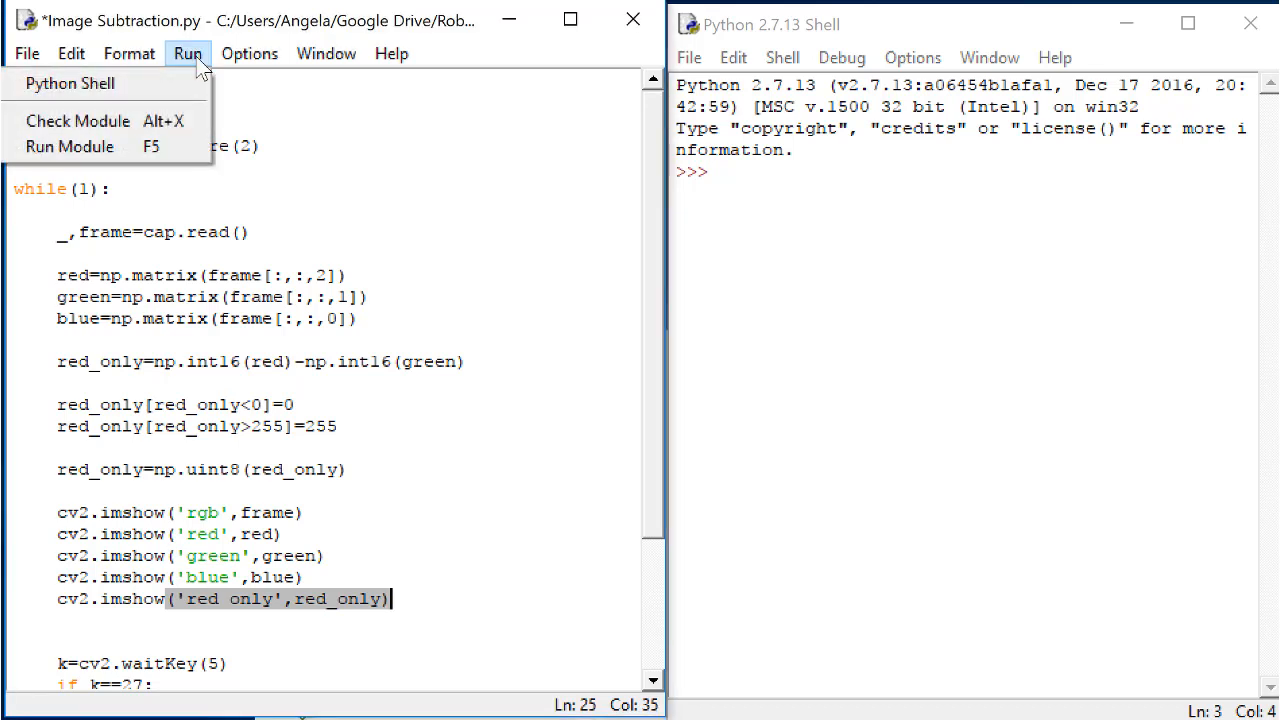
pyautogui.click(70, 146)
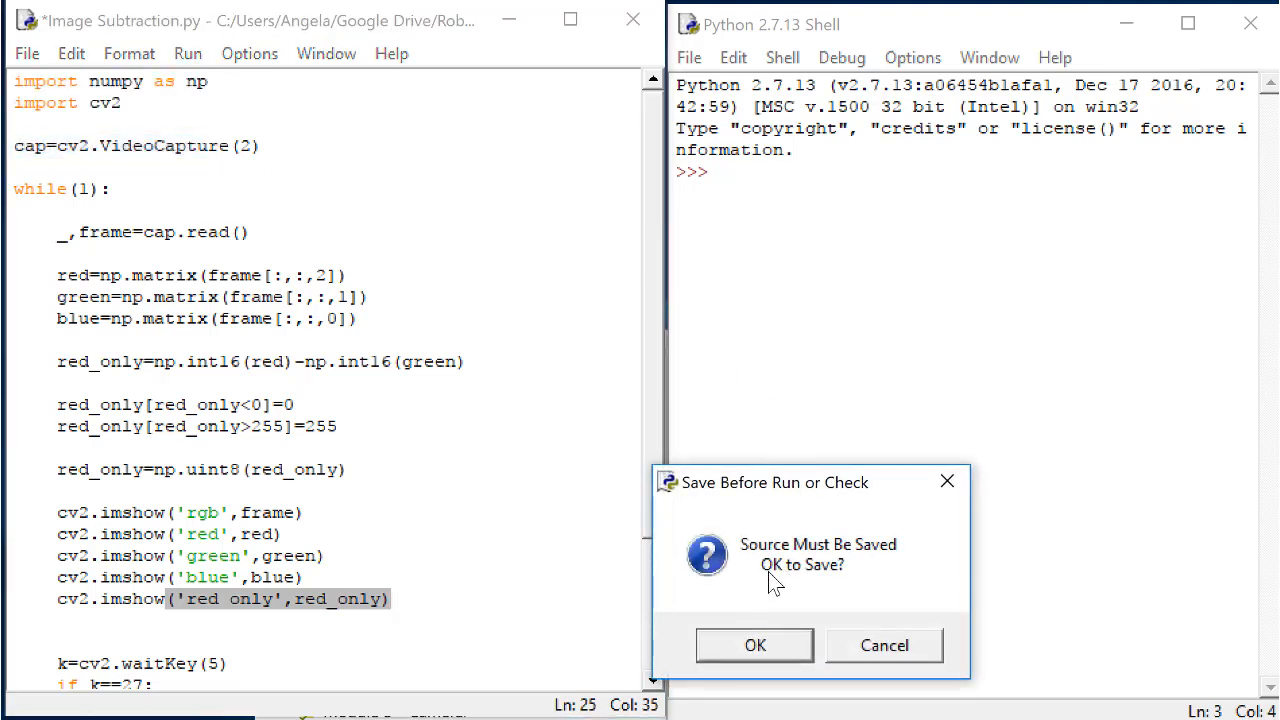
pyautogui.click(752, 644)
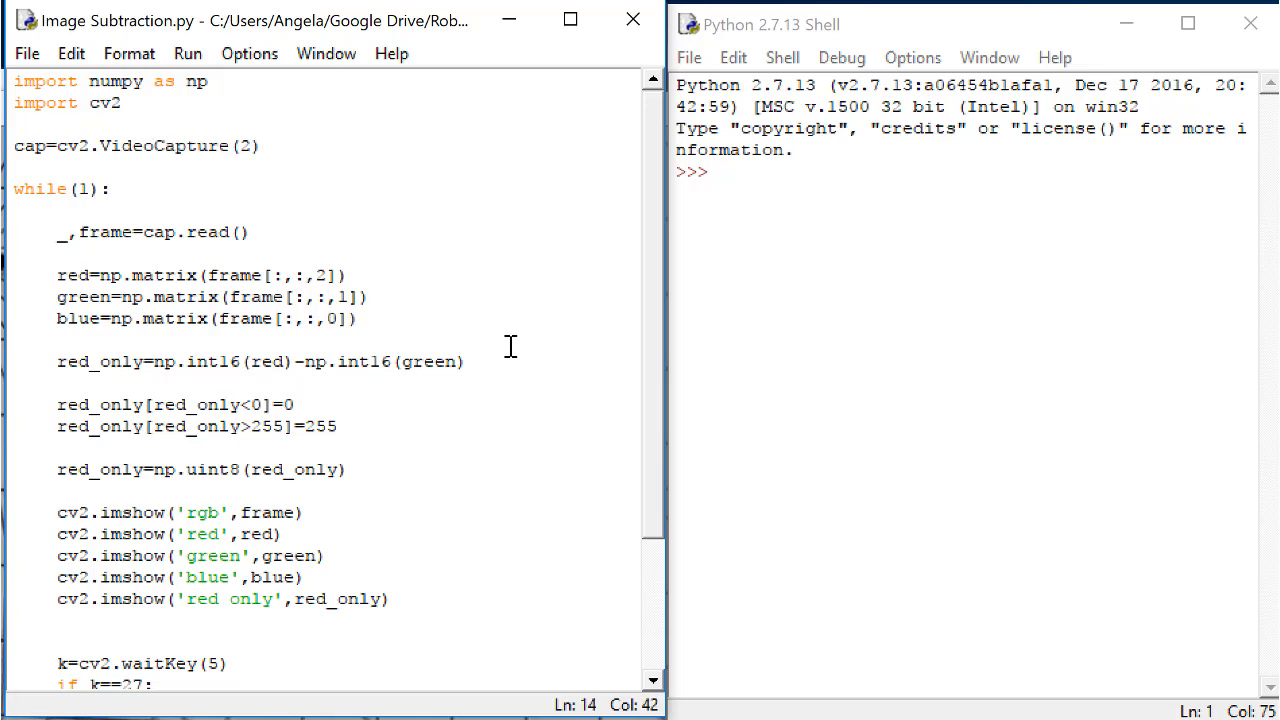
# - Append -np.int16(blue) to the red_only line, then save and run the script
pyautogui.write('-')
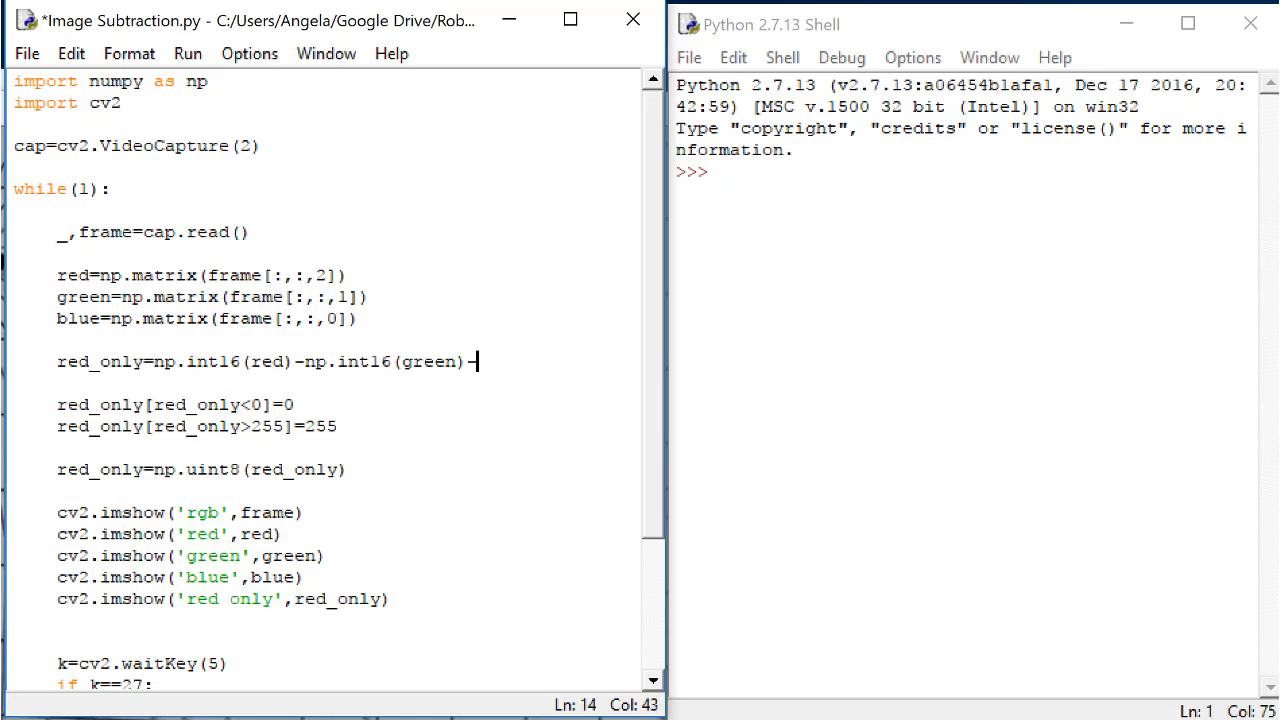
pyautogui.write('np.int1')
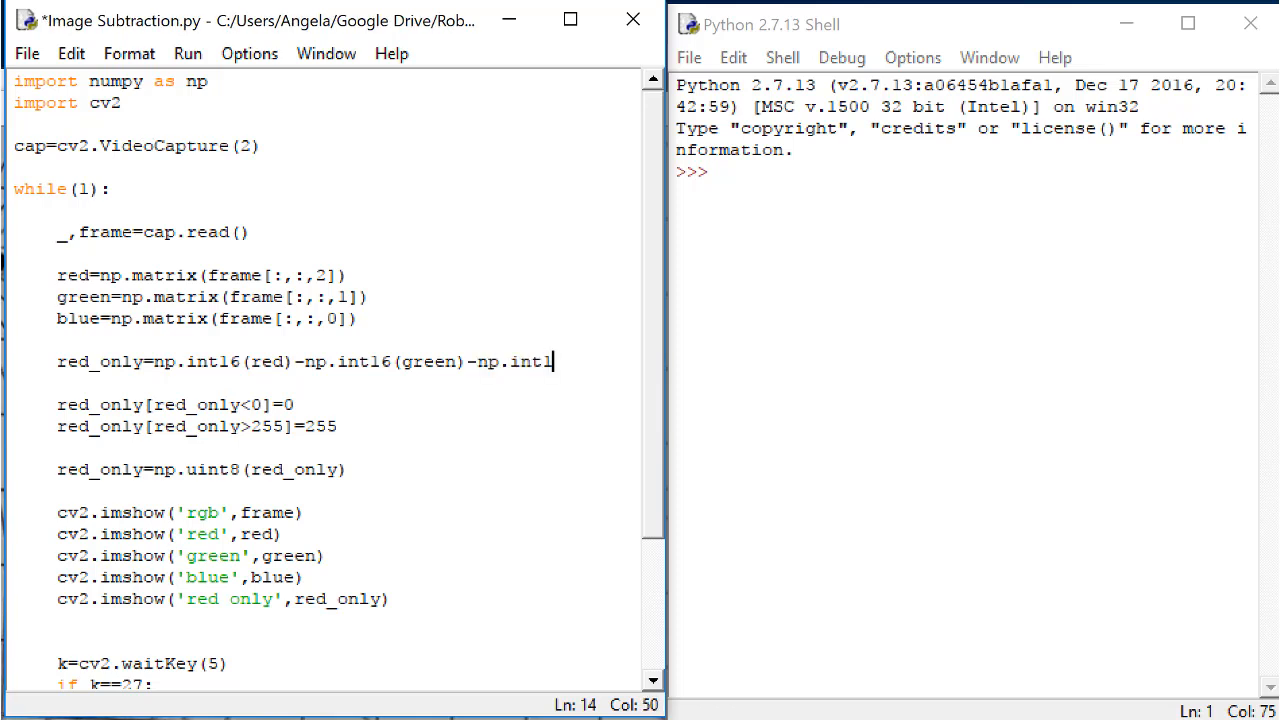
pyautogui.write('6(blue)')
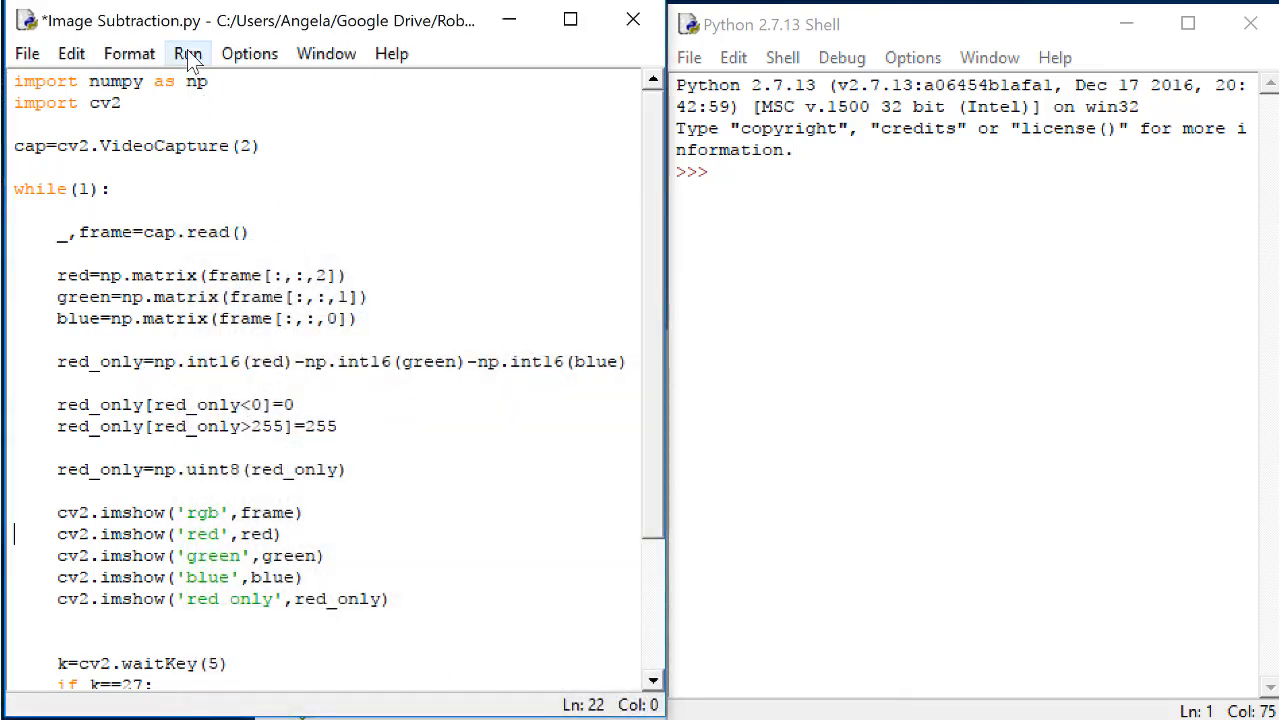
pyautogui.click(188, 52)
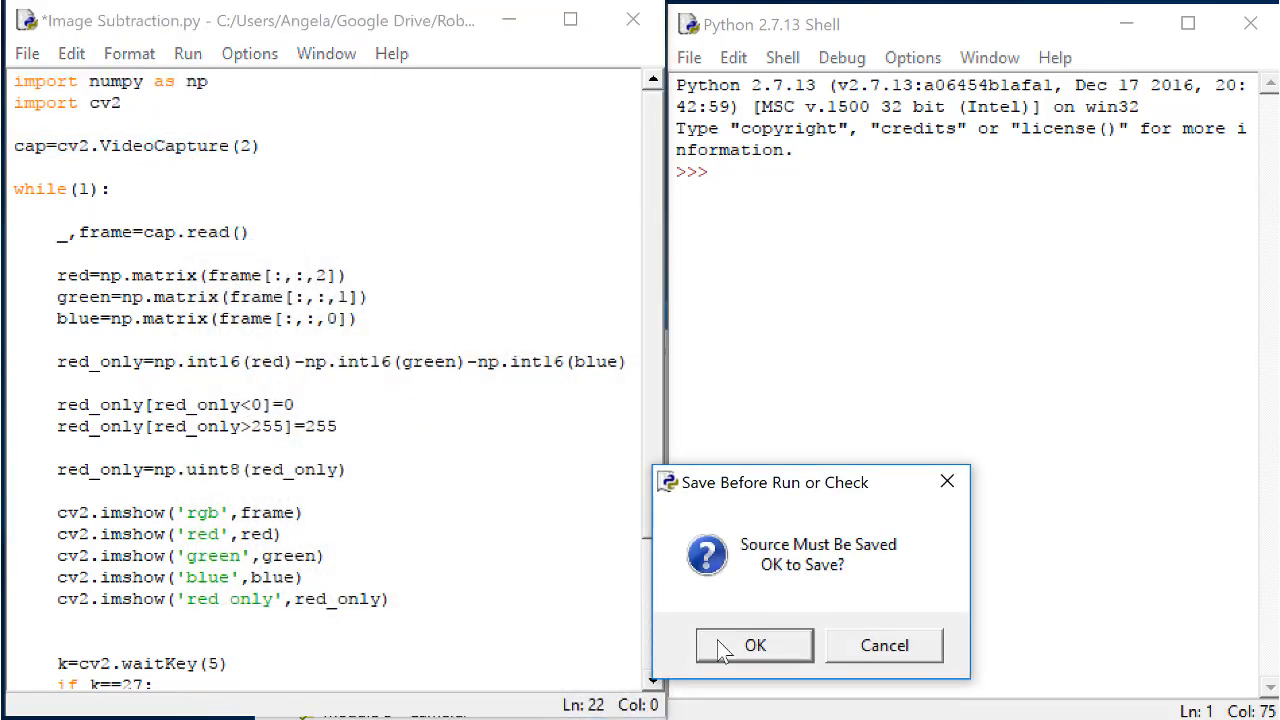
pyautogui.click(756, 644)
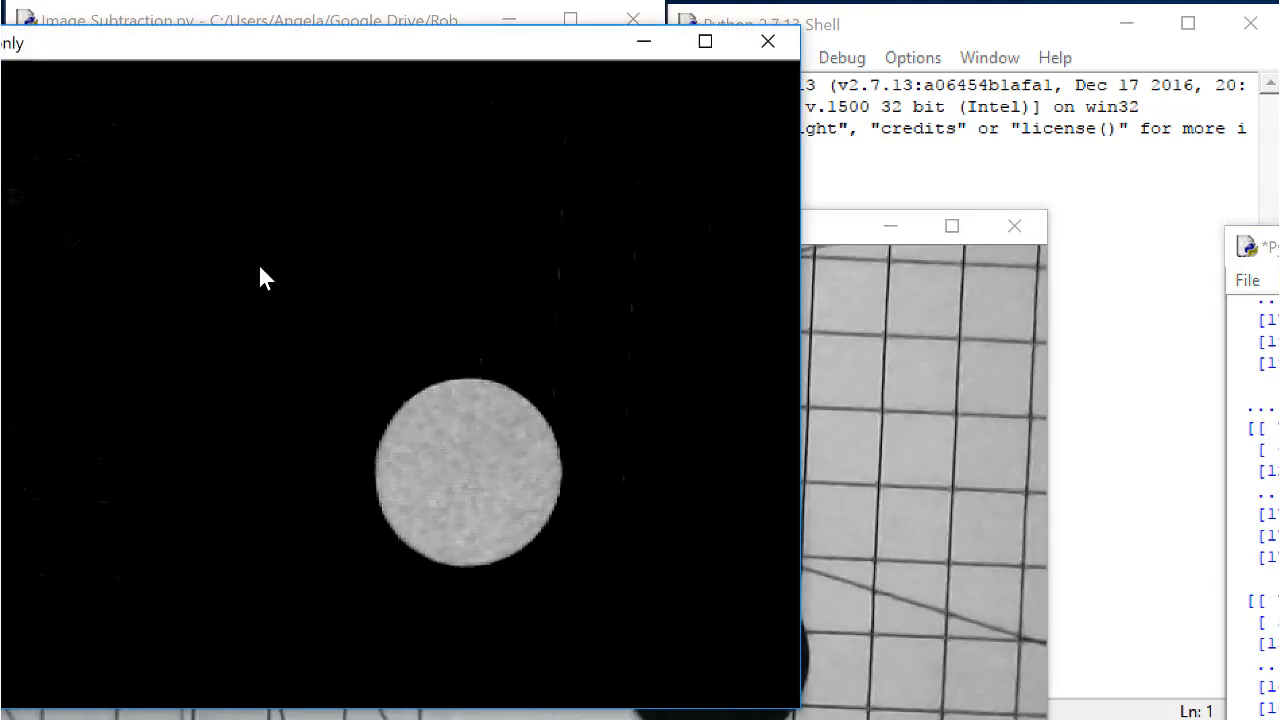
pyautogui.moveTo(400, 42); pyautogui.dragTo(796, 84)
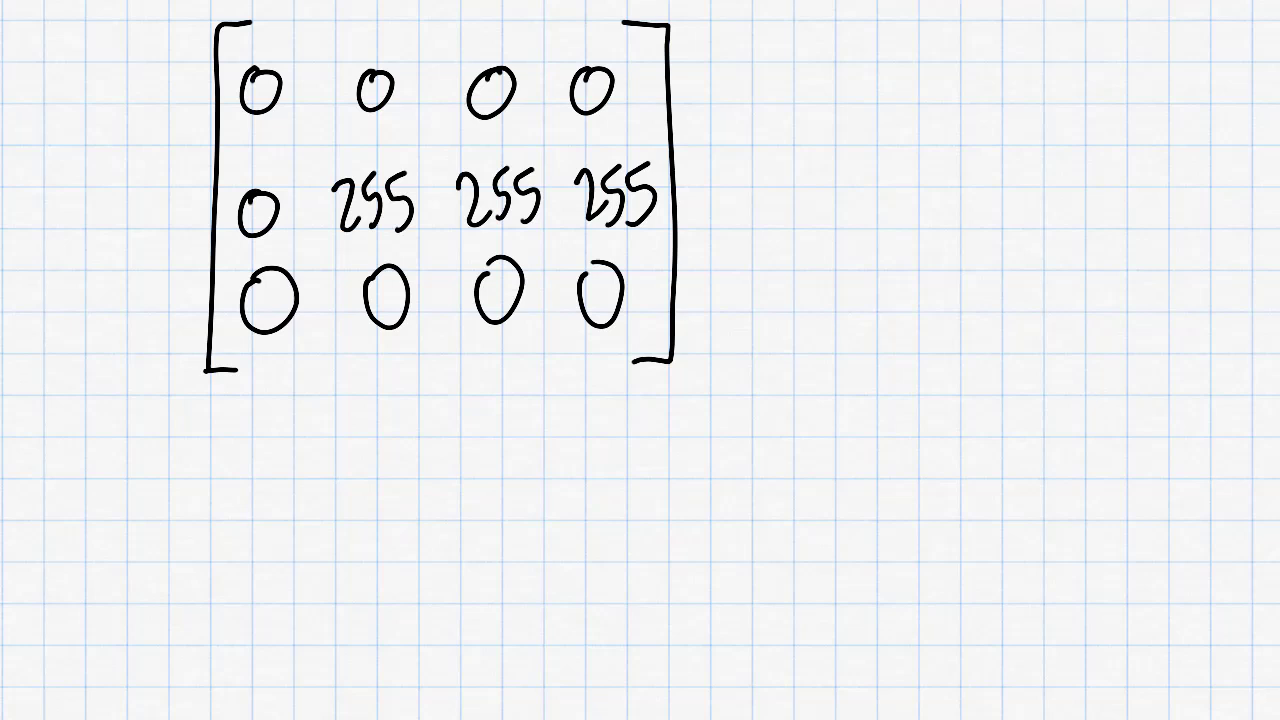
pyautogui.write('+')
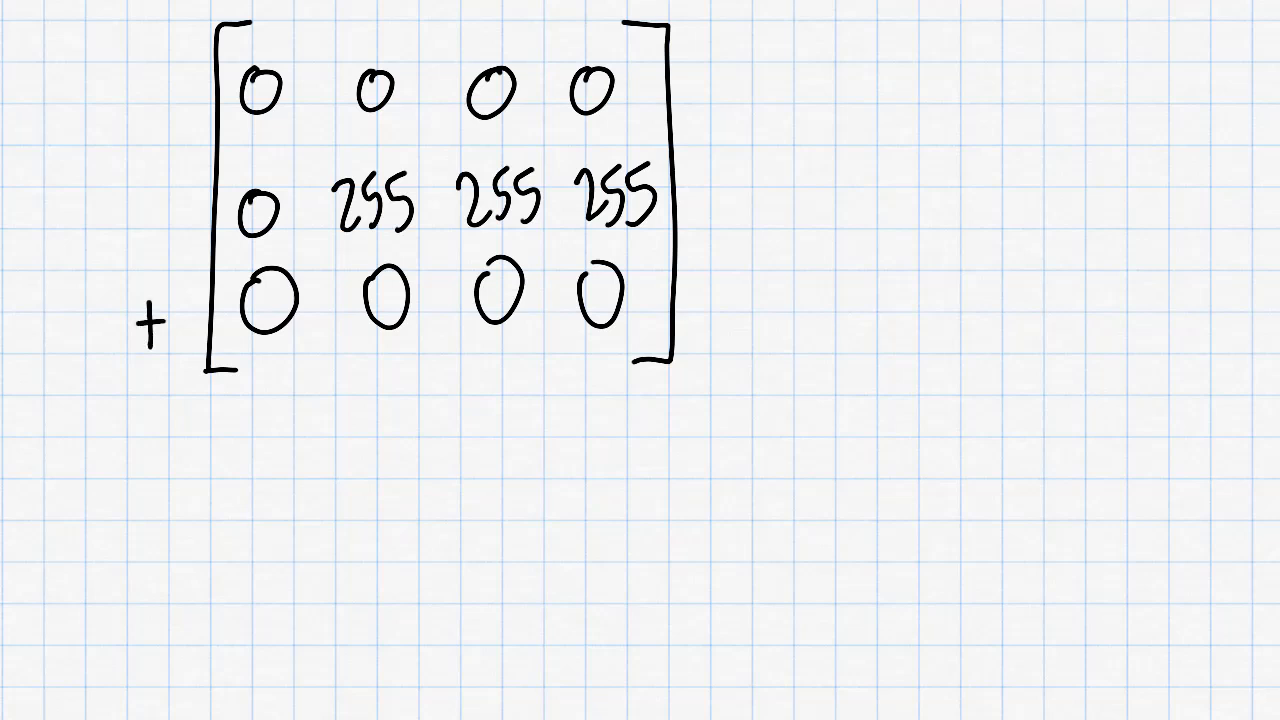
pyautogui.write('0 2')
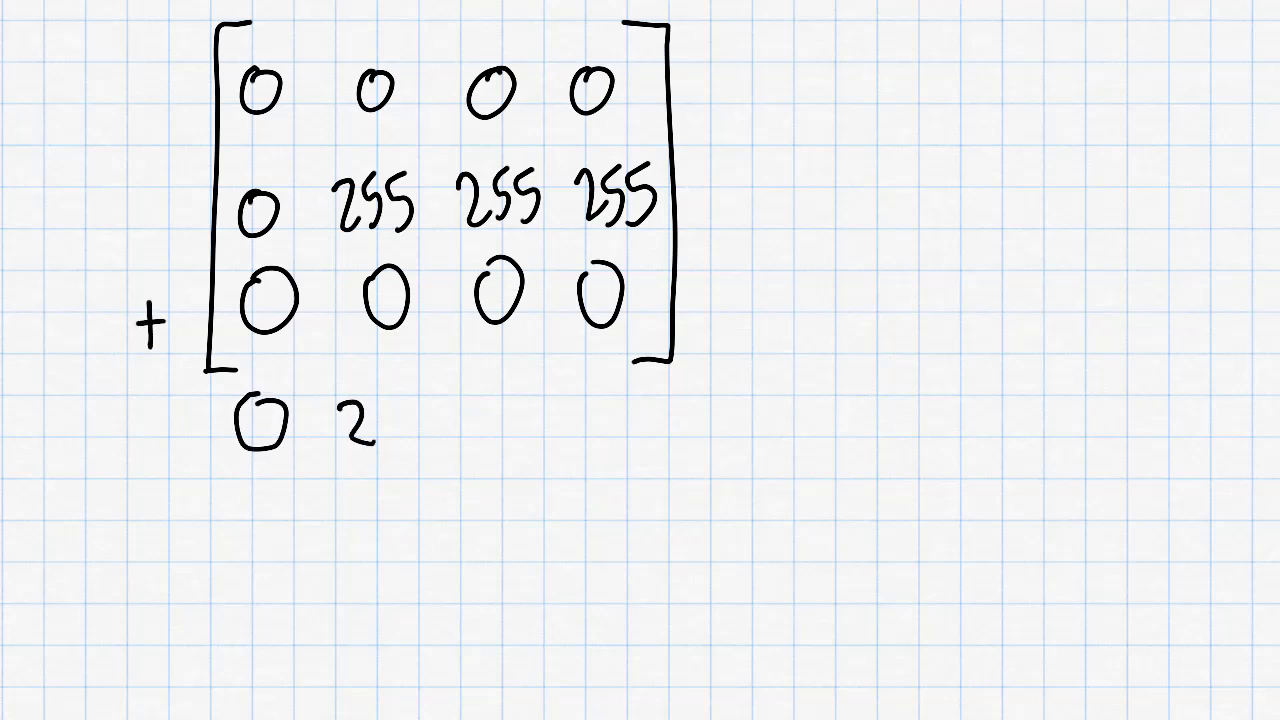
pyautogui.write('55')
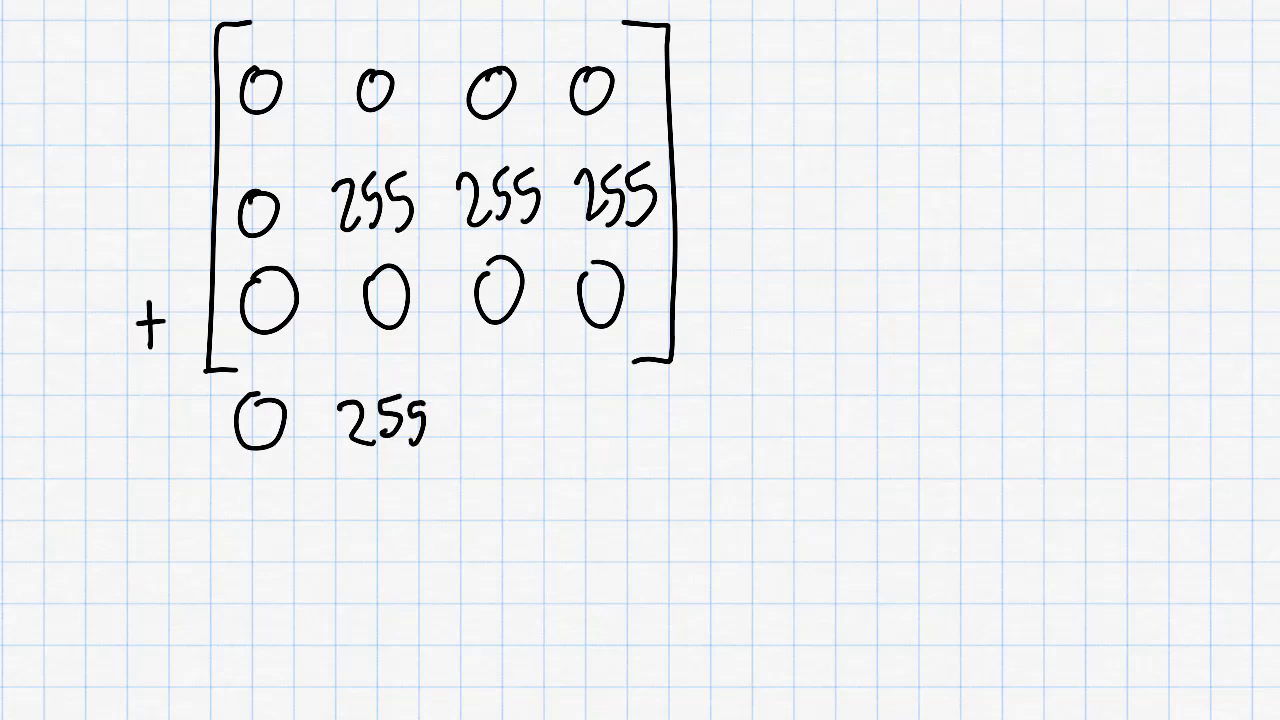
pyautogui.write('255 255')
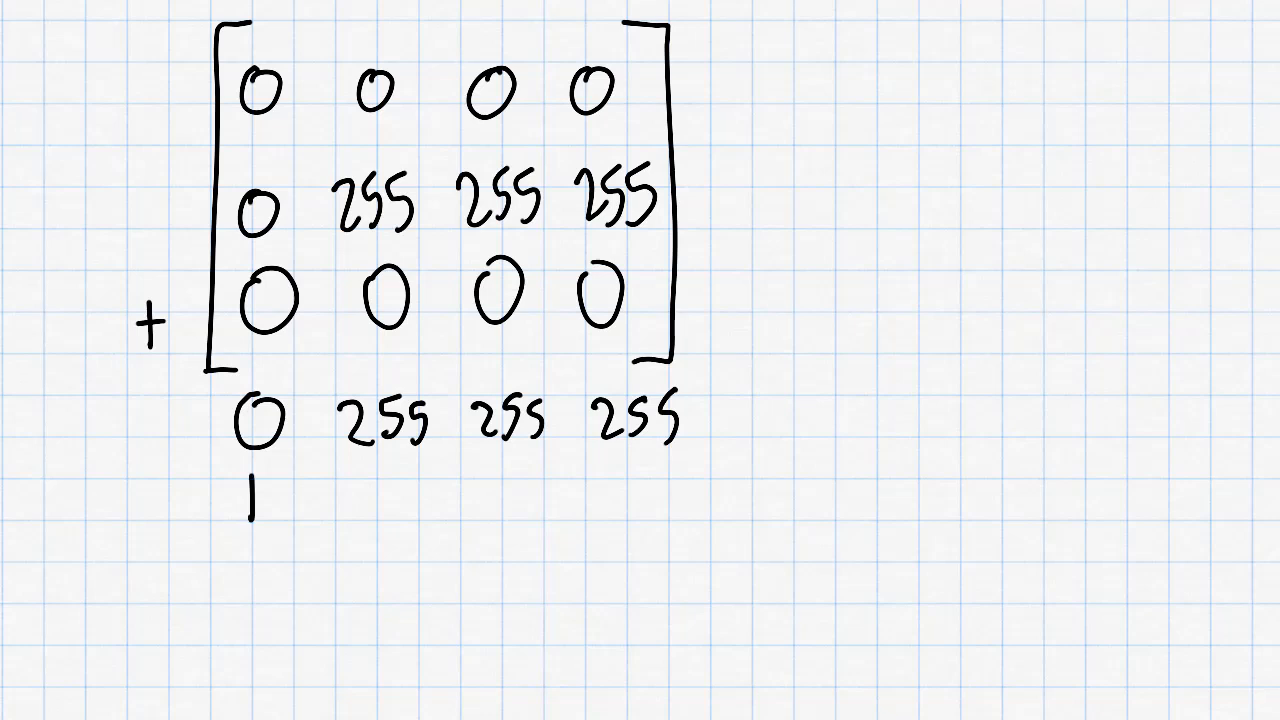
pyautogui.write('23')
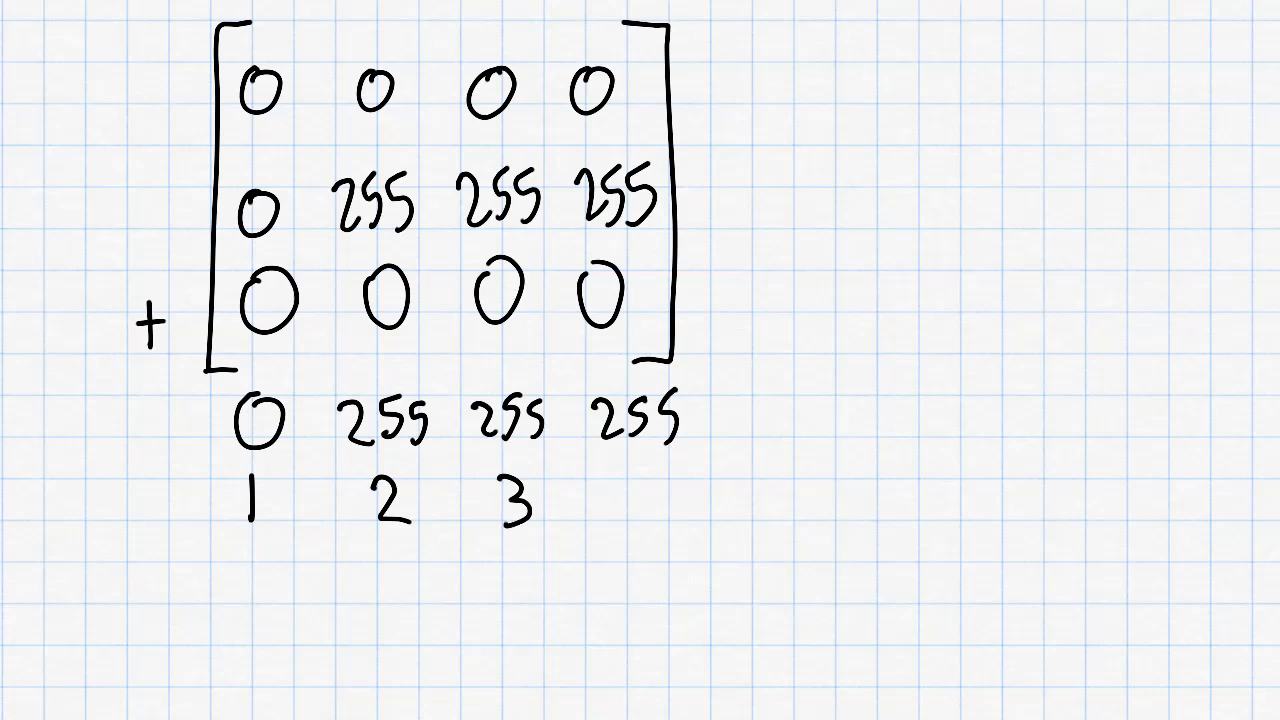
pyautogui.write('4')
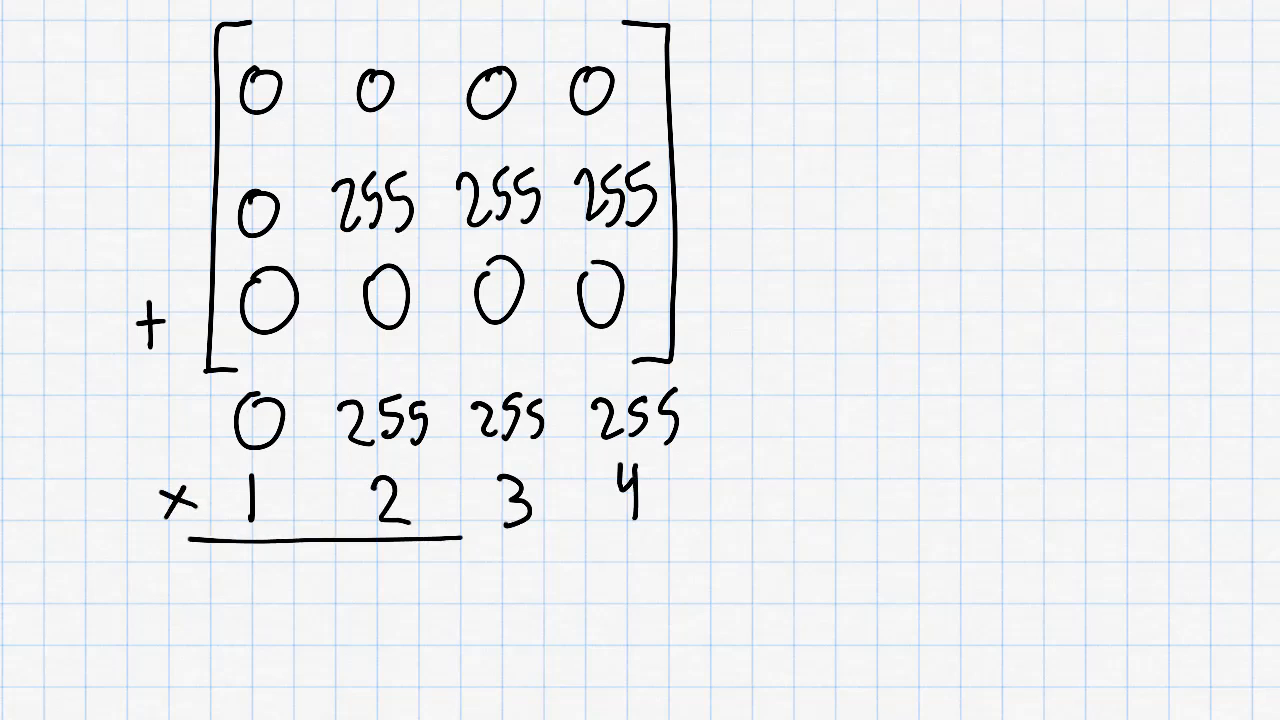
pyautogui.write('C')
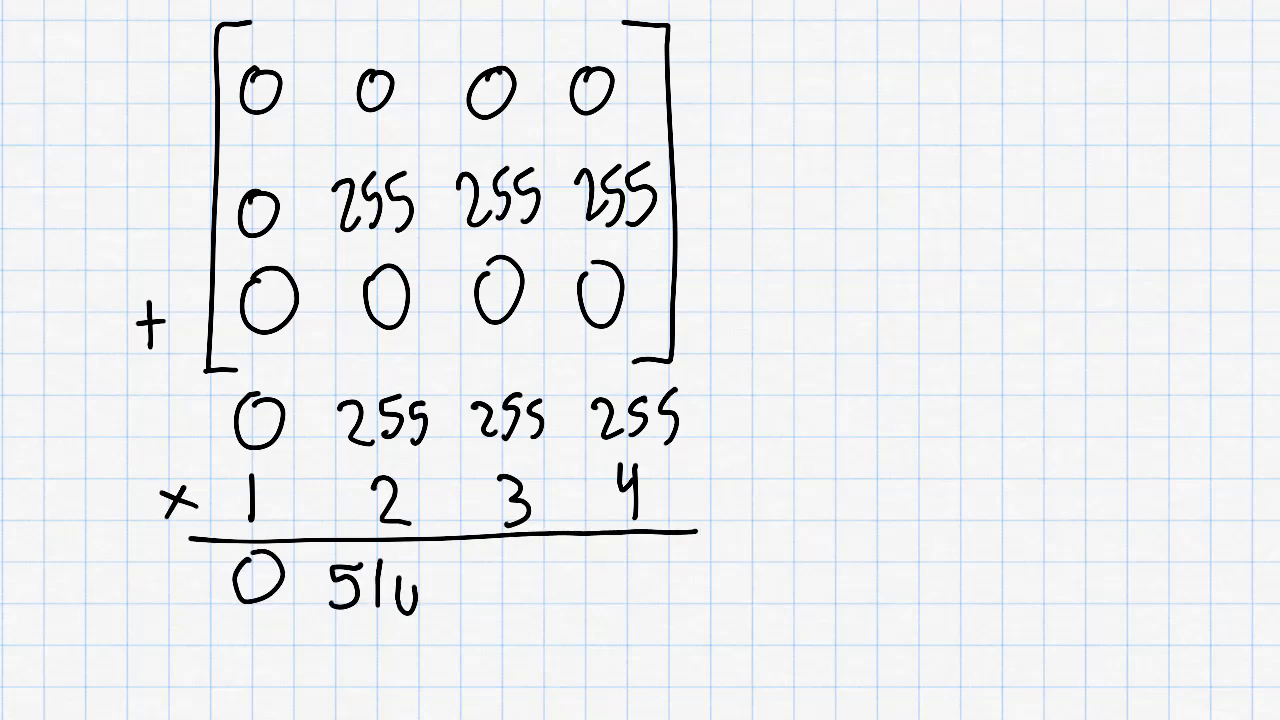
# - Write the products as 0+510+765+1020 summing to 2295
pyautogui.write('765')
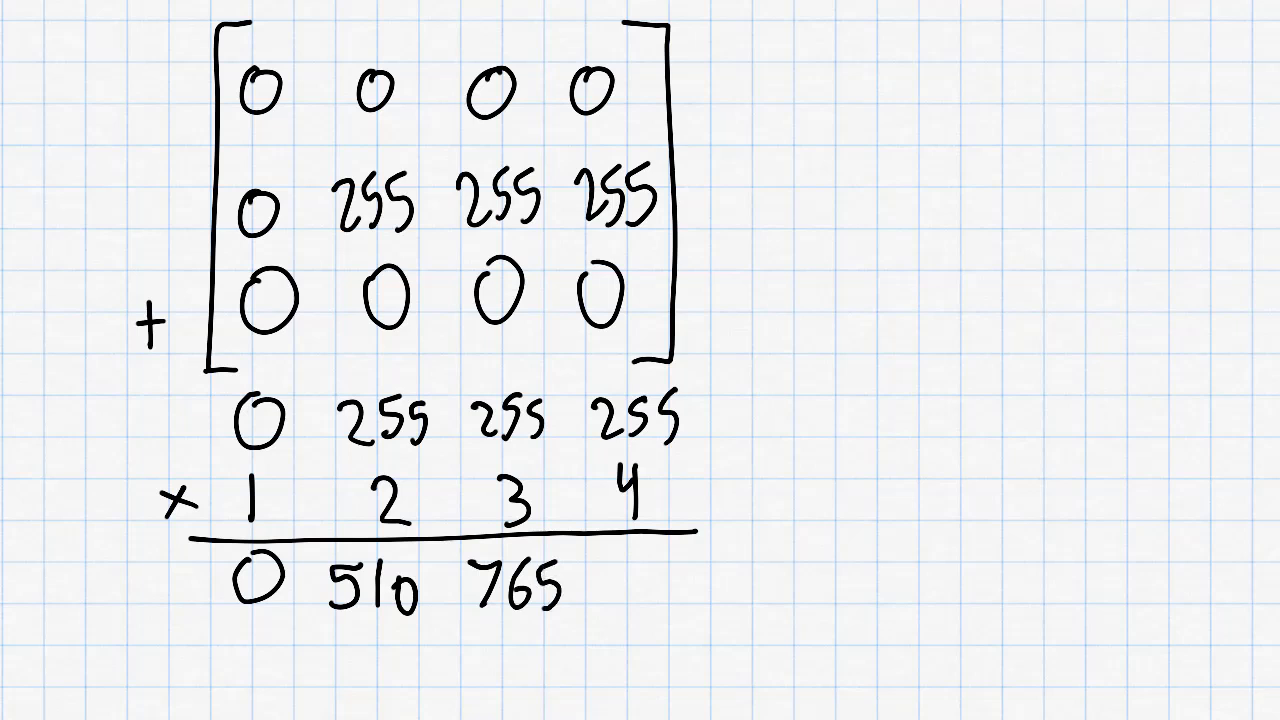
pyautogui.write('1020')
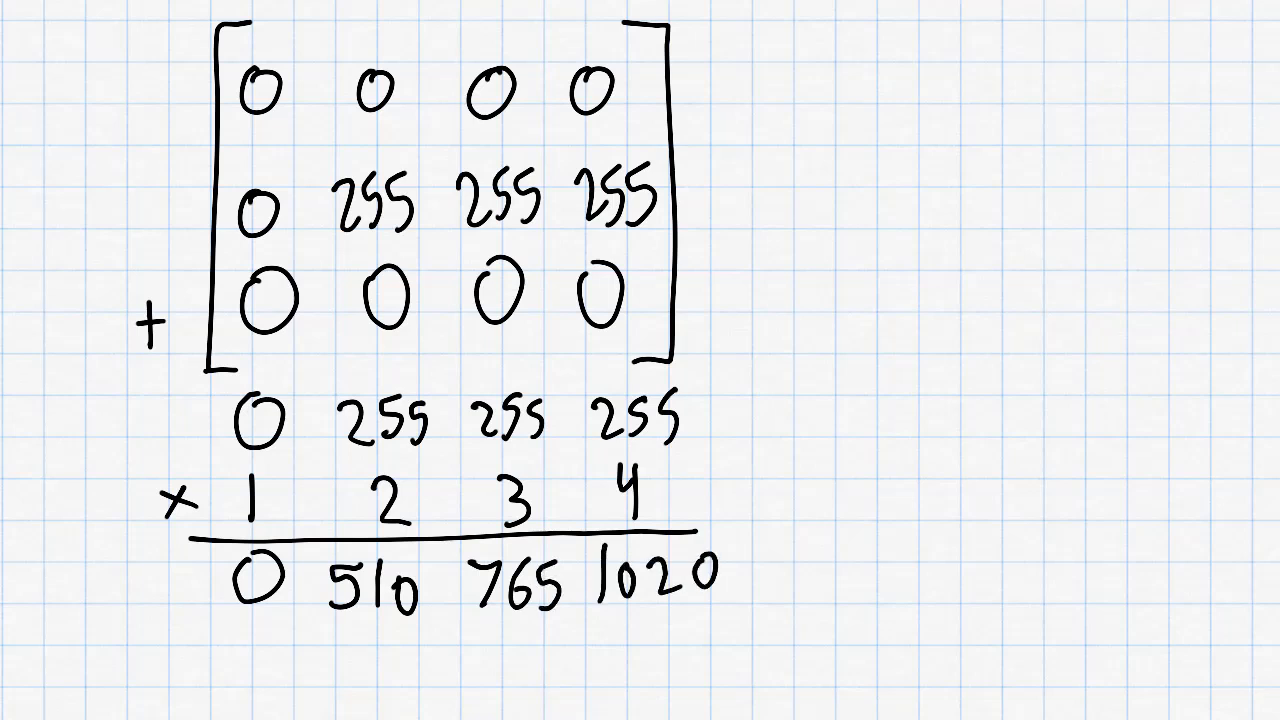
pyautogui.write('+')
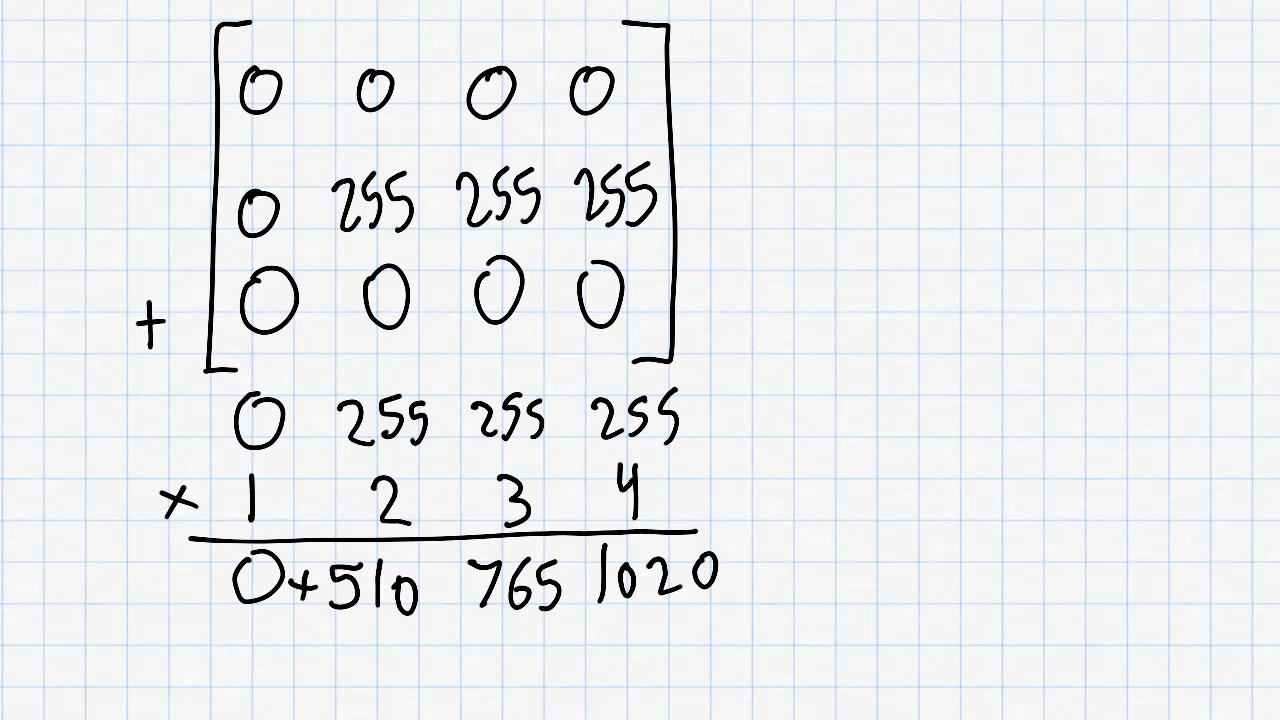
pyautogui.write('+')
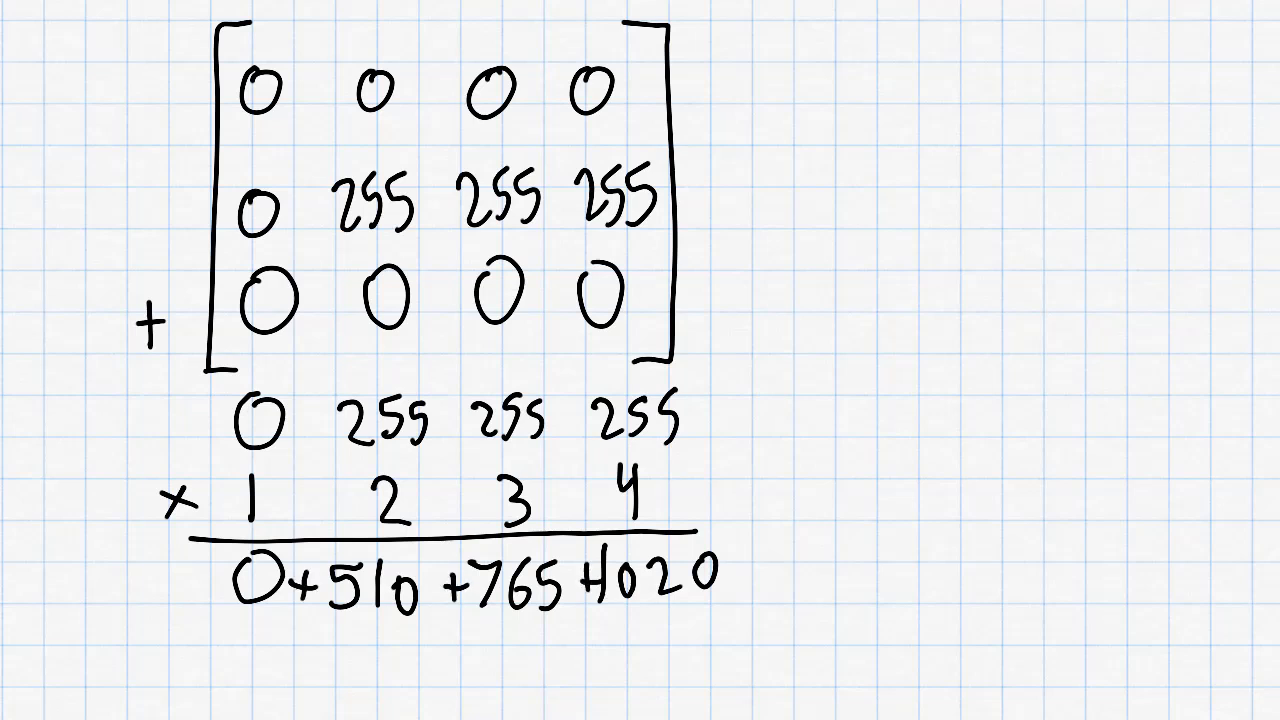
pyautogui.write('=2')
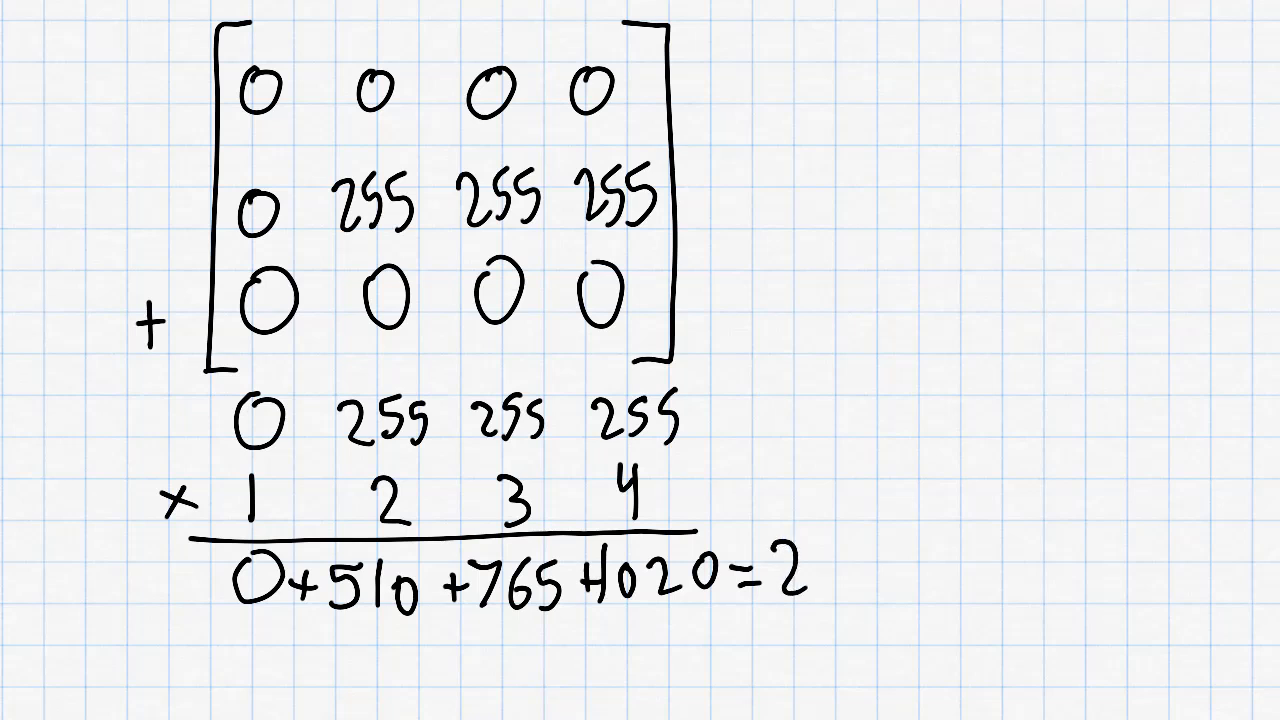
pyautogui.write('295')
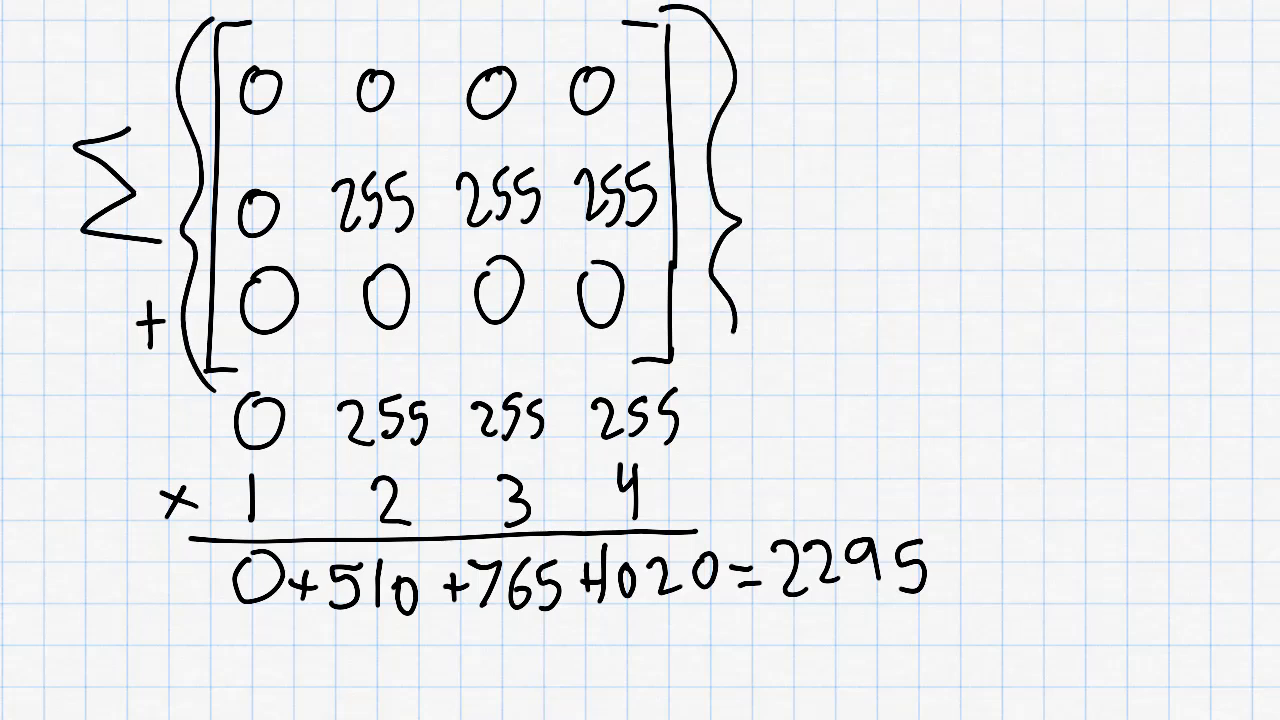
# - Write the matrix sum as 765 and 2295/765 = 3 as the column location
pyautogui.write('=')
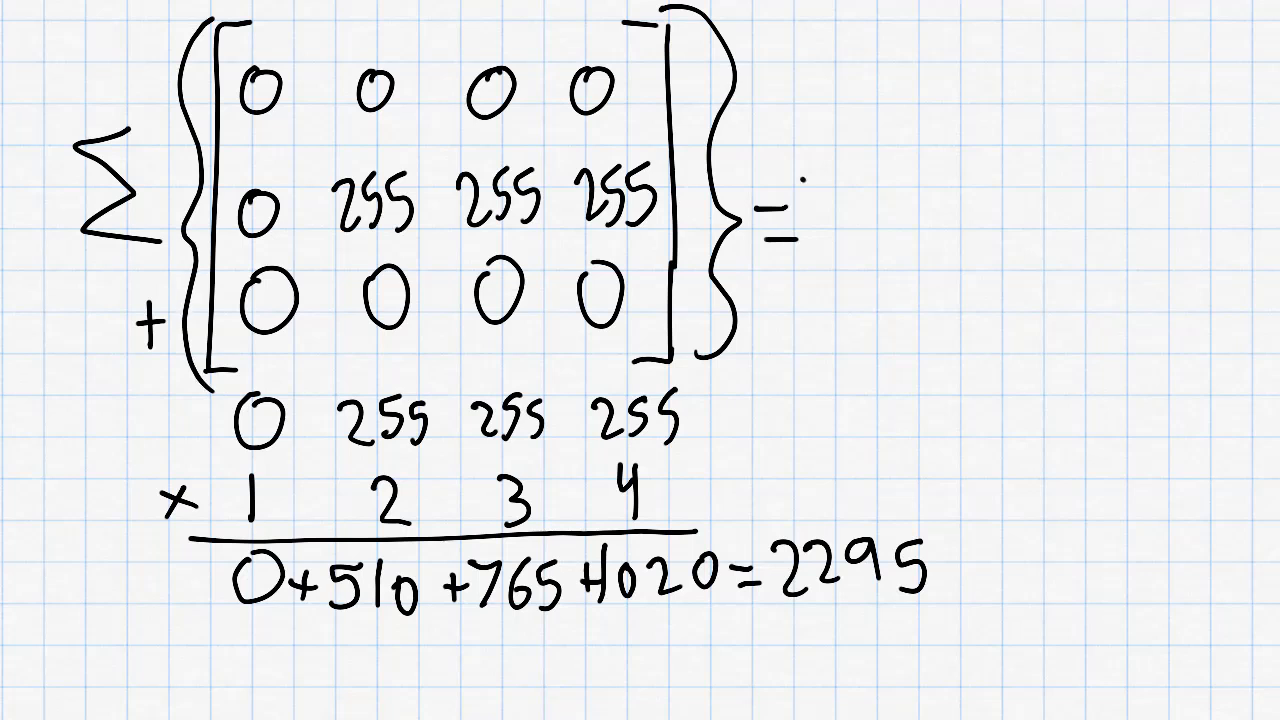
pyautogui.write('765')
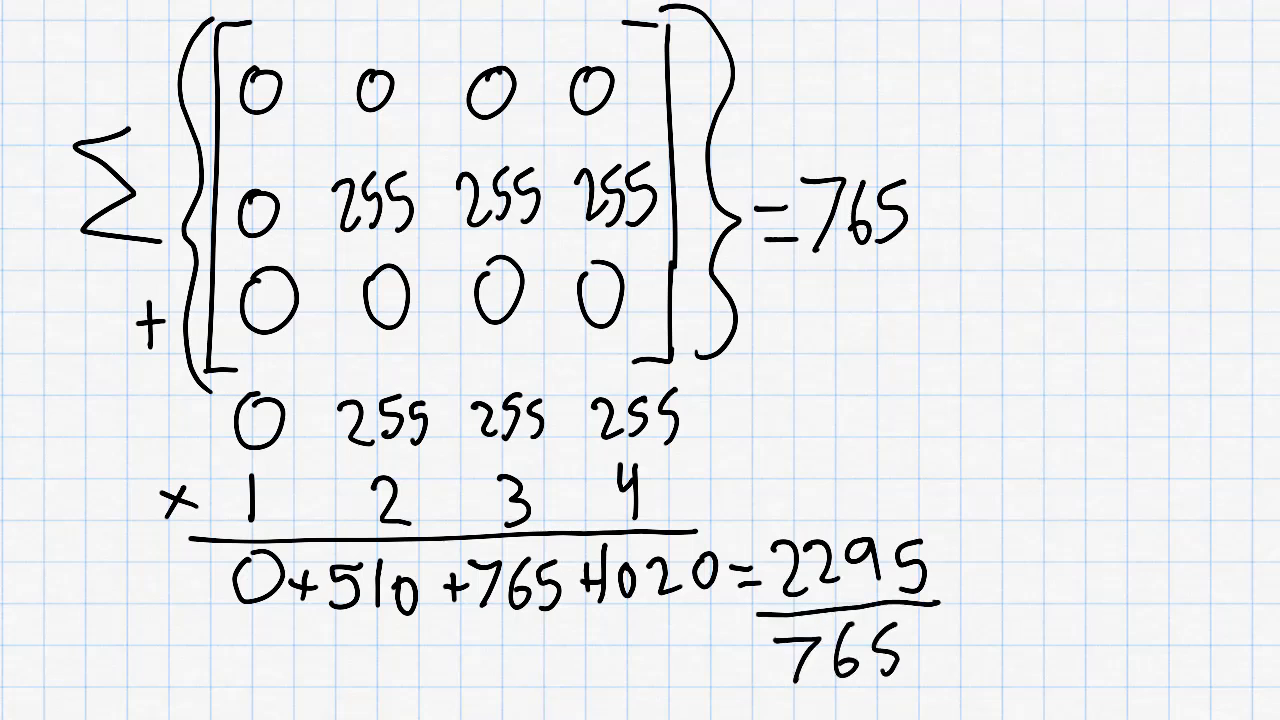
pyautogui.write('=3')
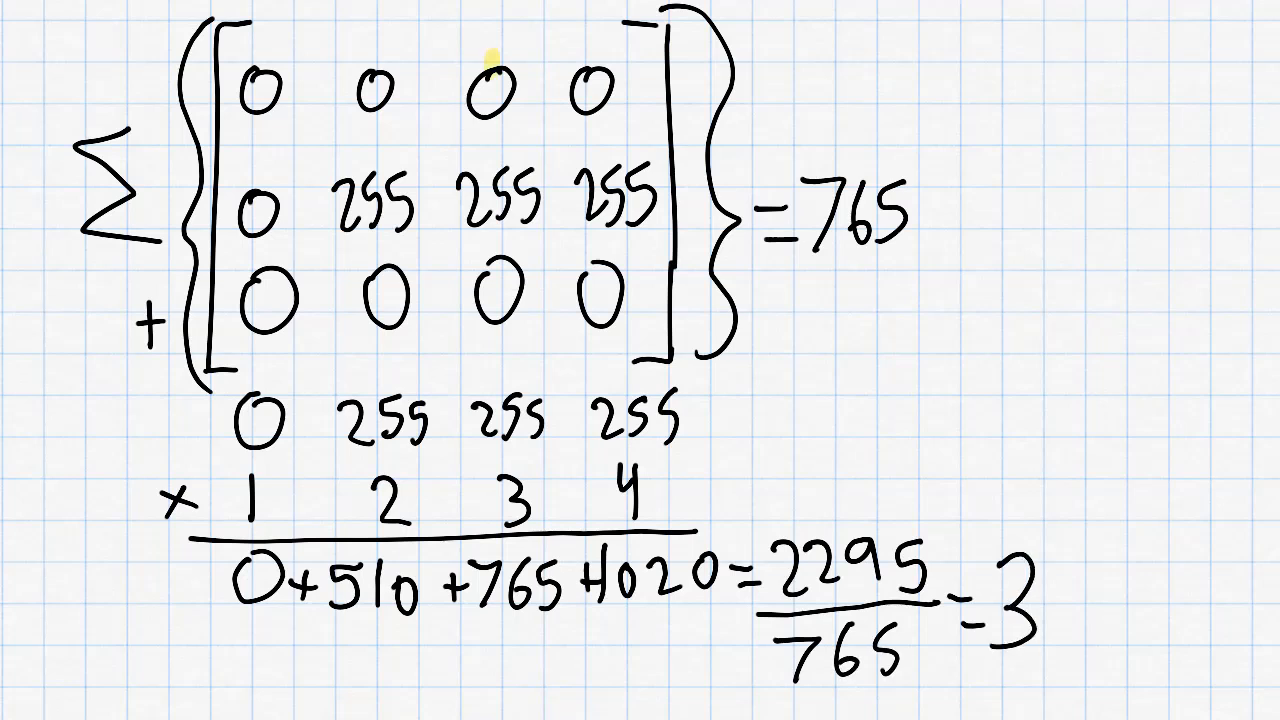
pyautogui.moveTo(490, 80); pyautogui.dragTo(490, 500)
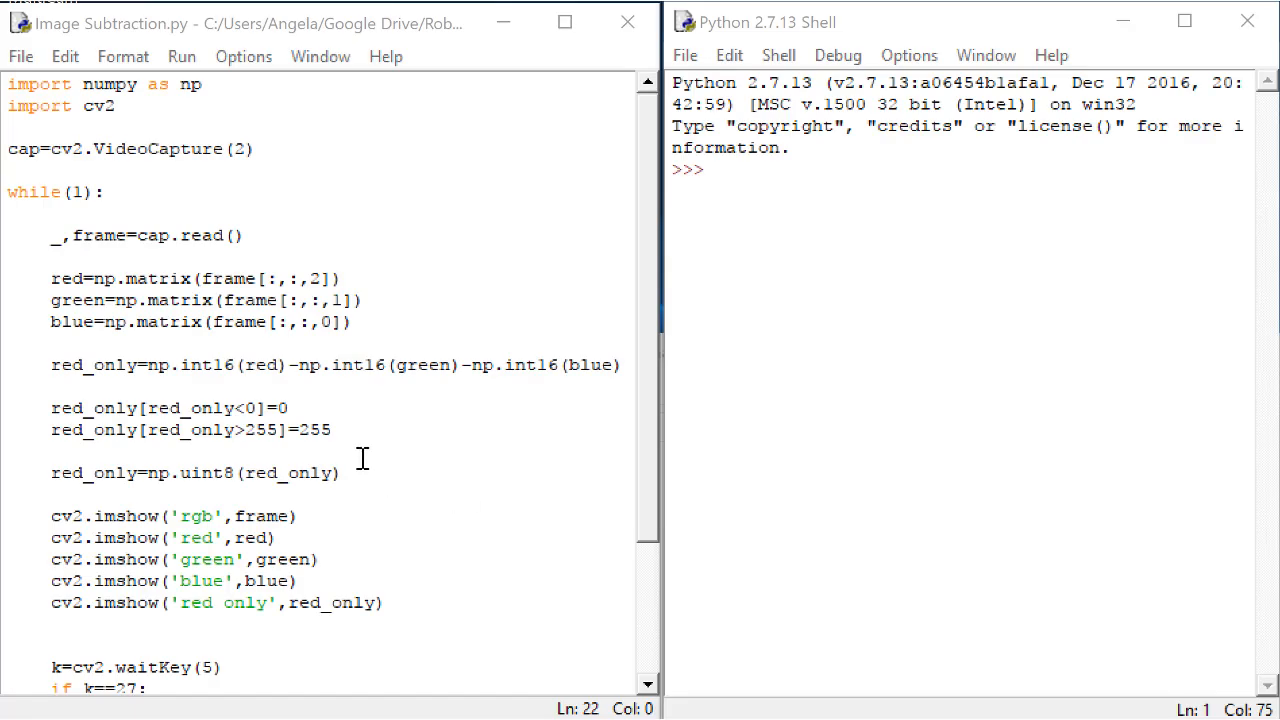
pyautogui.moveTo(360, 424)
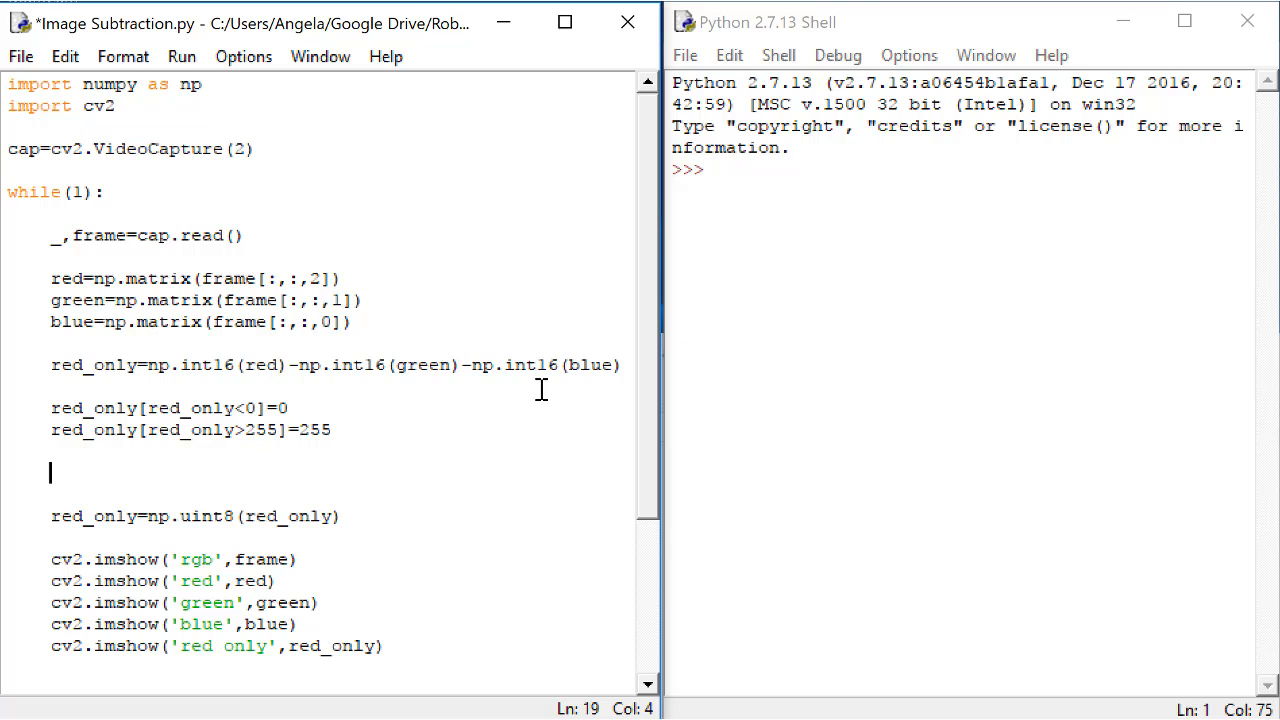
# - Add column_sums=np.matrix(np.sum(red_only,0)) inside the loop and start a new line
pyautogui.write('column_sum')
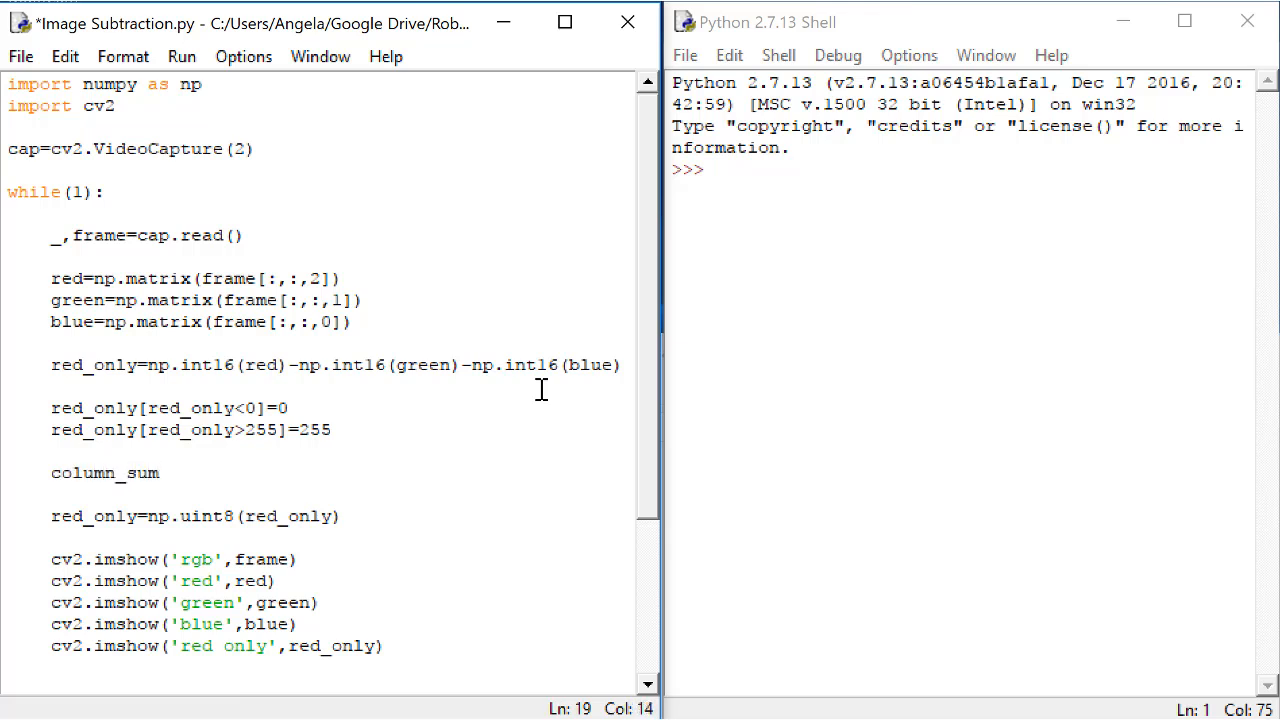
pyautogui.write('s=')
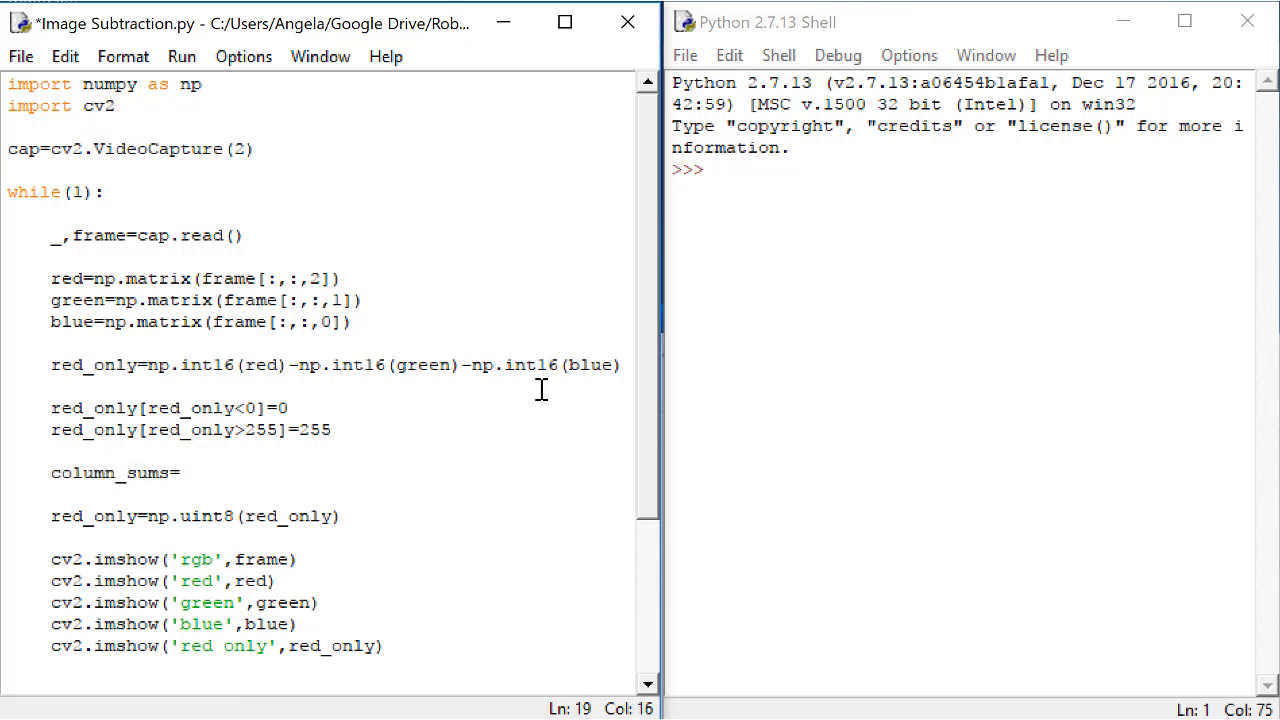
pyautogui.write('n')
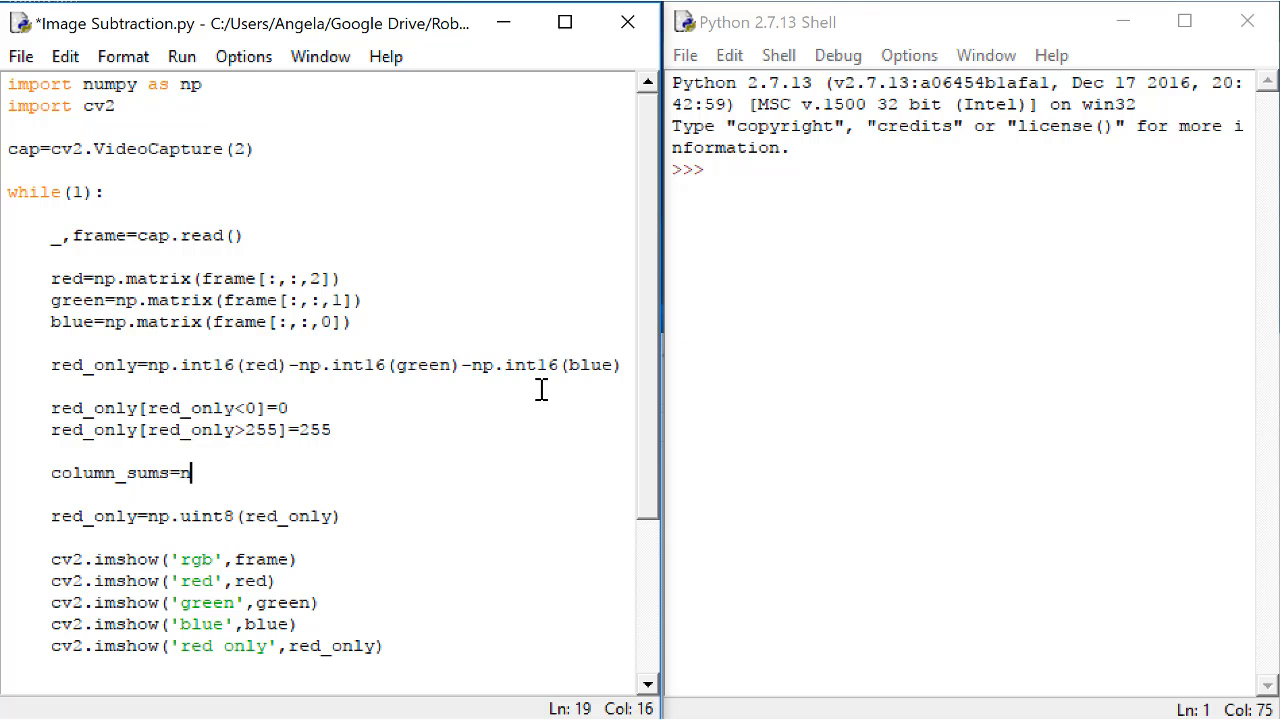
pyautogui.write('.m')
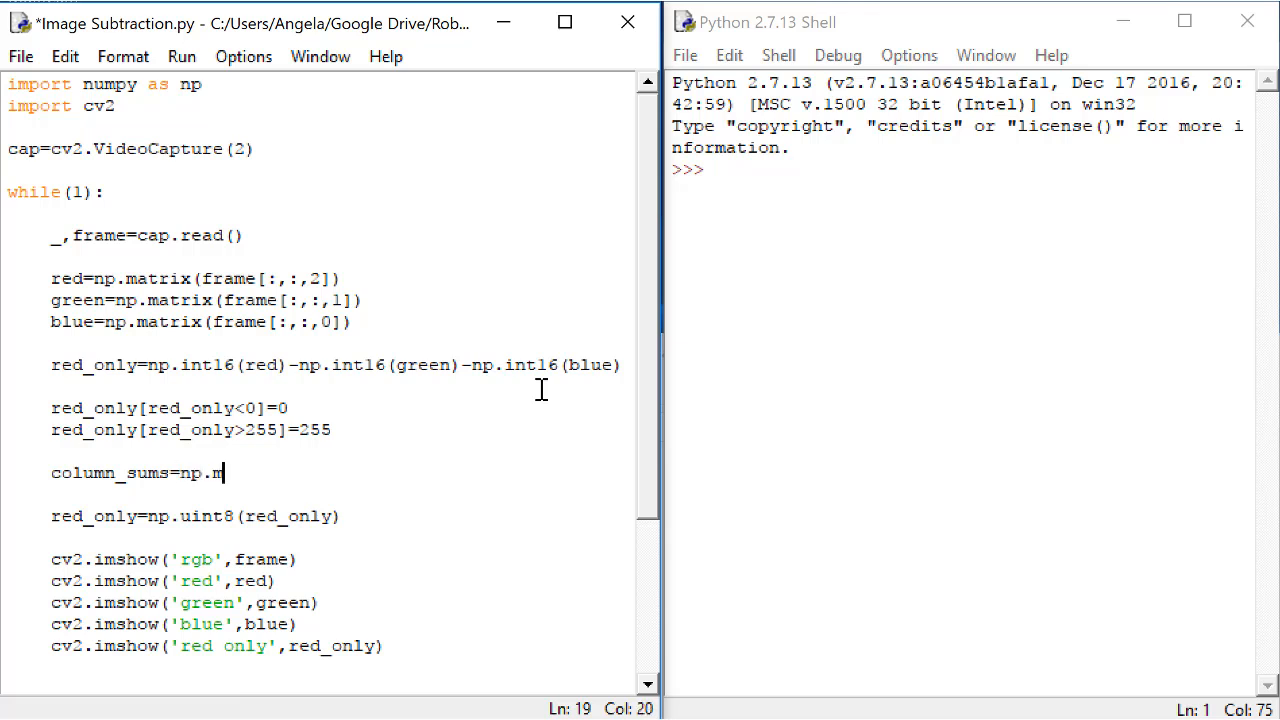
pyautogui.write('atri')
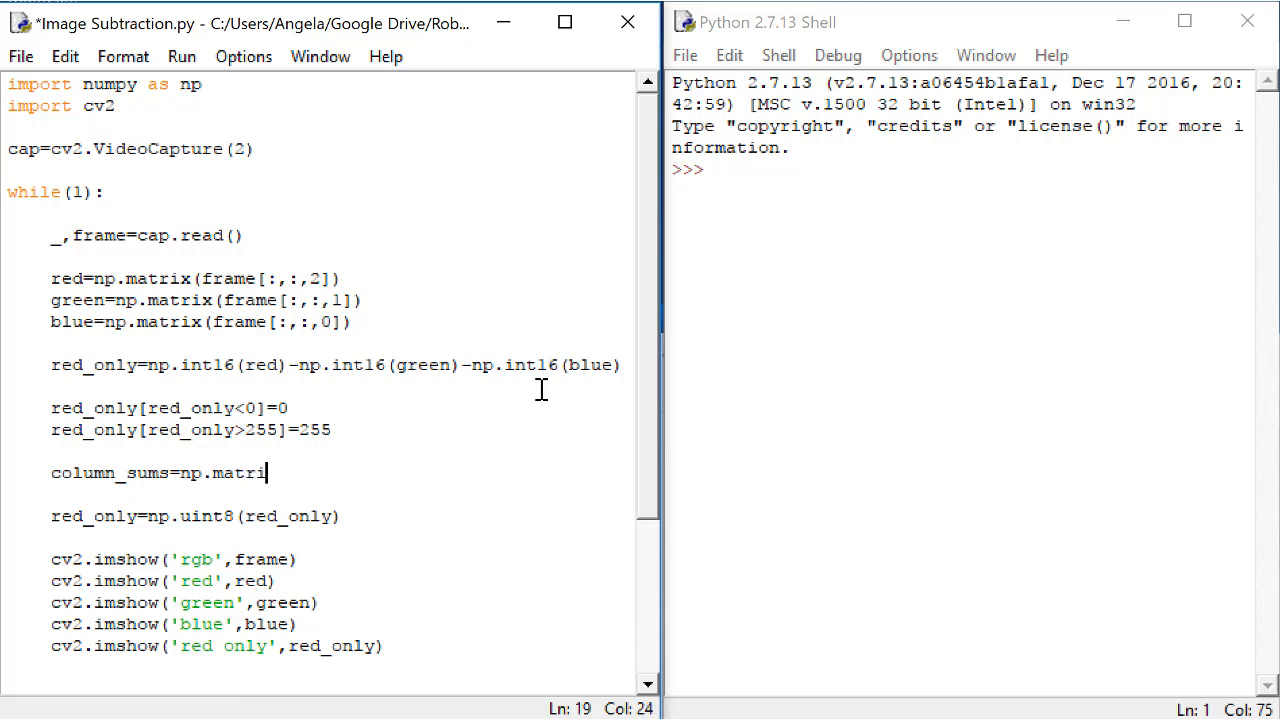
pyautogui.write('x(')
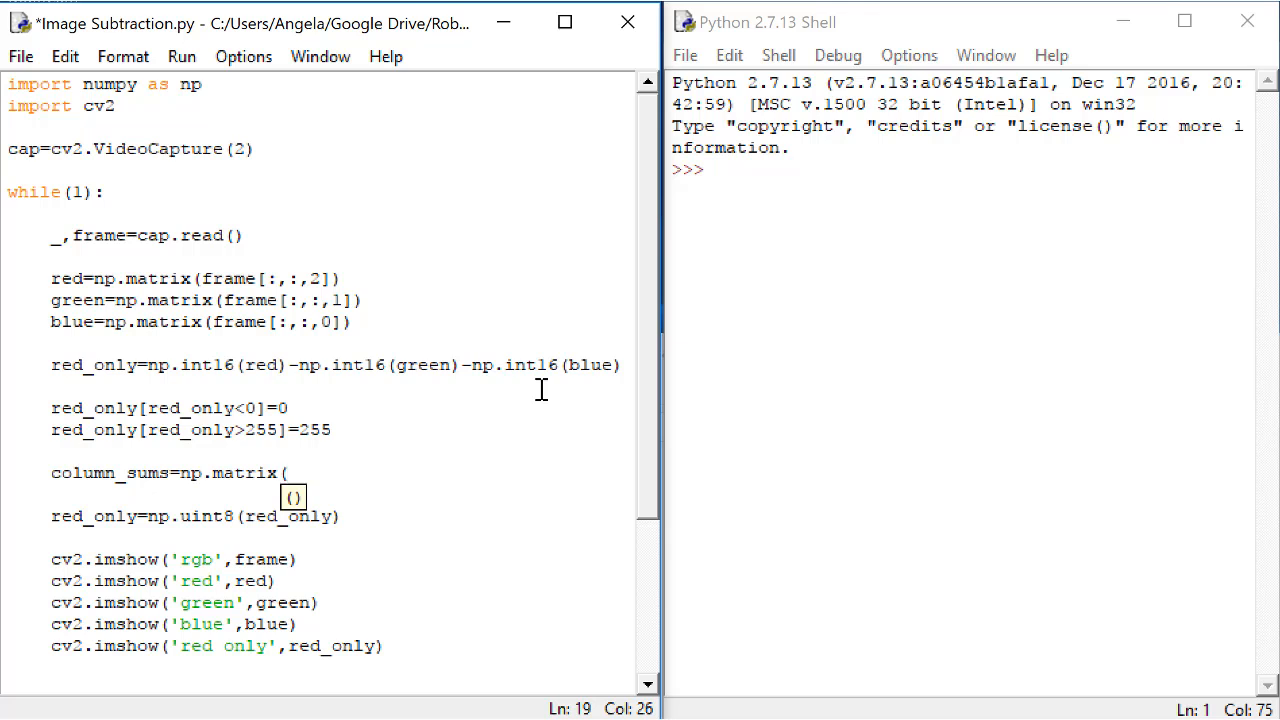
pyautogui.write('np')
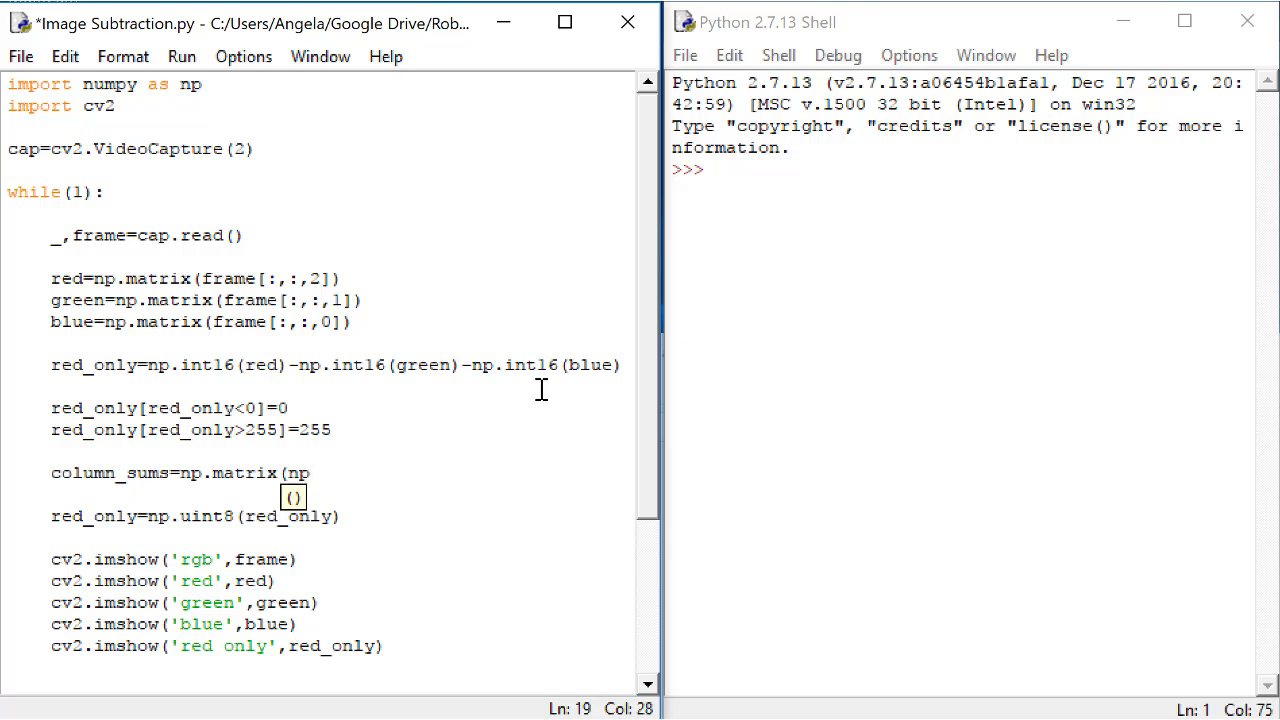
pyautogui.write('su')
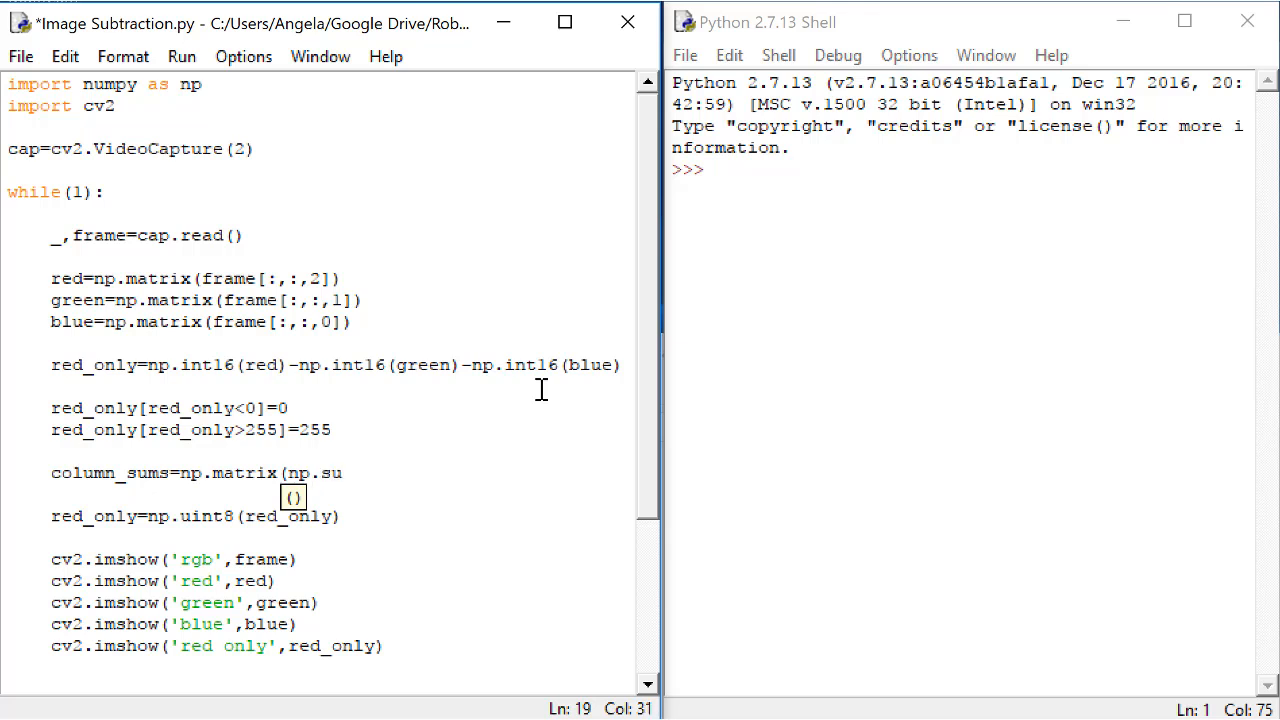
pyautogui.write('m(')
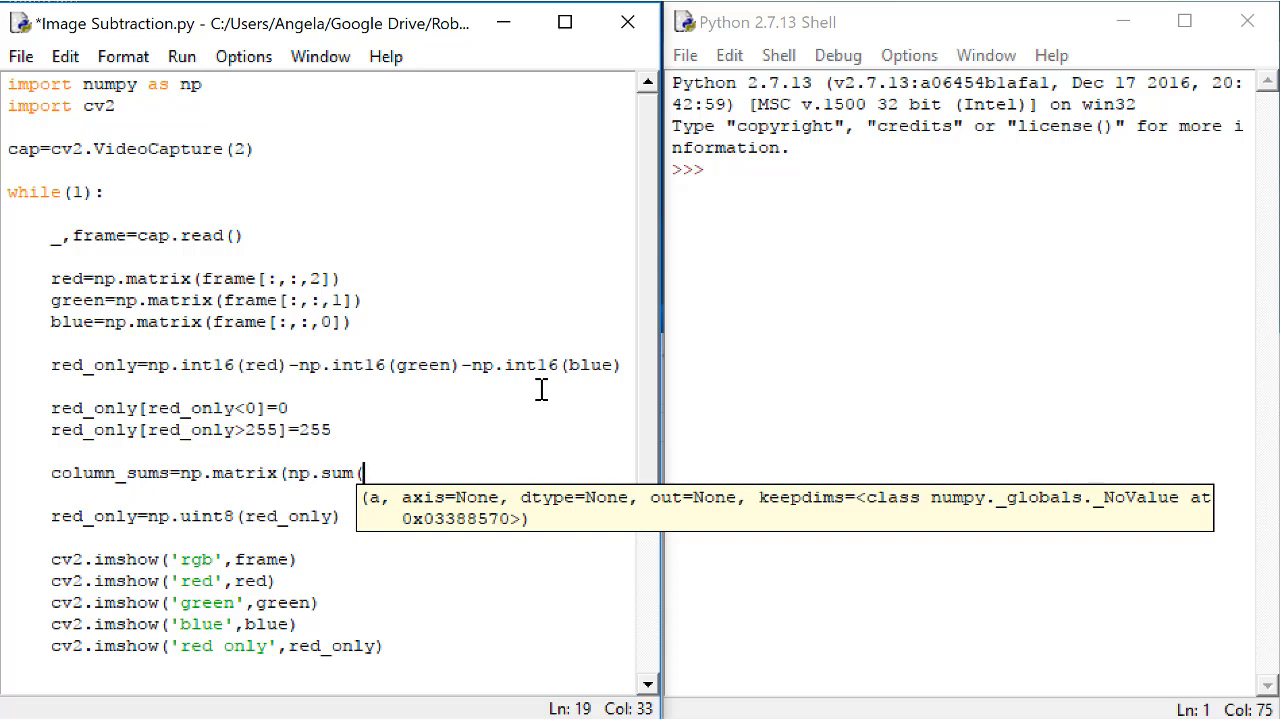
pyautogui.write('red')
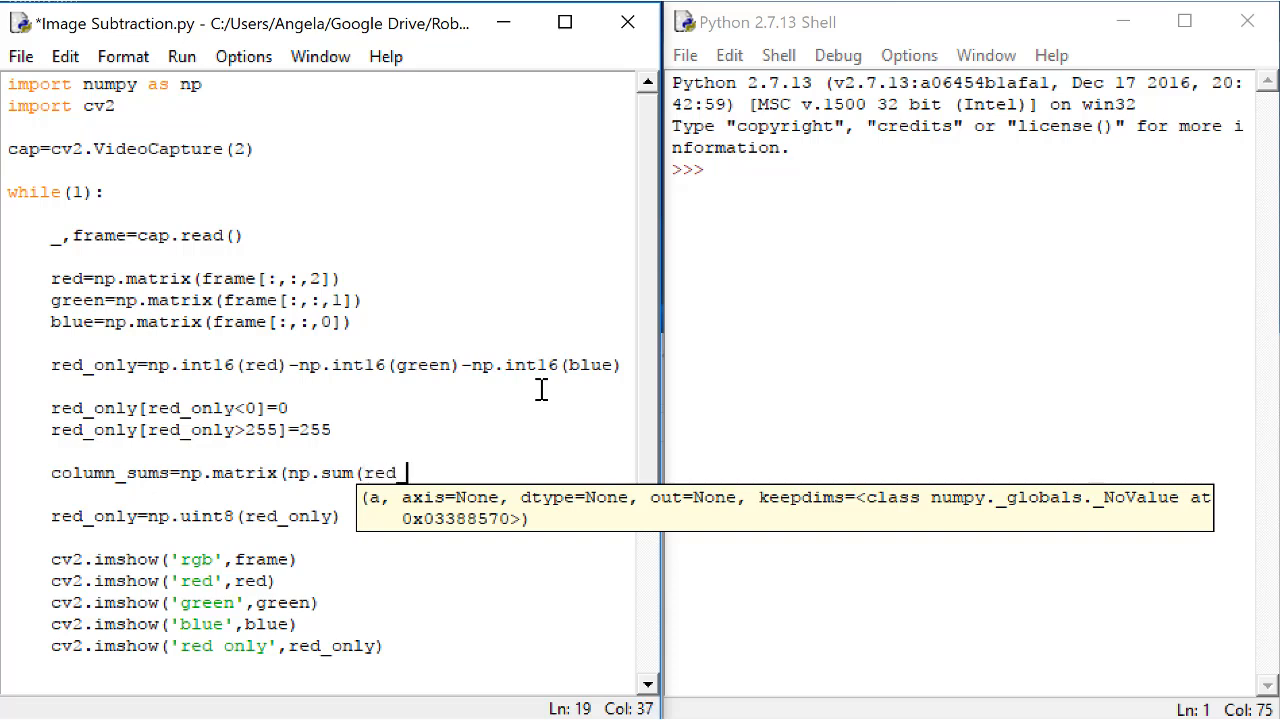
pyautogui.write('_only,')
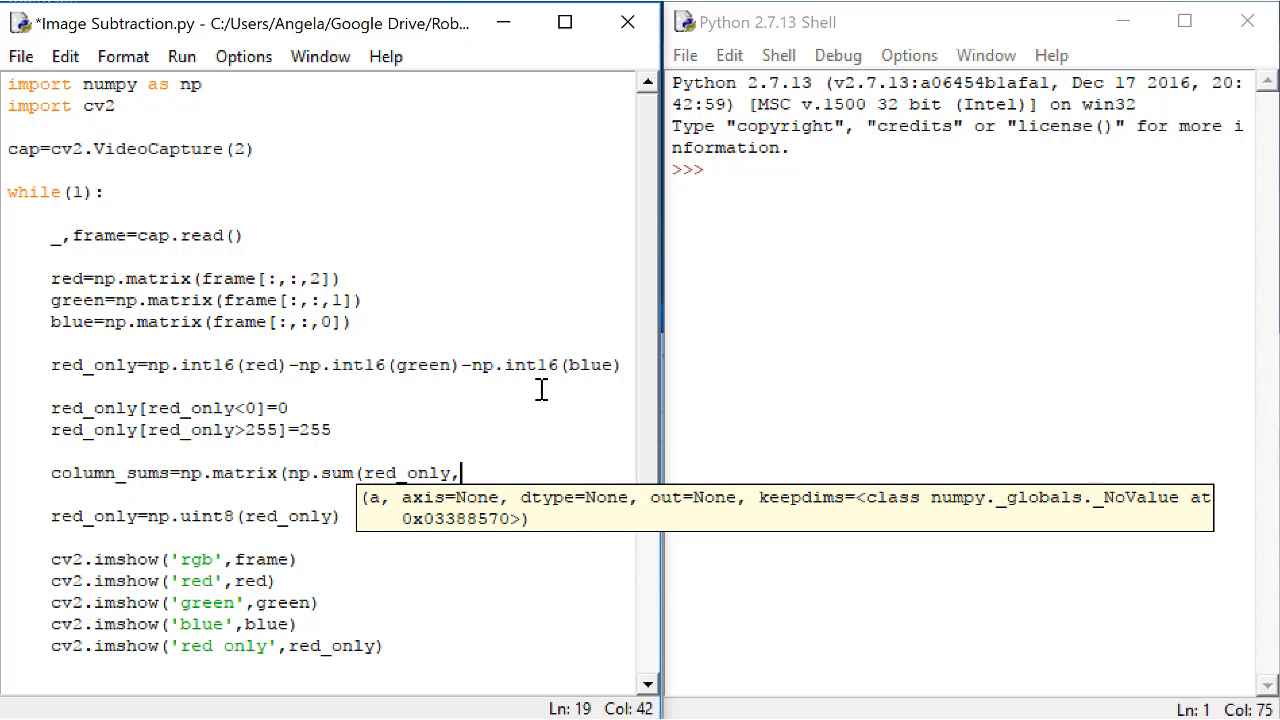
pyautogui.write('0')
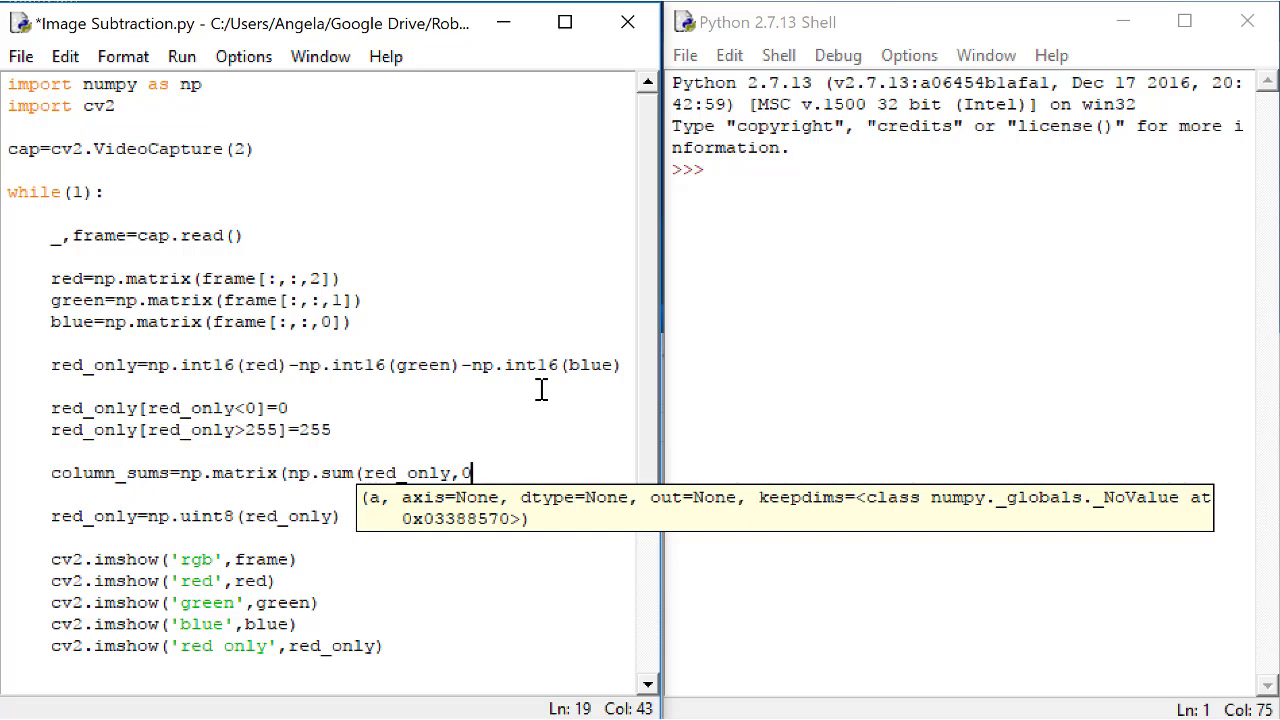
pyautogui.press('Return')
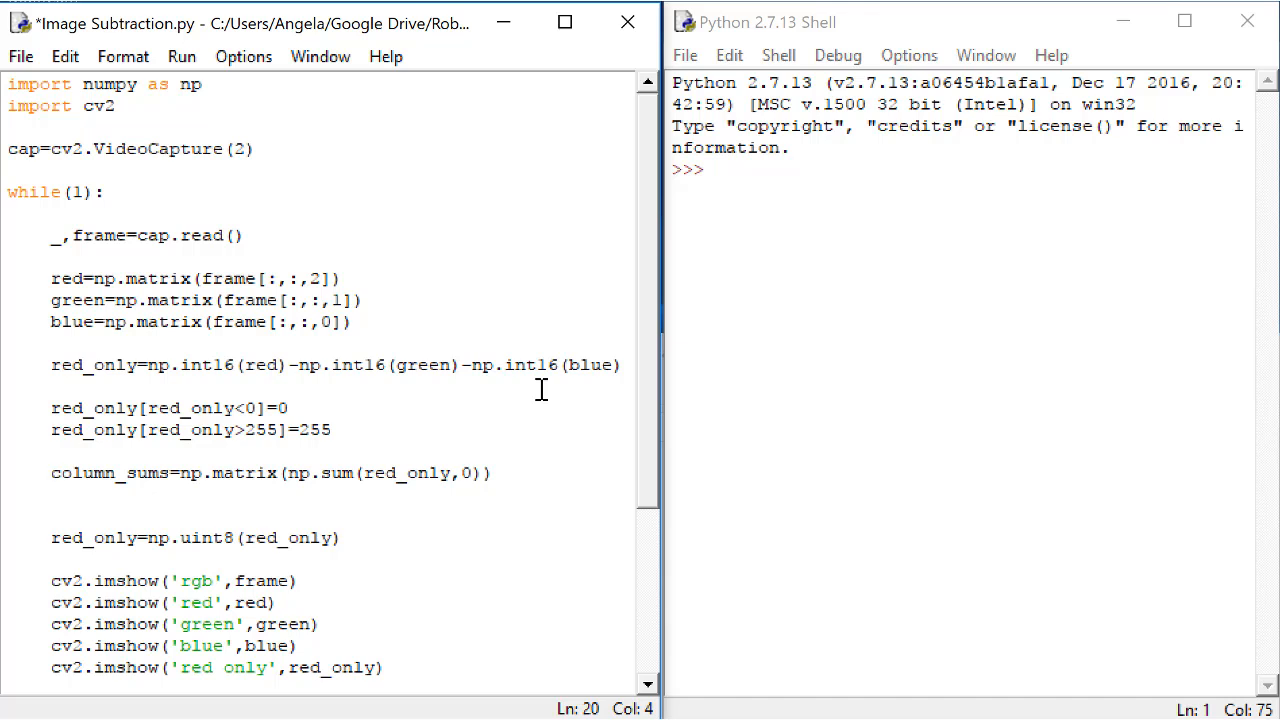
# - Add column_numbers=np.matrix(np.arange(640)) giving one index per image column
pyautogui.write('column_')
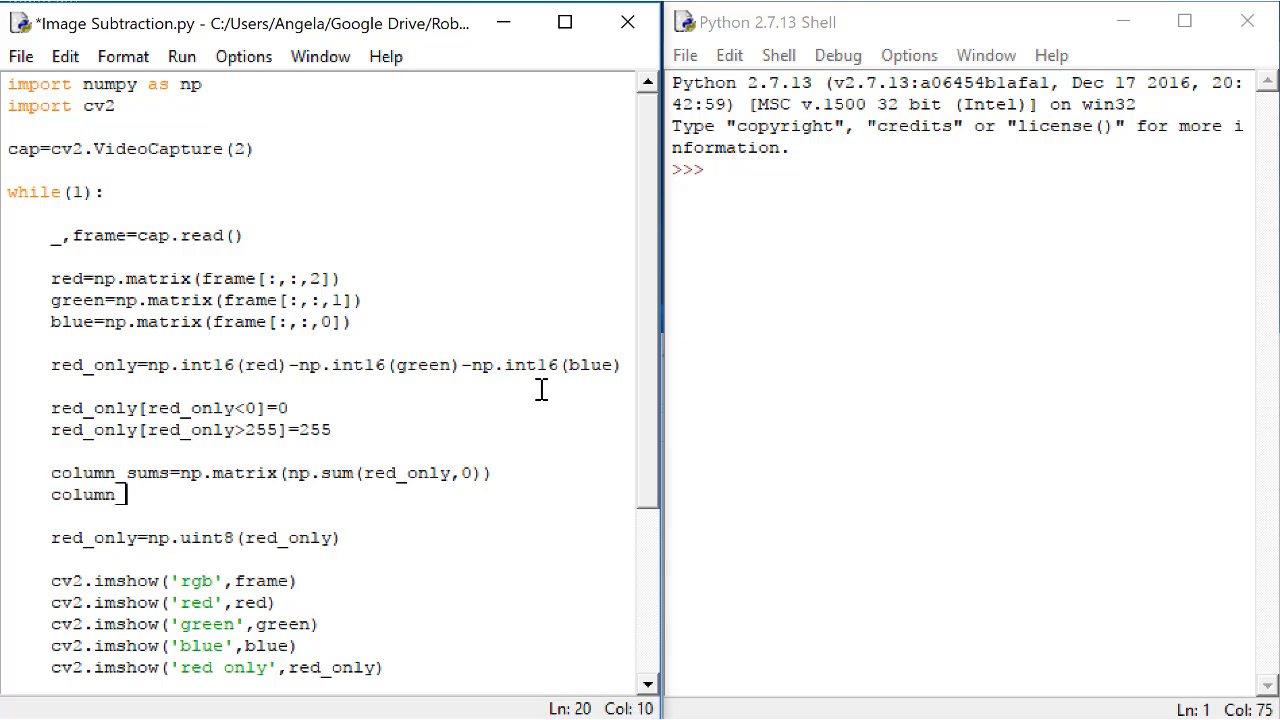
pyautogui.write('numbers')
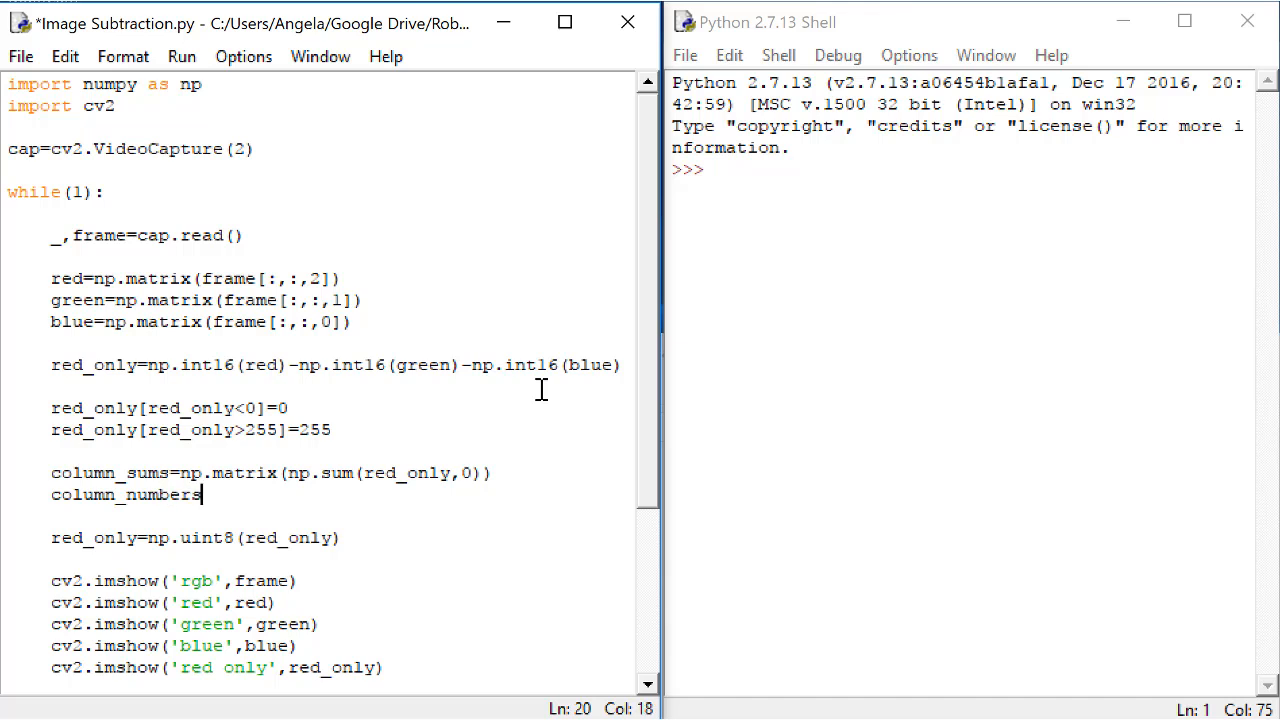
pyautogui.write('=np')
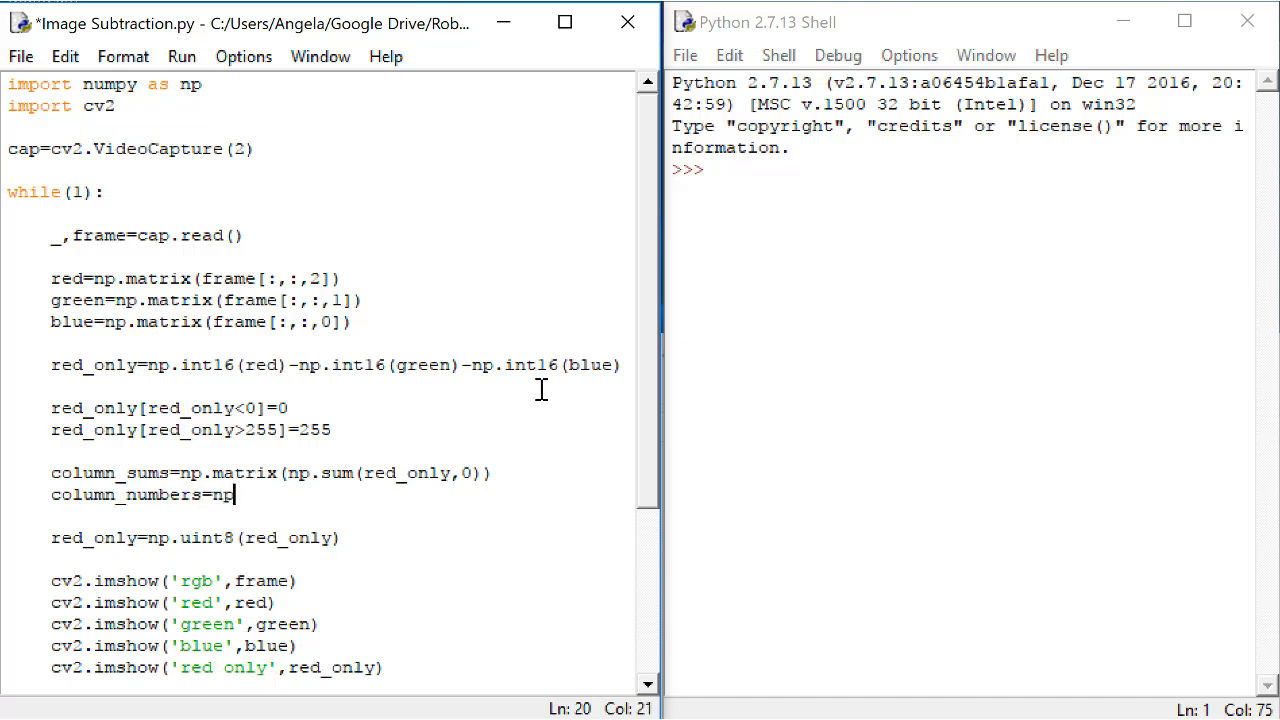
pyautogui.write('.matrix')
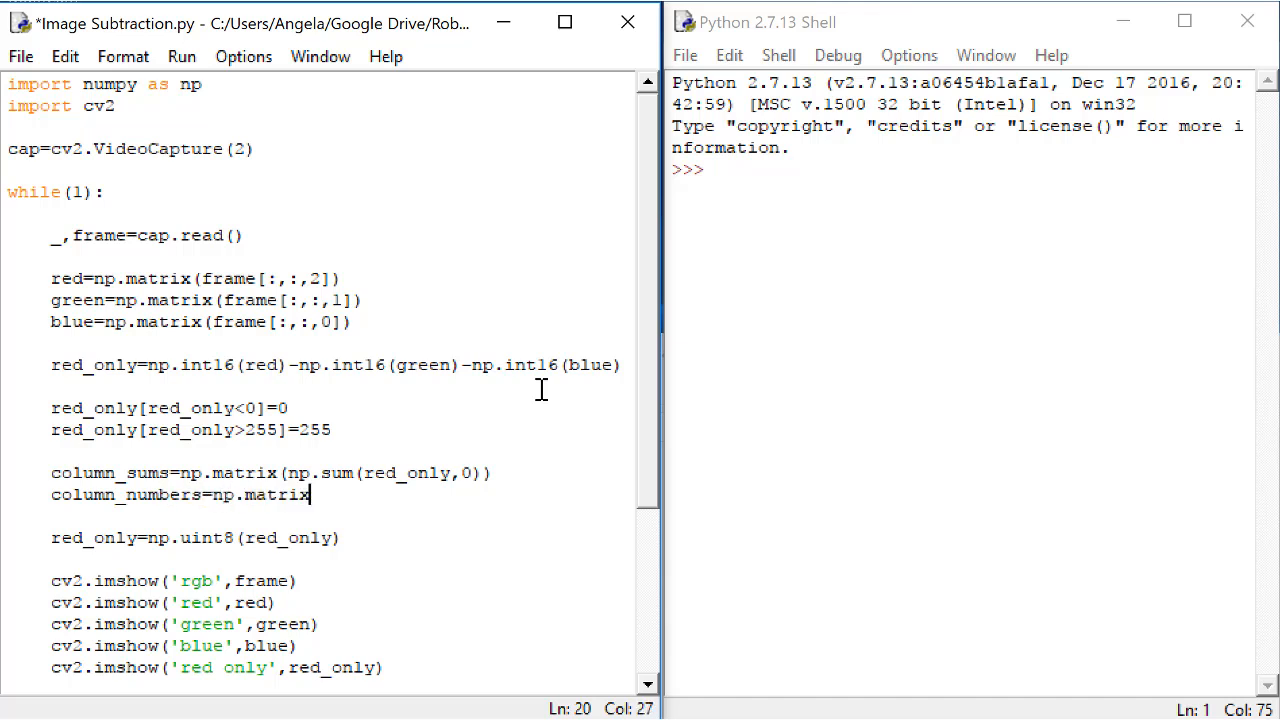
pyautogui.write('(')
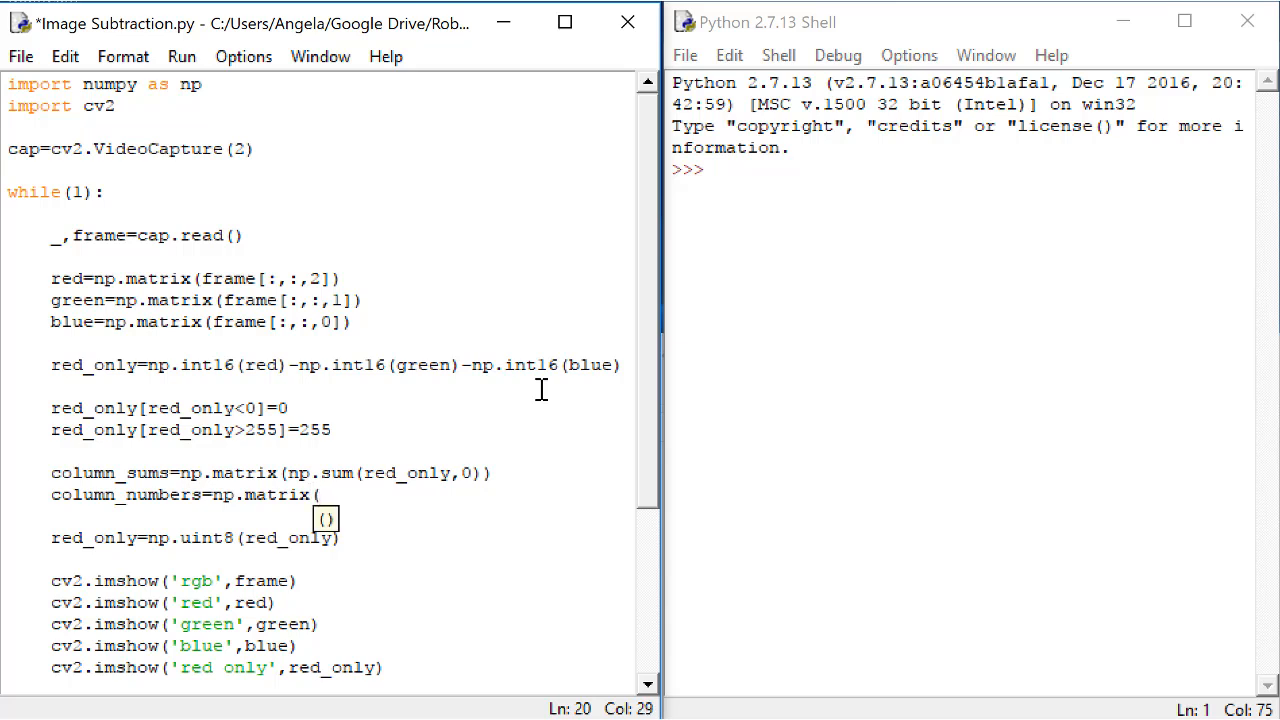
pyautogui.write('np.ar')
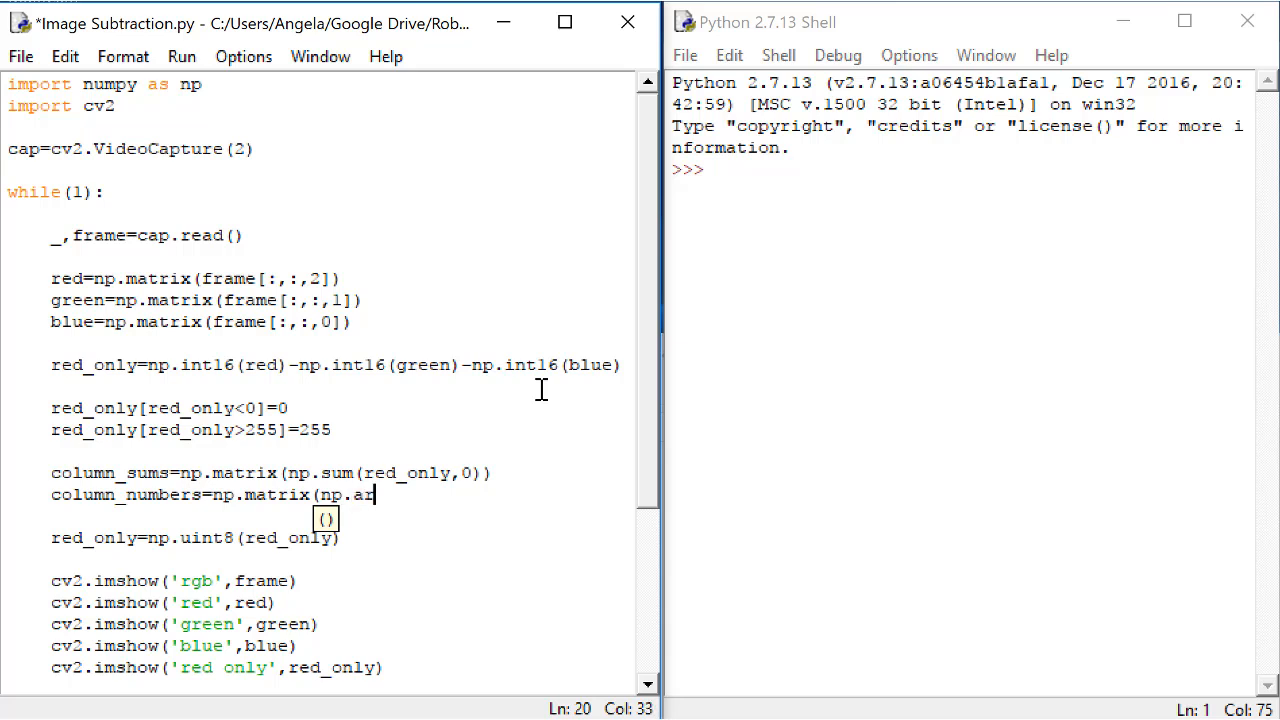
pyautogui.write('range')
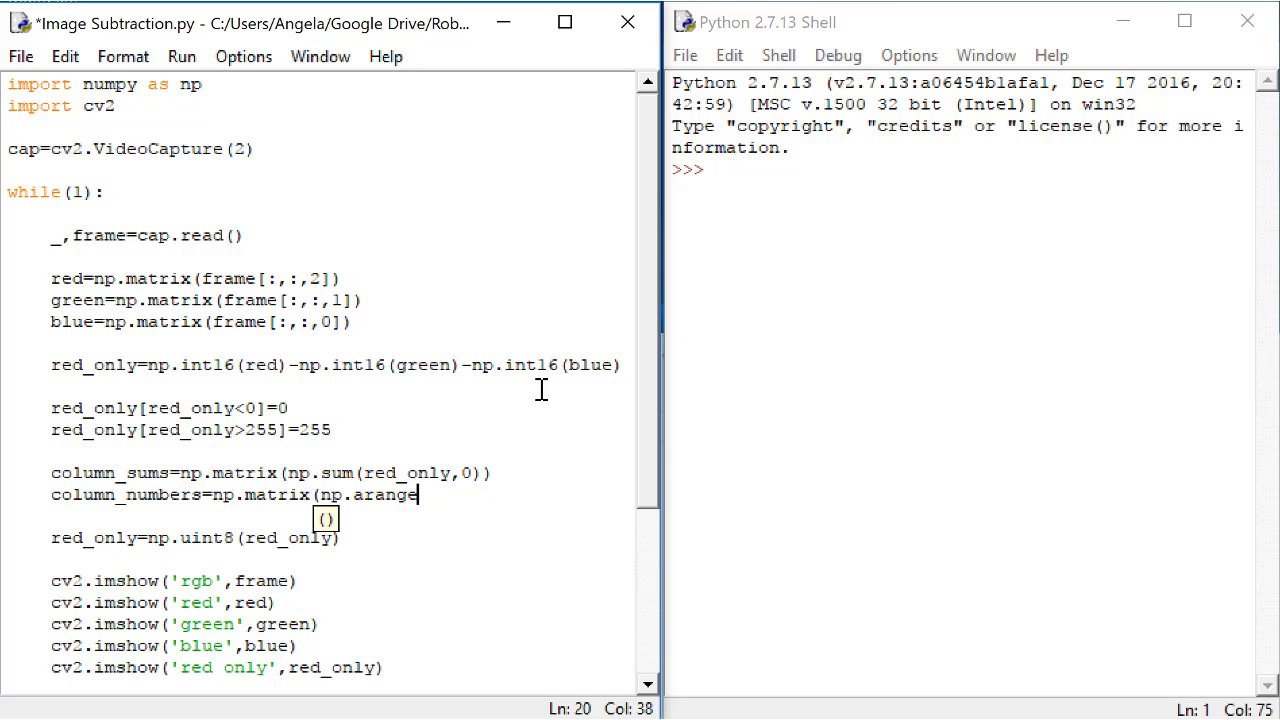
pyautogui.write('(')
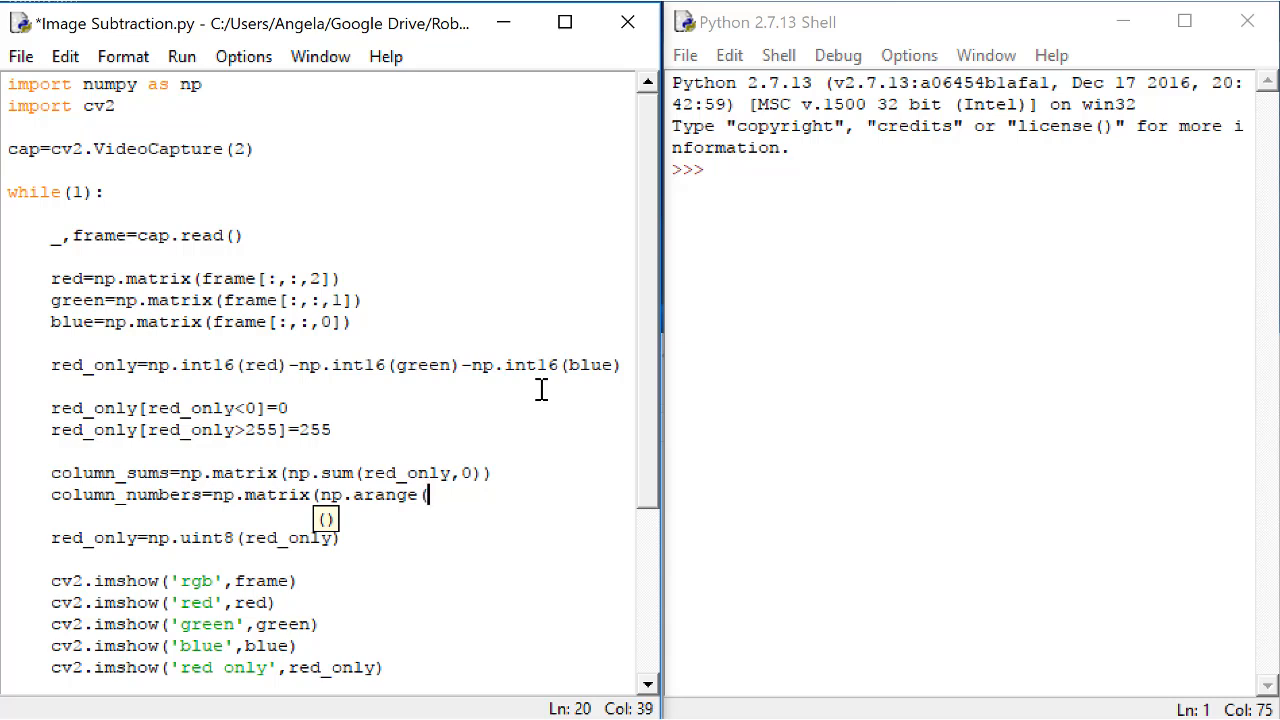
pyautogui.write('64')
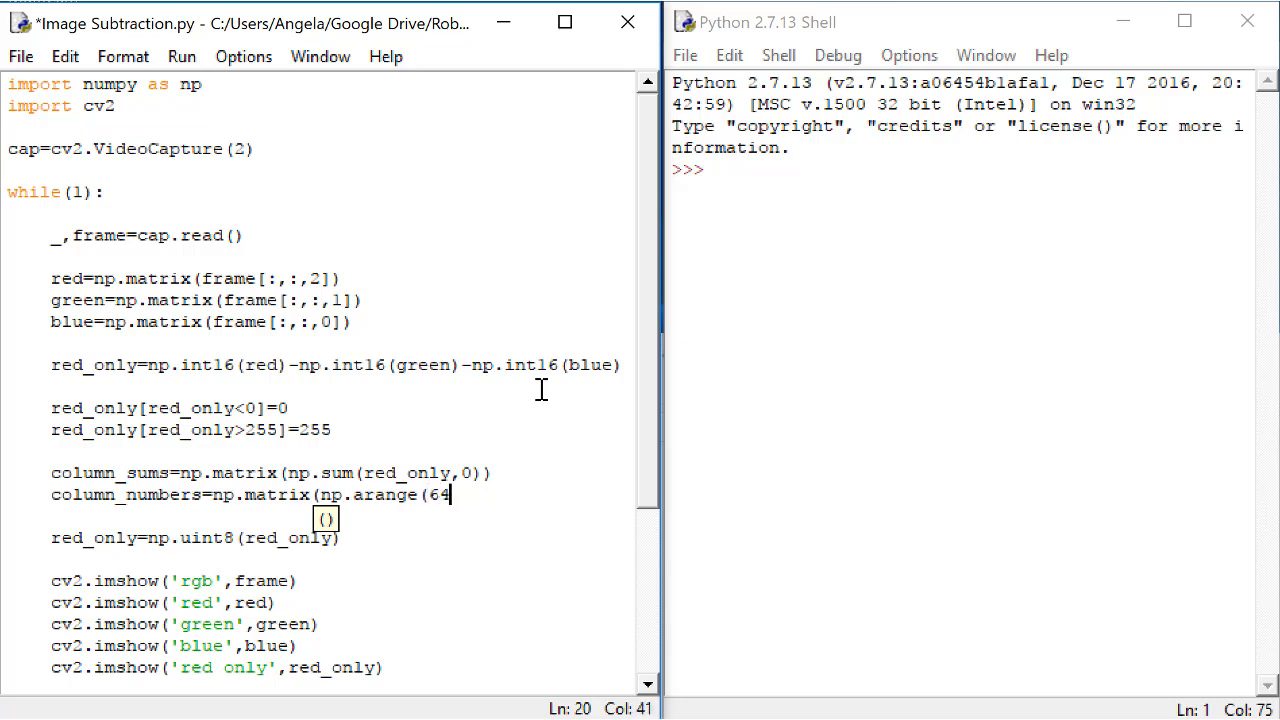
pyautogui.write('0)')
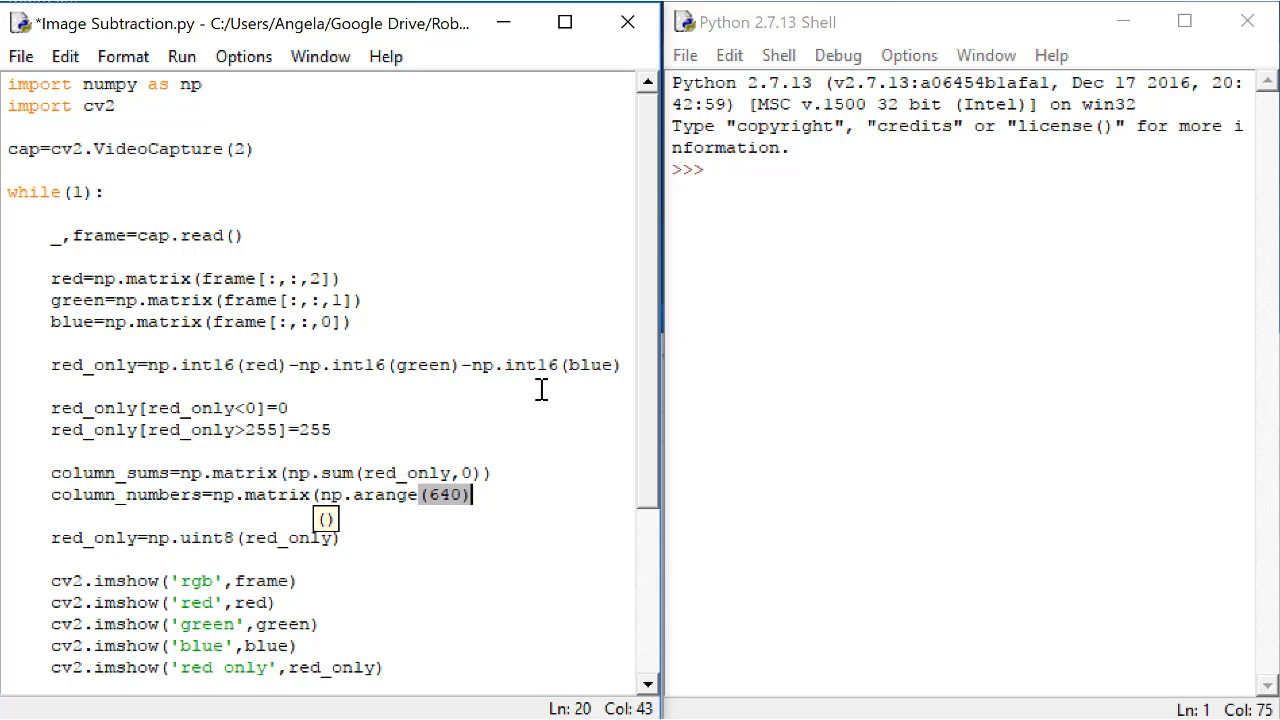
pyautogui.write(')')
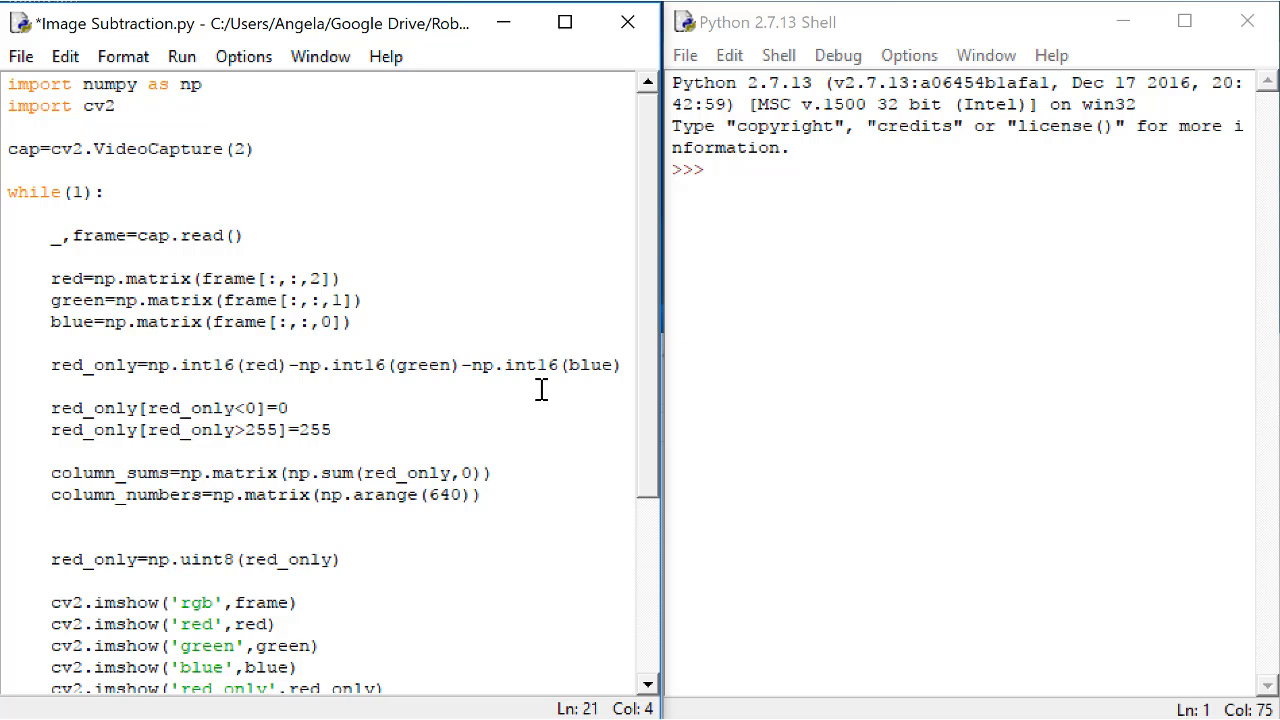
# - Add column_mult=np.multiply(column_sums,column_numbers) weighting each column sum by its index
pyautogui.write('column_m')
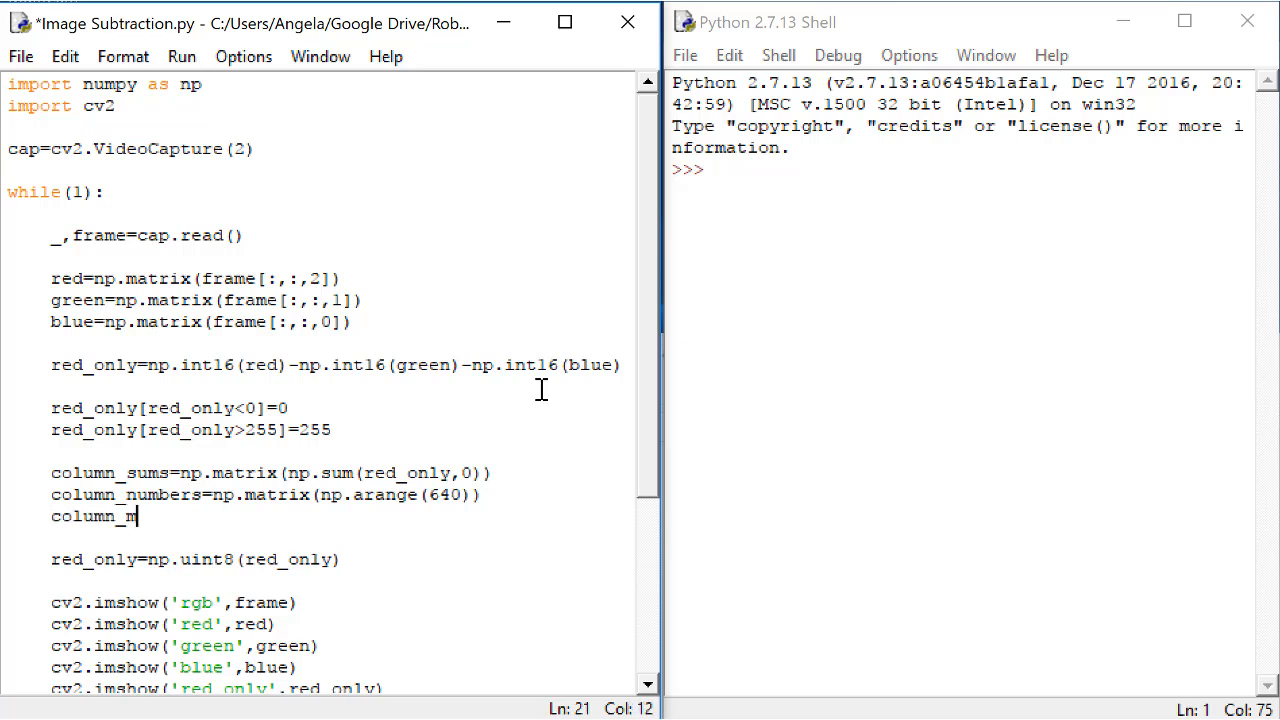
pyautogui.write('ult')
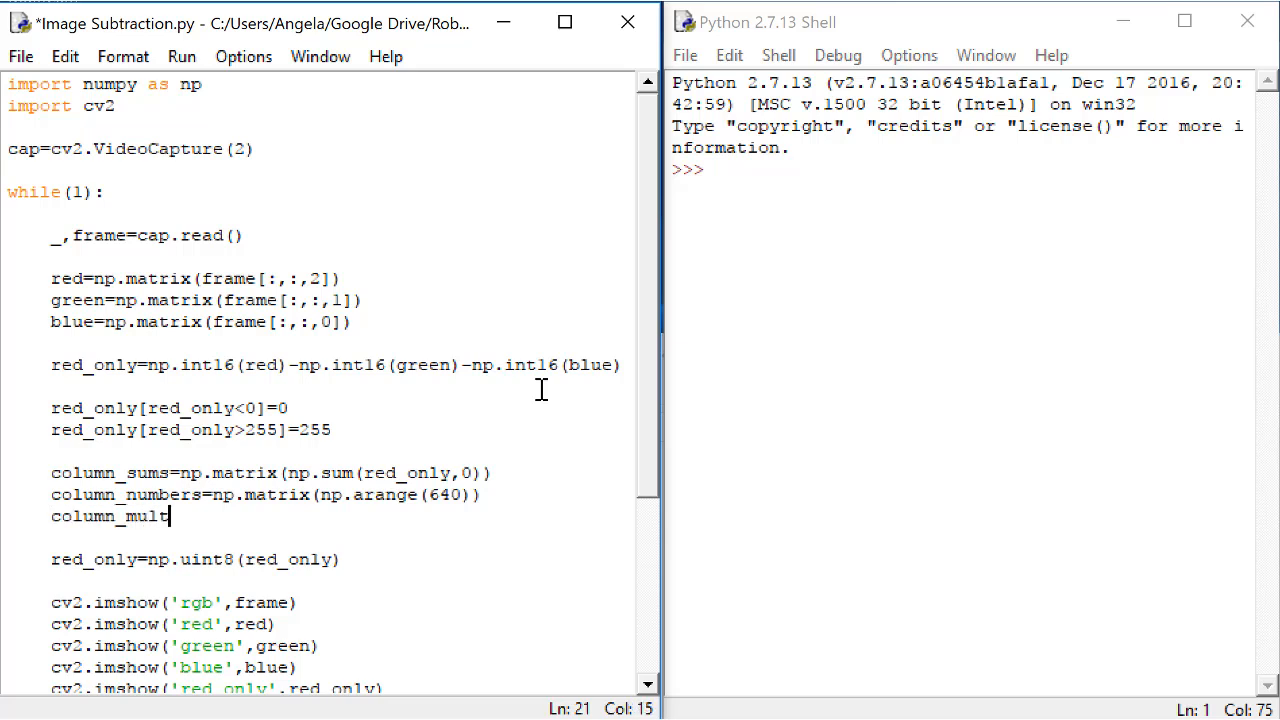
pyautogui.write('=np')
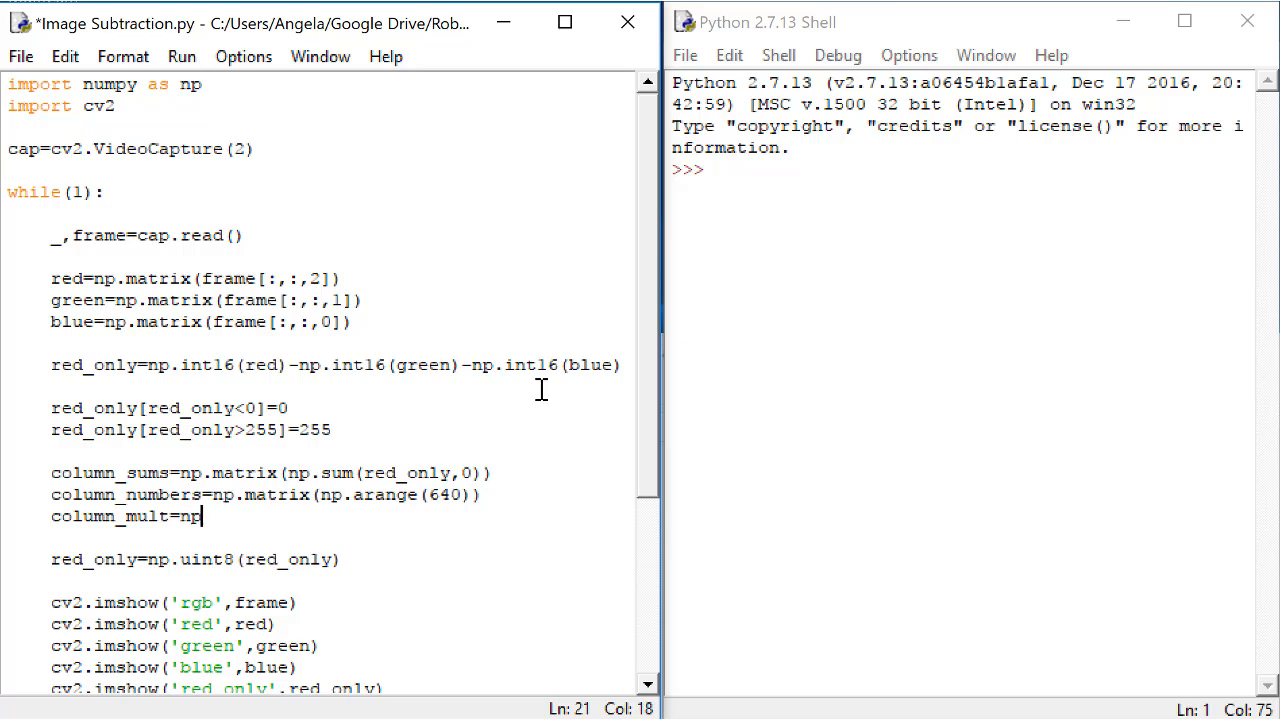
pyautogui.write('mult')
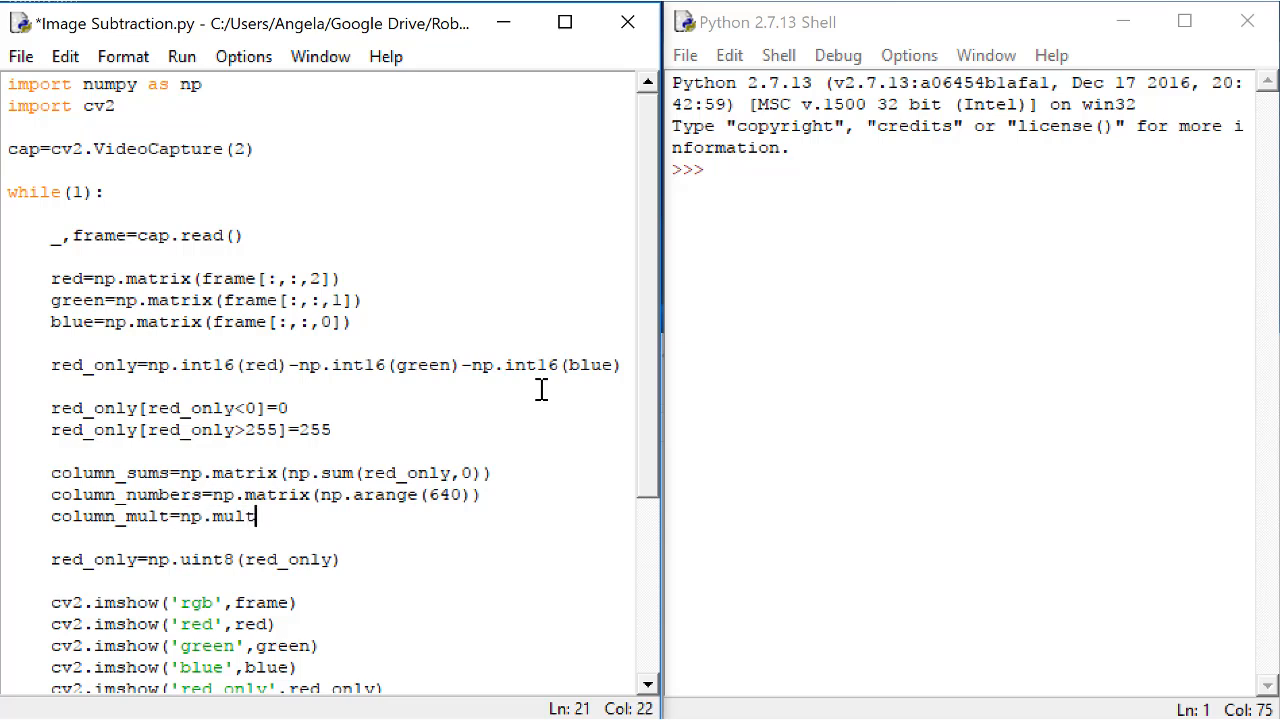
pyautogui.write('iply')
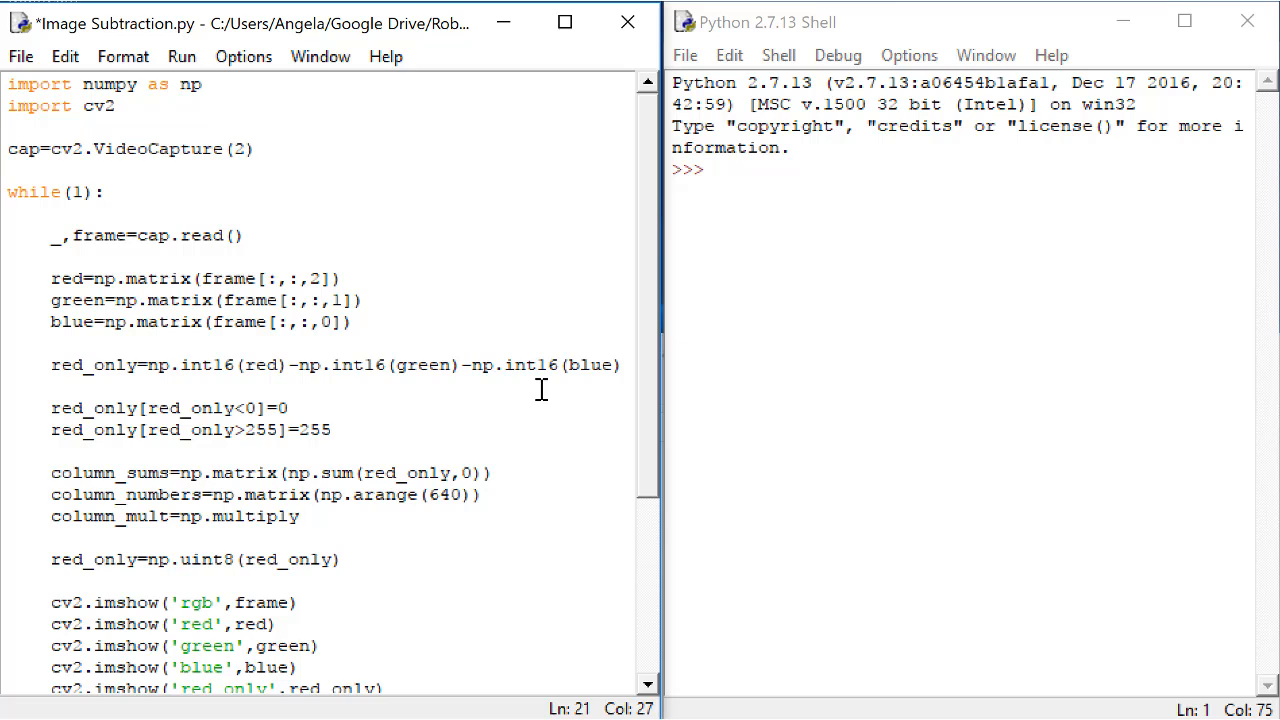
pyautogui.write('(')
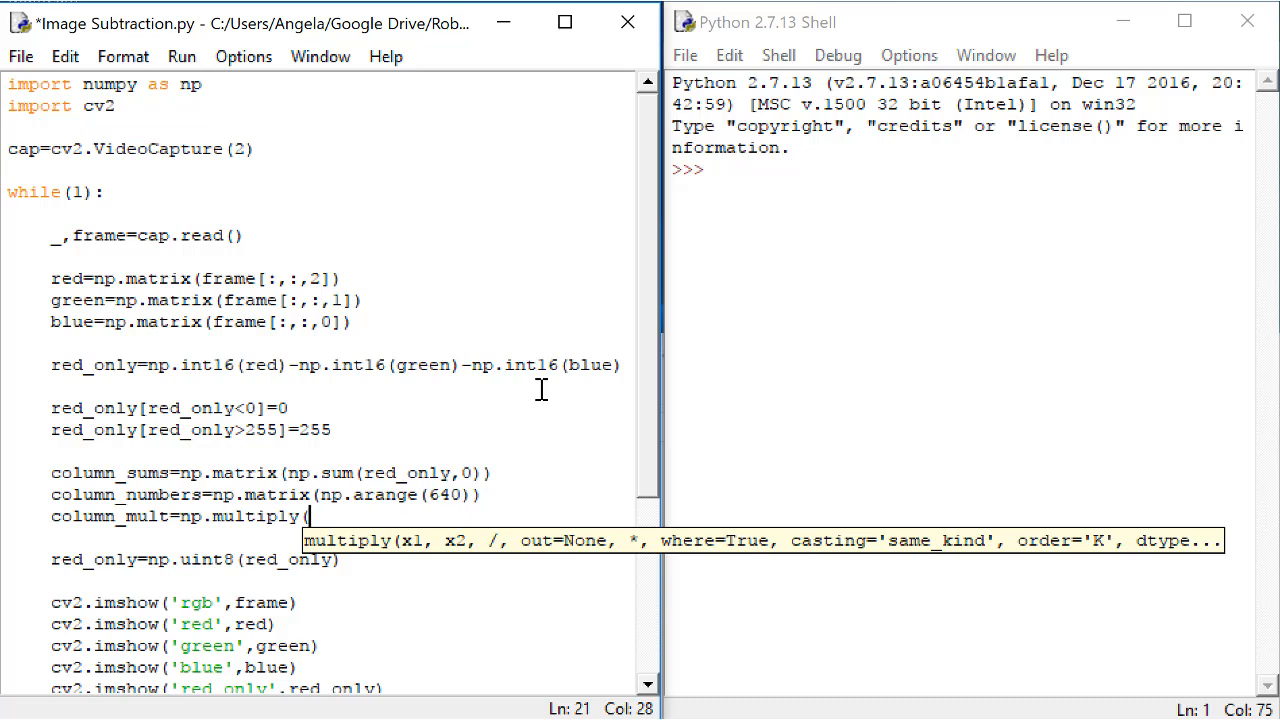
pyautogui.write('j')
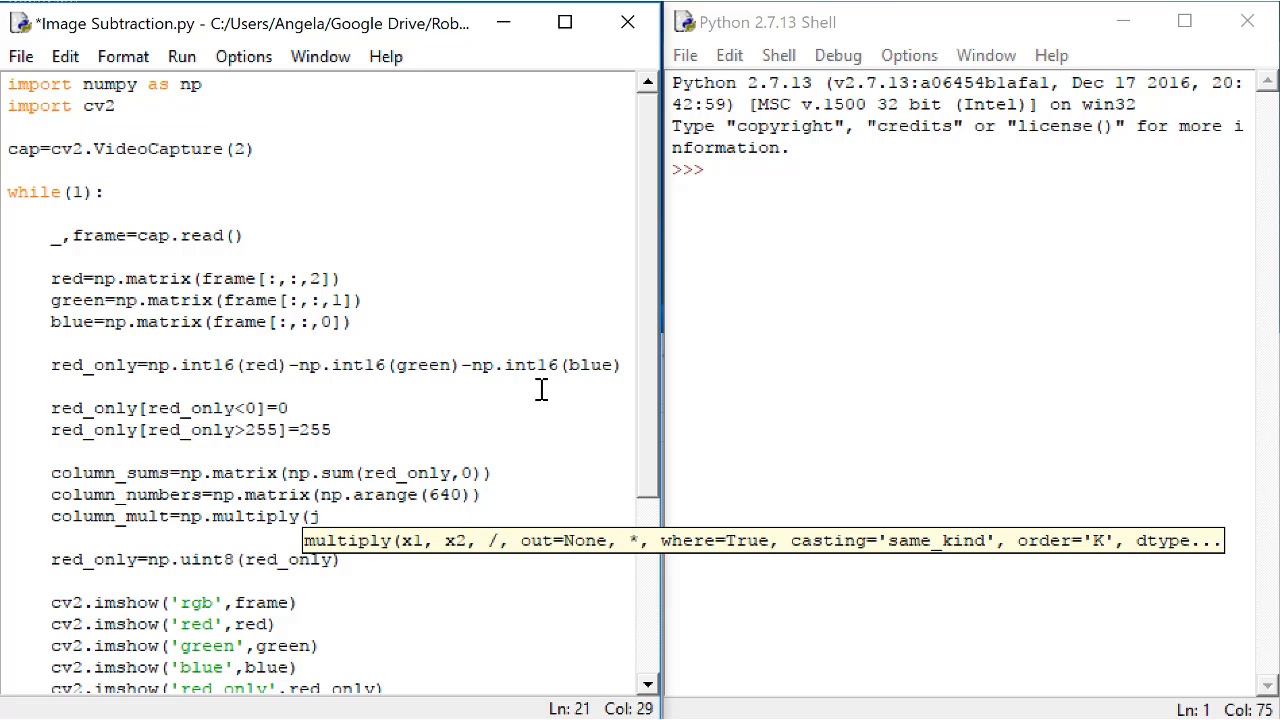
pyautogui.write('column_sums')
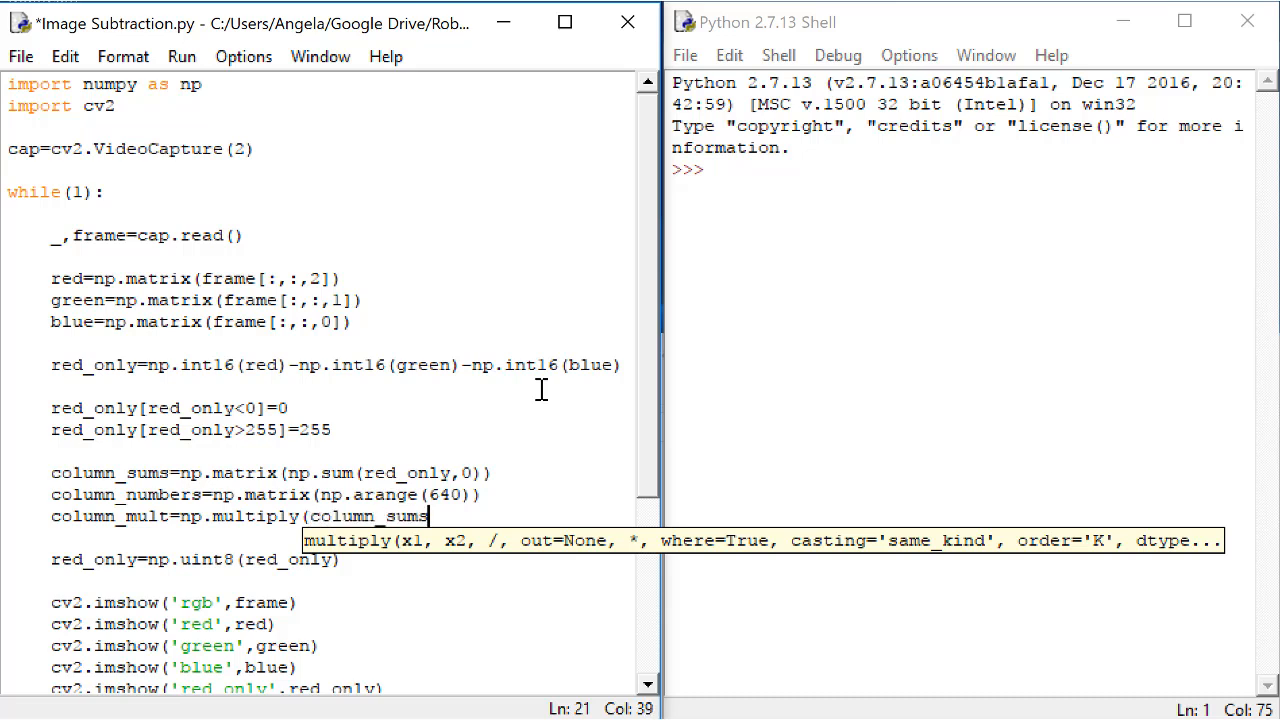
pyautogui.write(',column_nu')
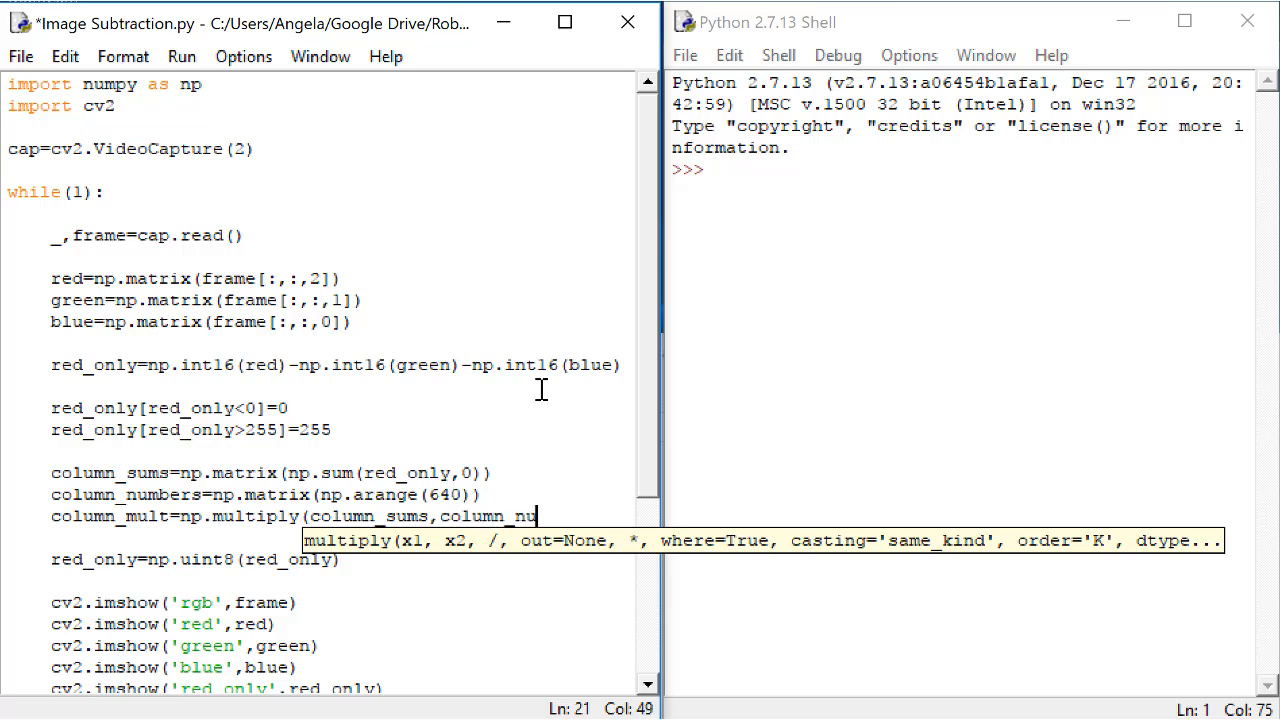
pyautogui.write('mbers)')
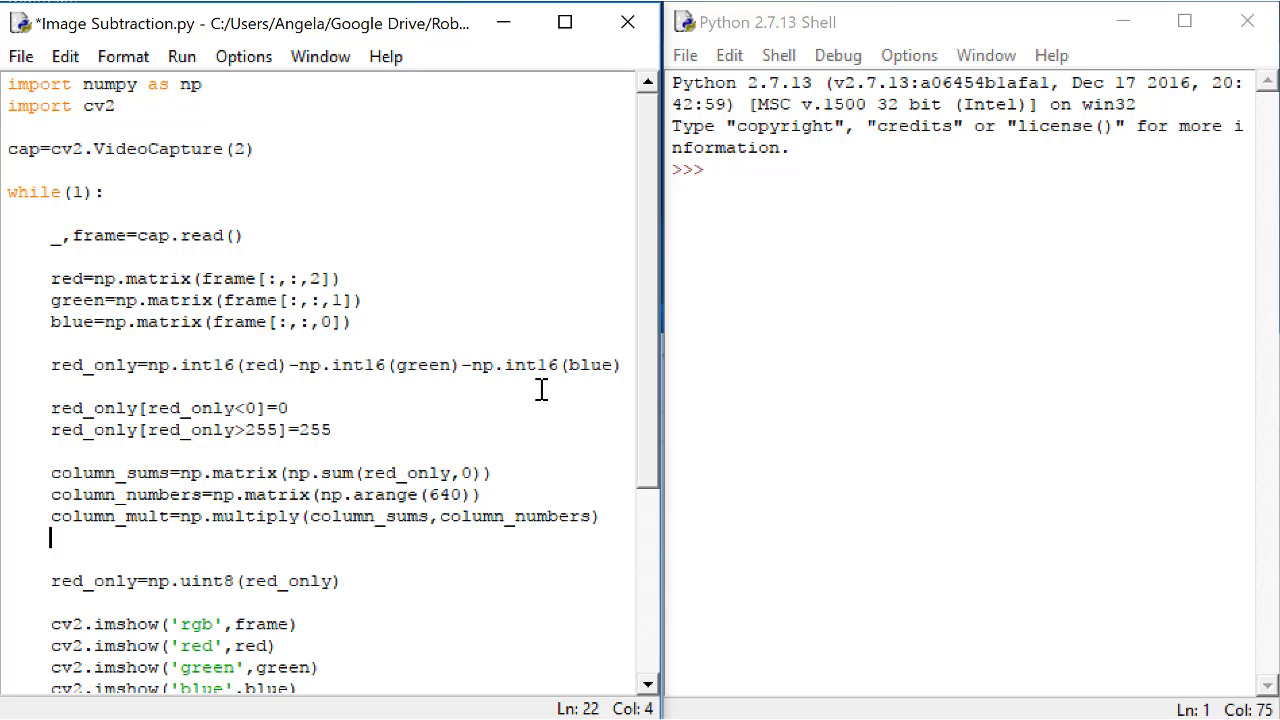
# - Add total=np.sum(column_mult) summing the weighted column values
pyautogui.write('tot')
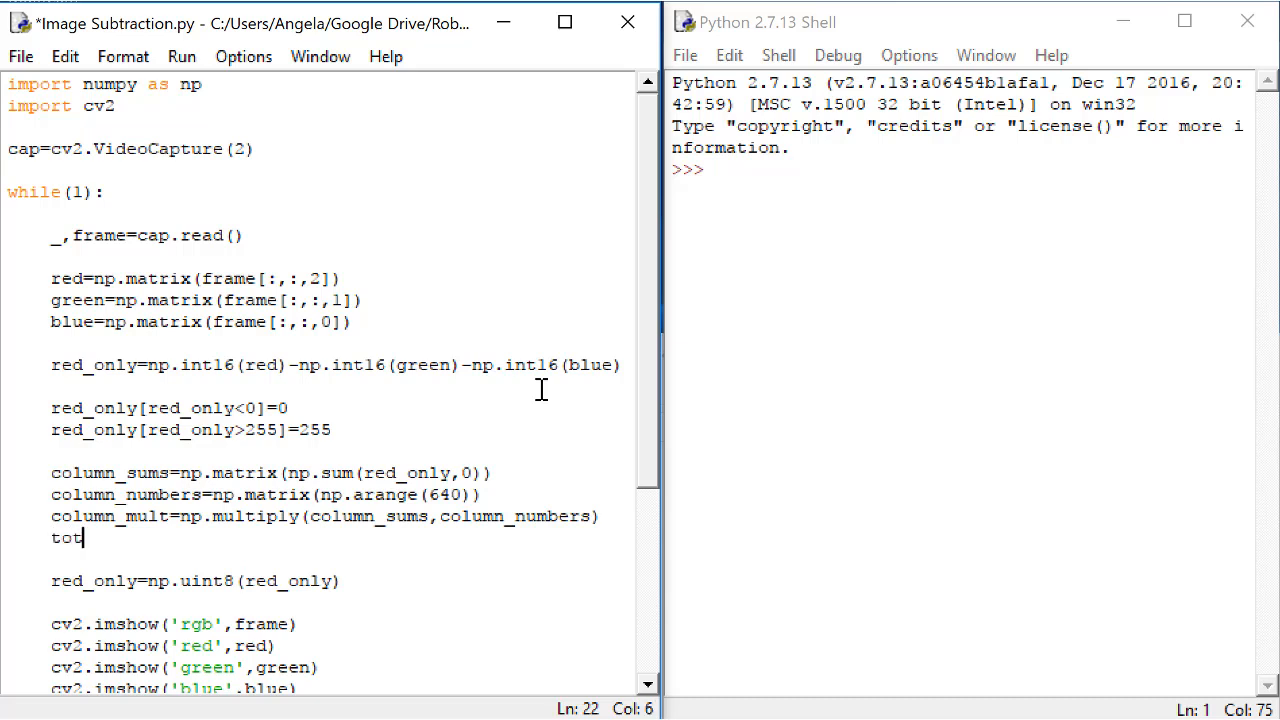
pyautogui.write('al=')
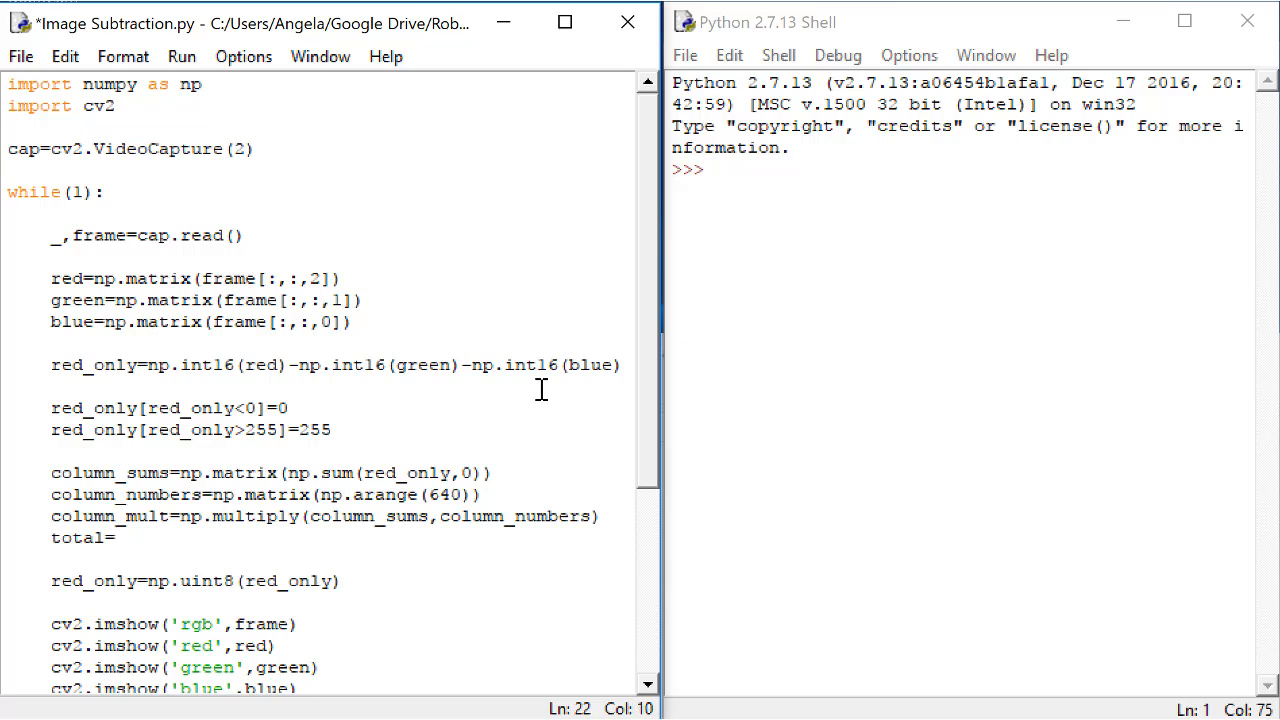
pyautogui.write('np.sum')
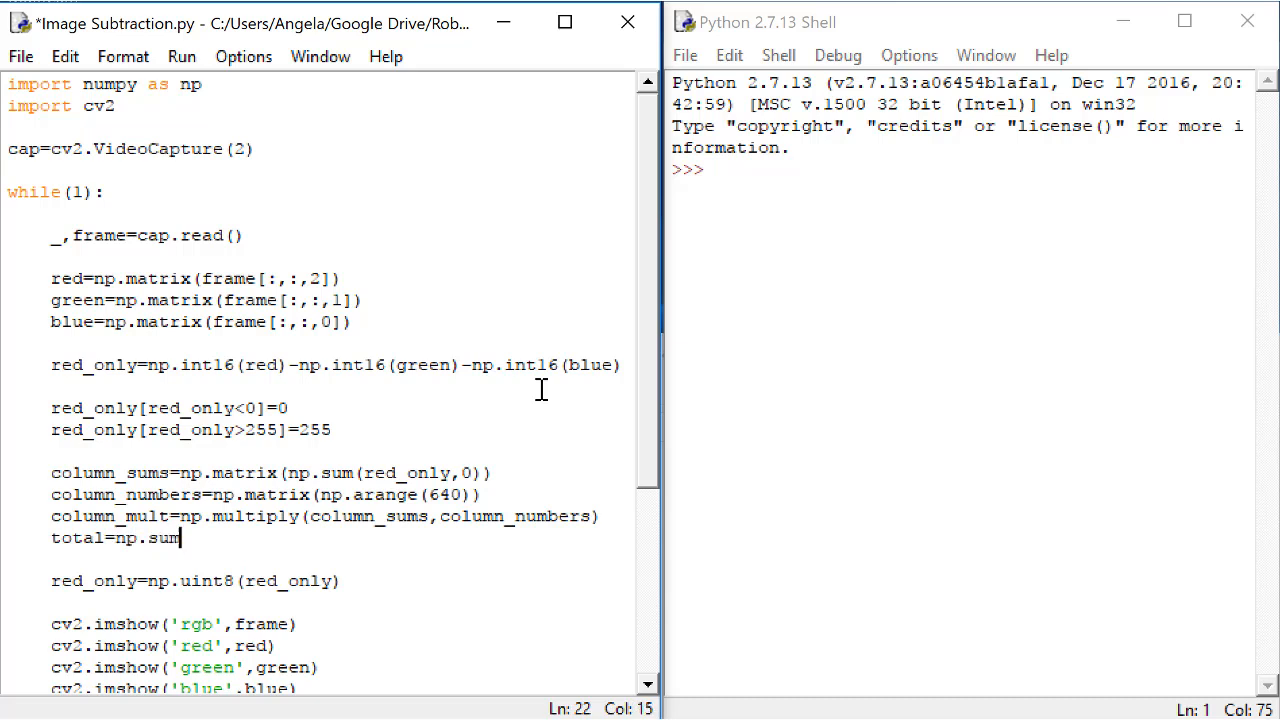
pyautogui.write('(column_mult')
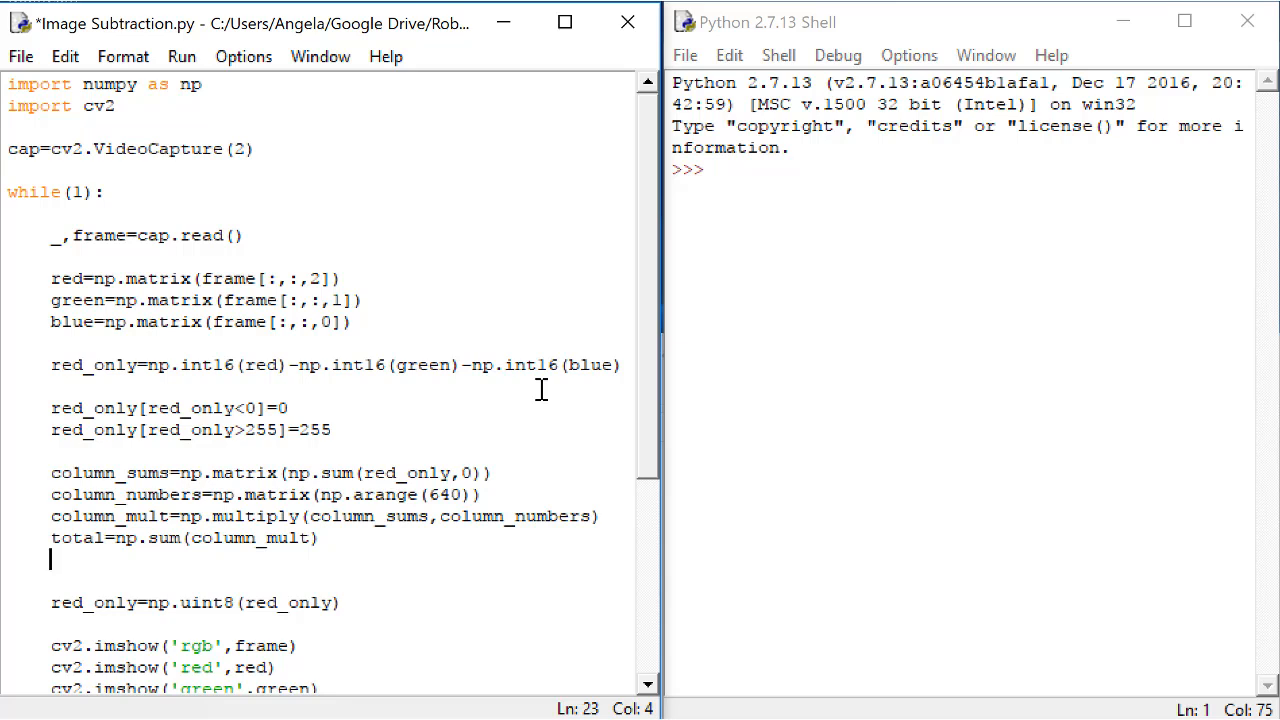
# - Add total_total=np.sum(np.sum(red_only)) summing every red_only pixel, followed by a blank line
pyautogui.write('total')
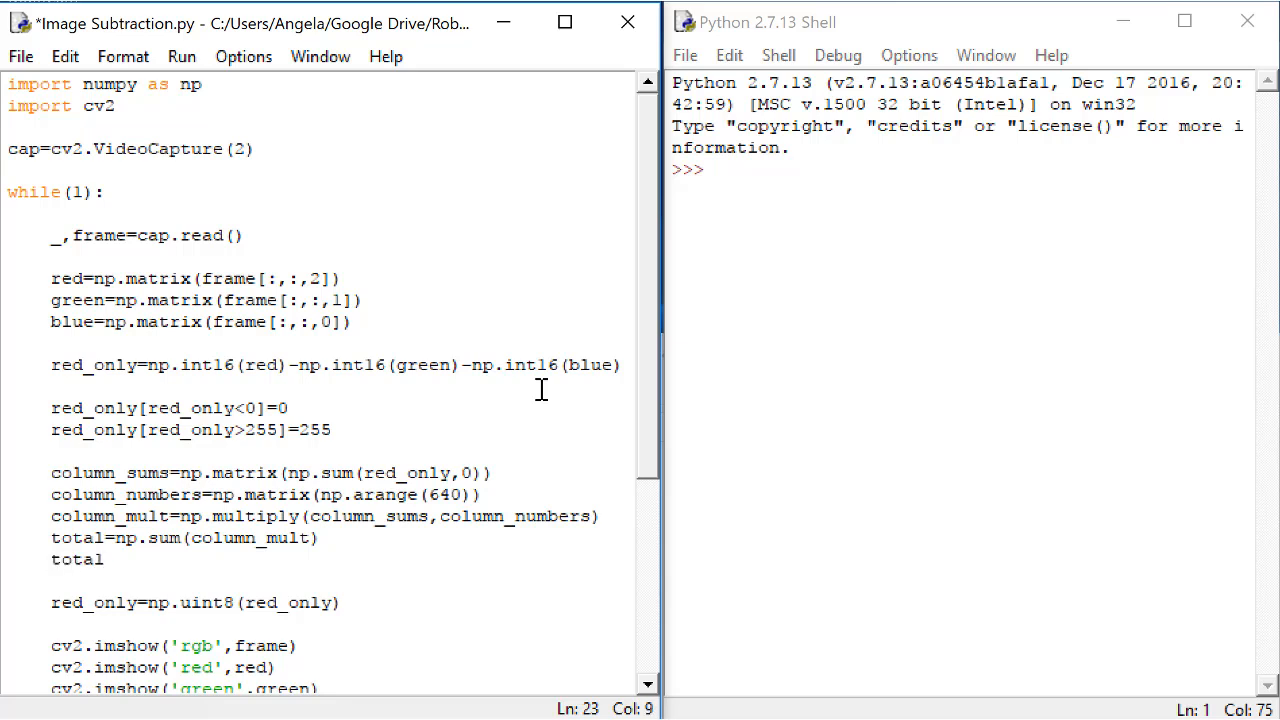
pyautogui.write('_total')
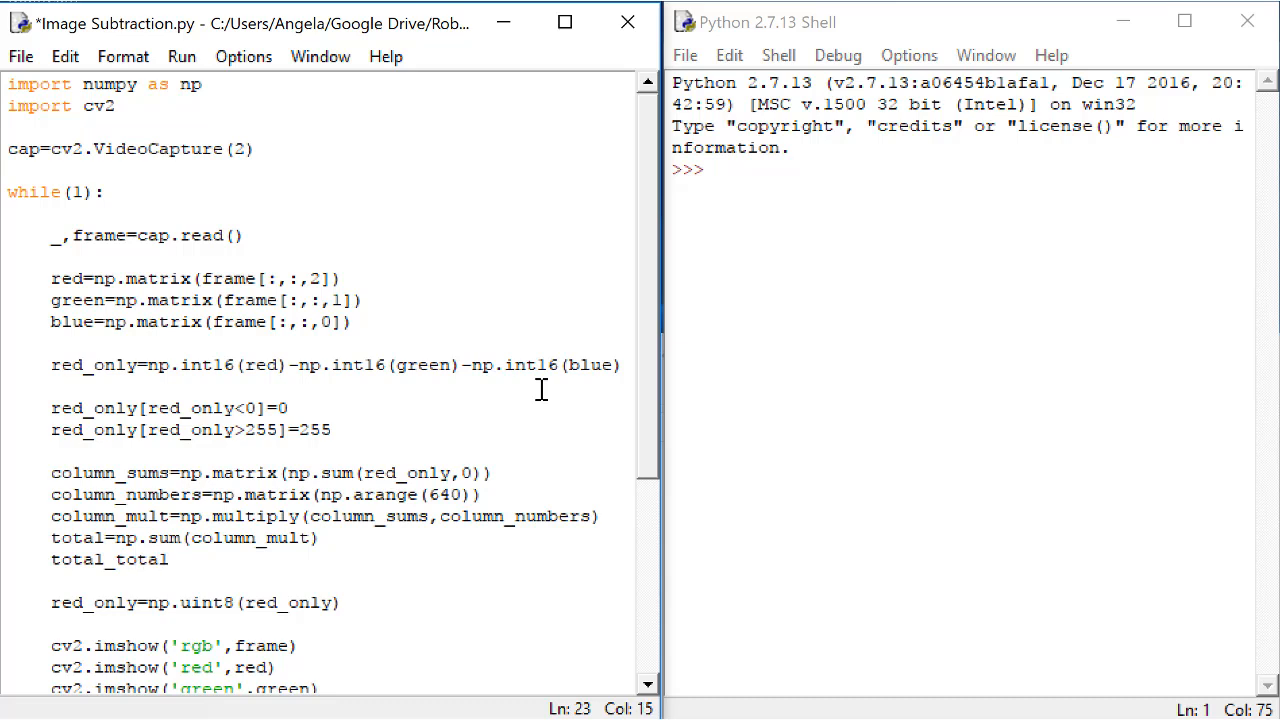
pyautogui.write('=')
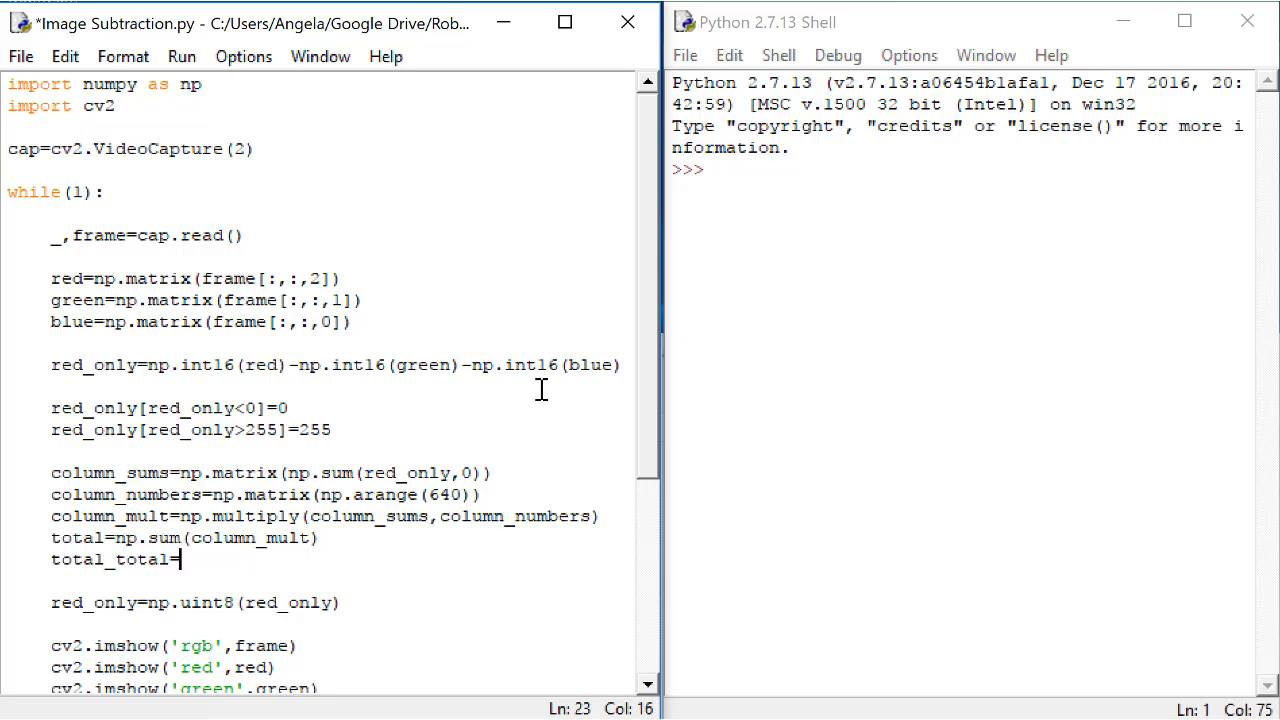
pyautogui.write('np')
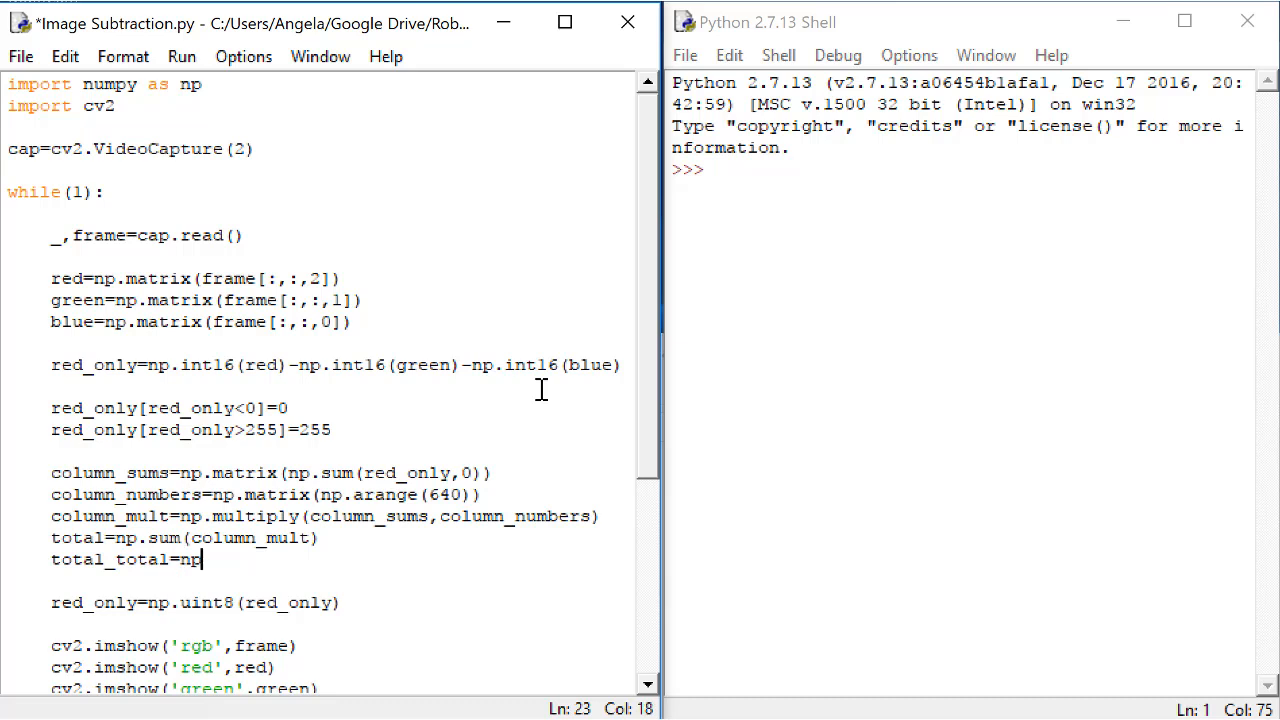
pyautogui.write('.sum')
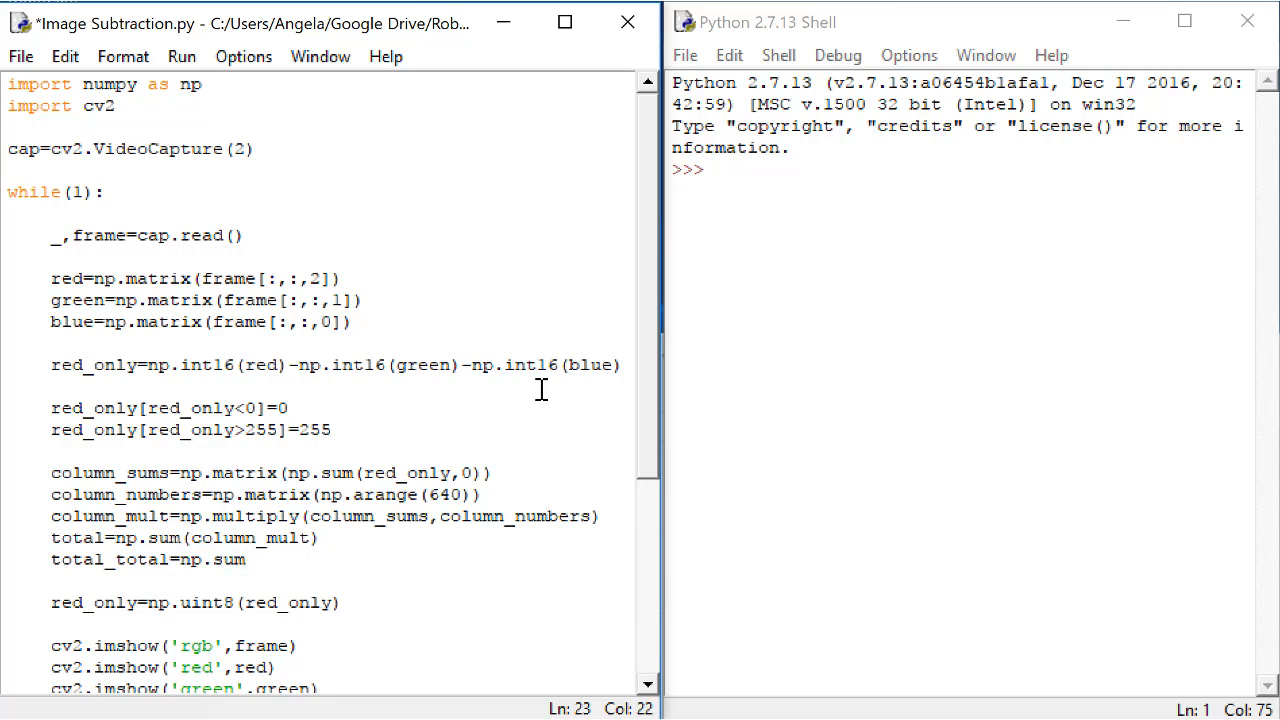
pyautogui.write('(')
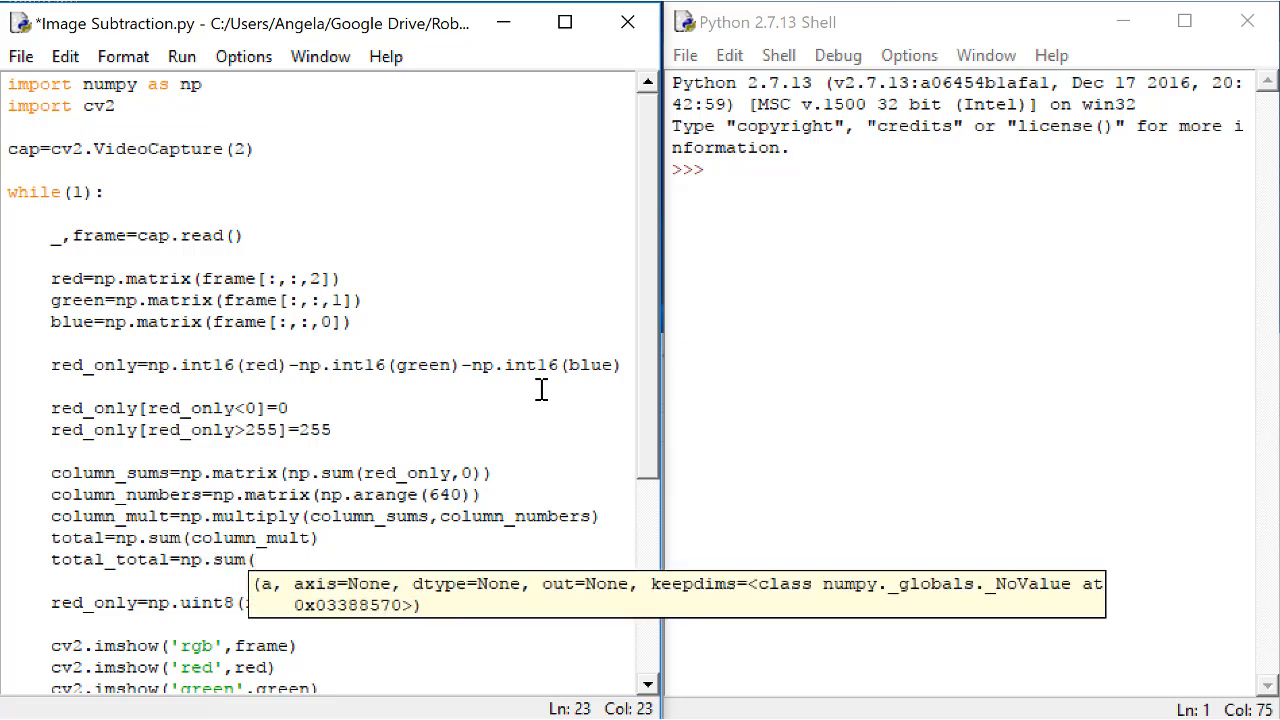
pyautogui.write('np.sum')
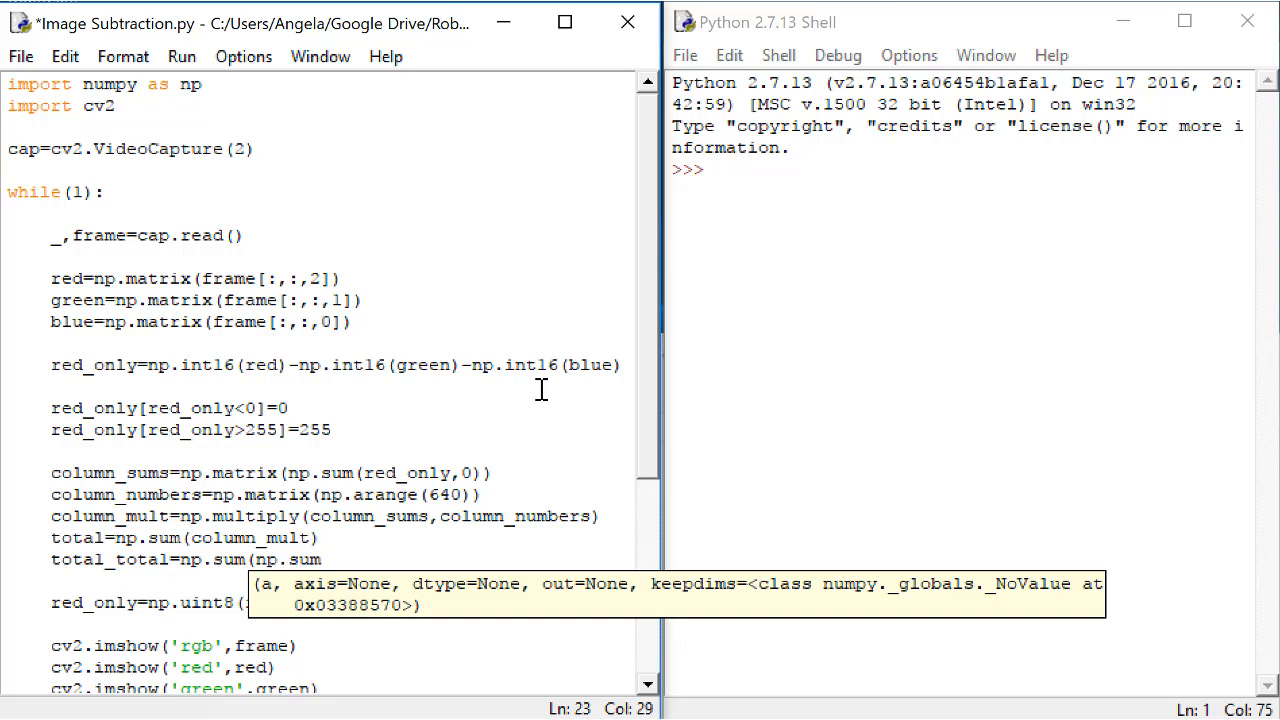
pyautogui.write('red_only')
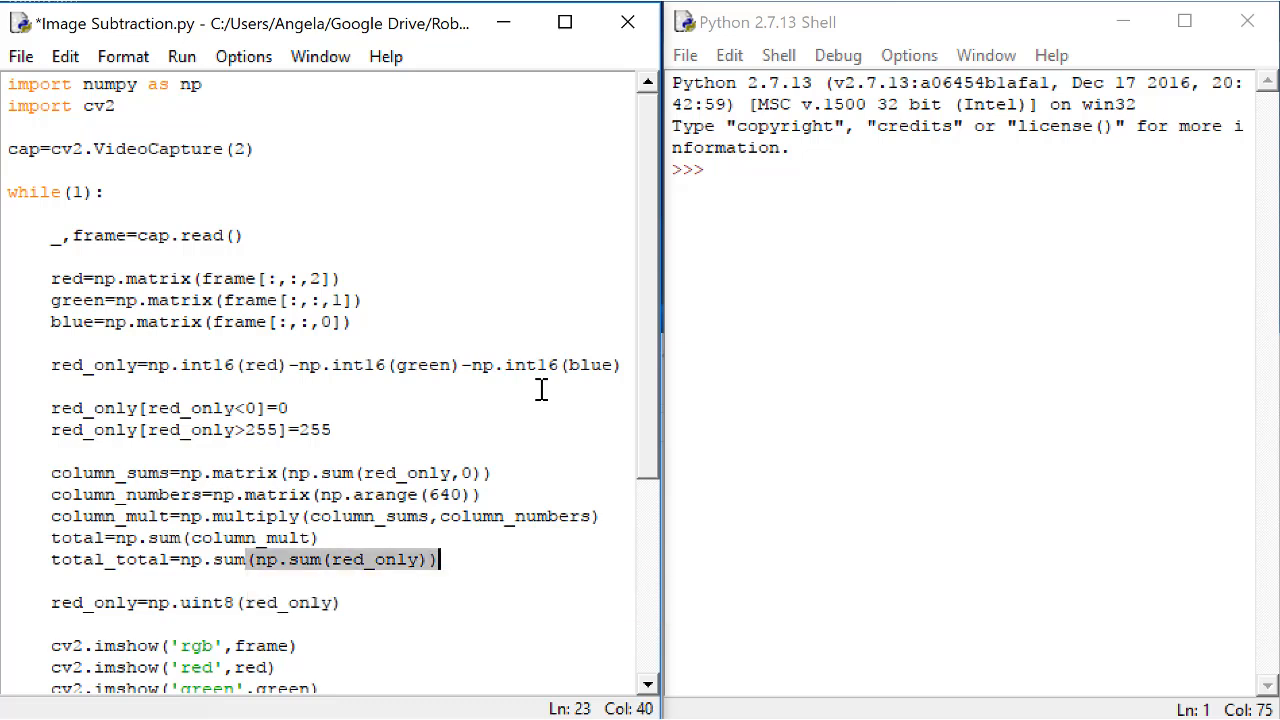
pyautogui.moveTo(270, 560)
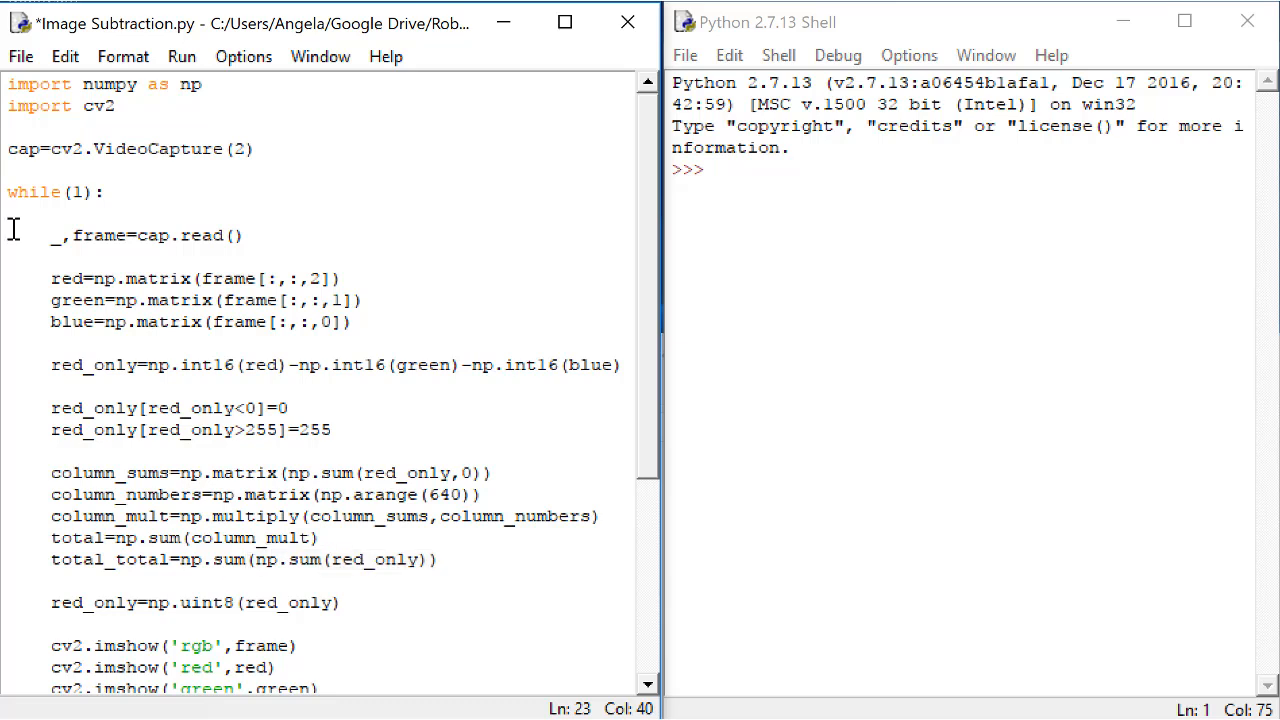
pyautogui.click(432, 560)
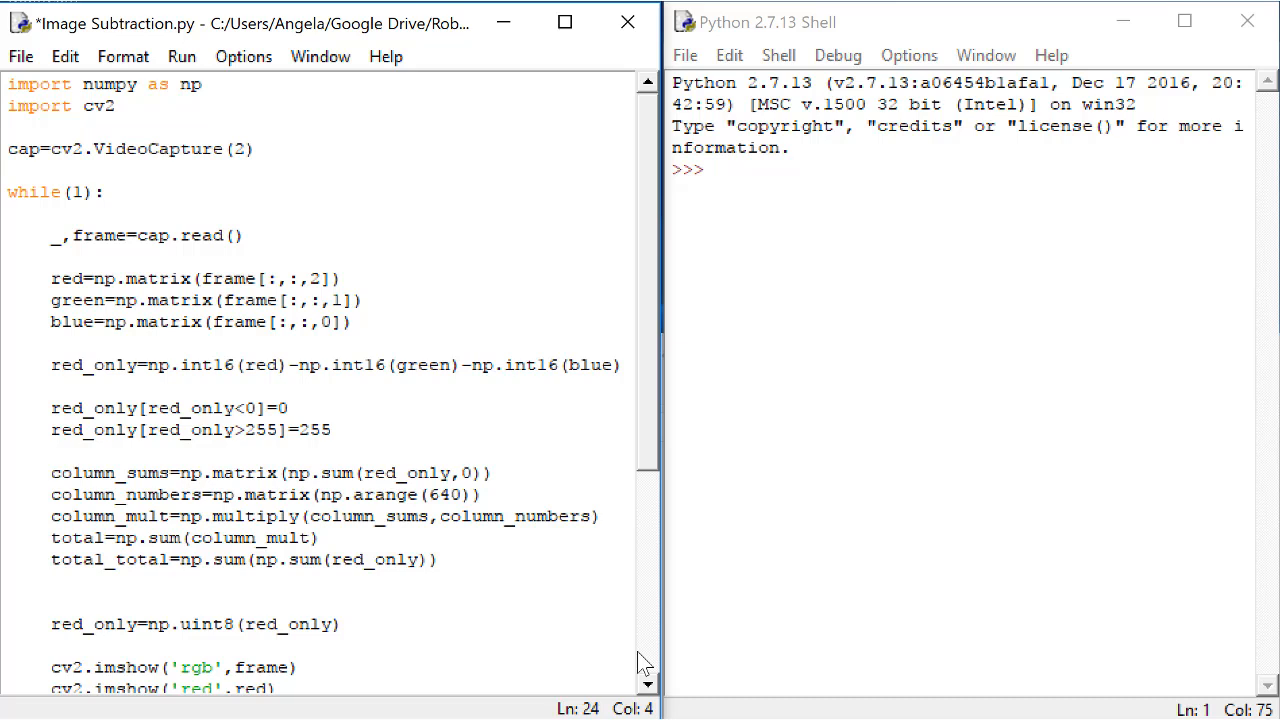
# - Add column_location=total/total_total and print(column_location) inside the loop
pyautogui.write('column_loc')
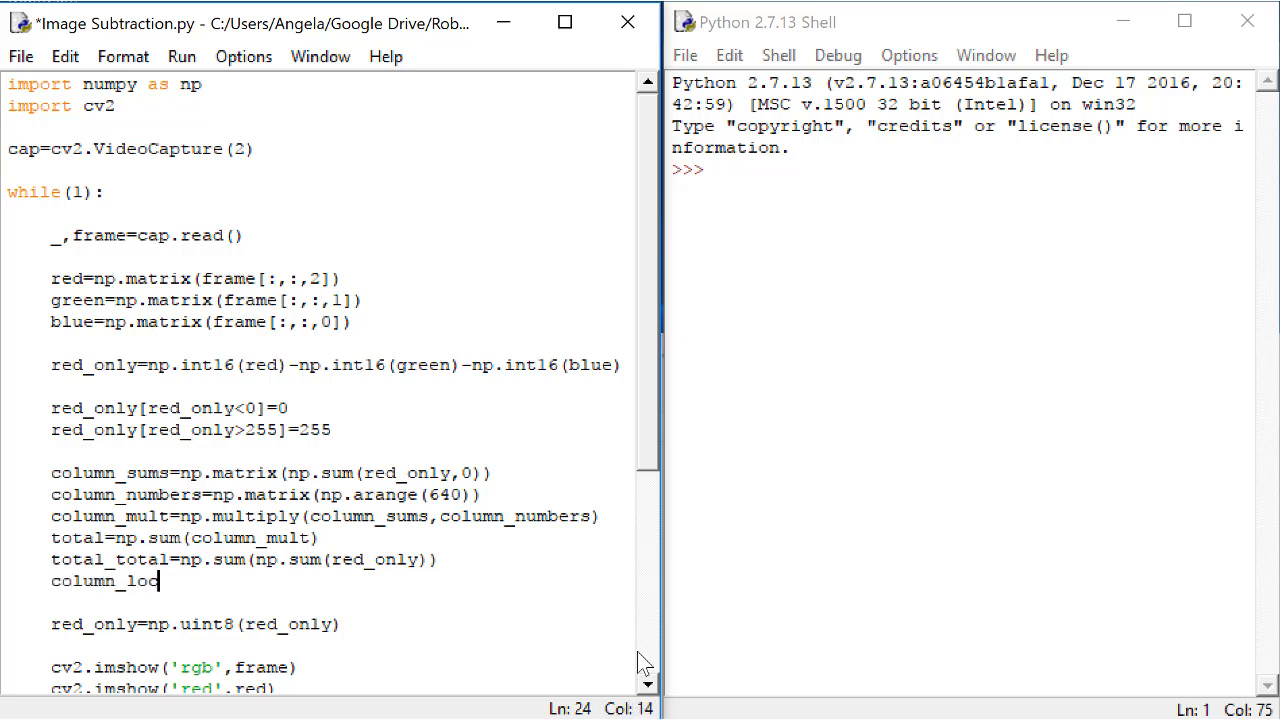
pyautogui.write('ation=')
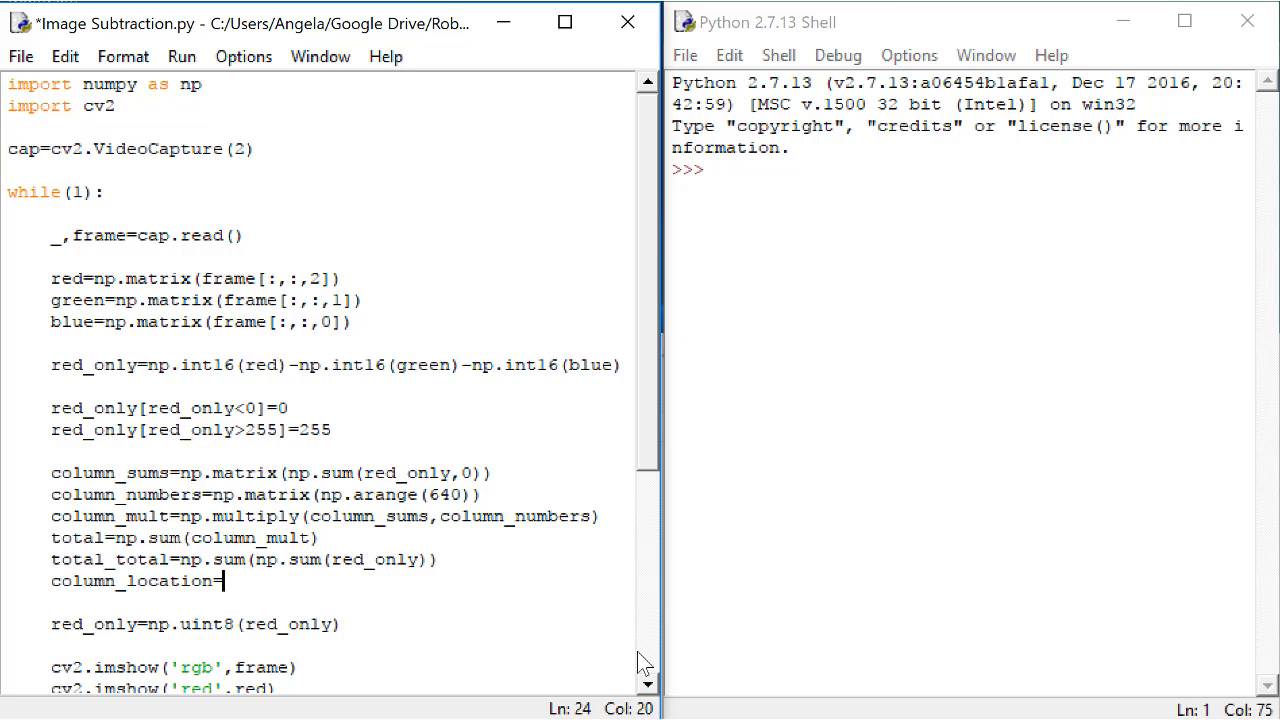
pyautogui.write('total/')
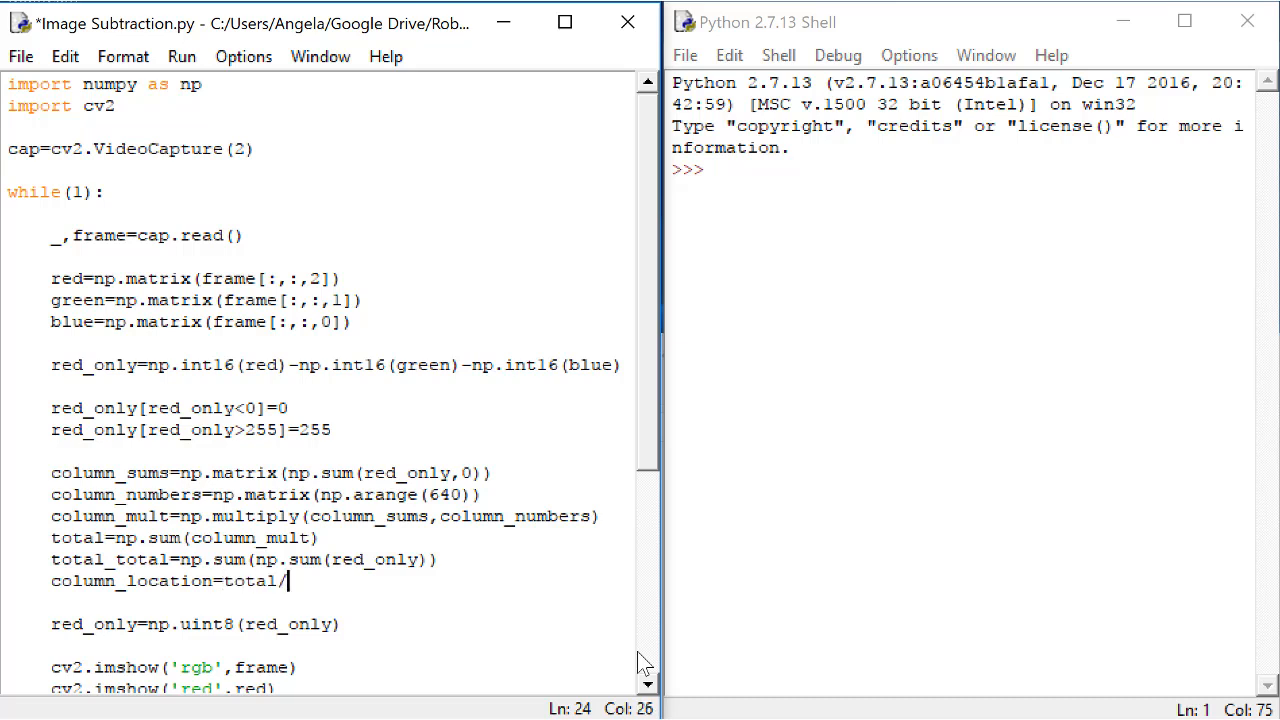
pyautogui.write('total_')
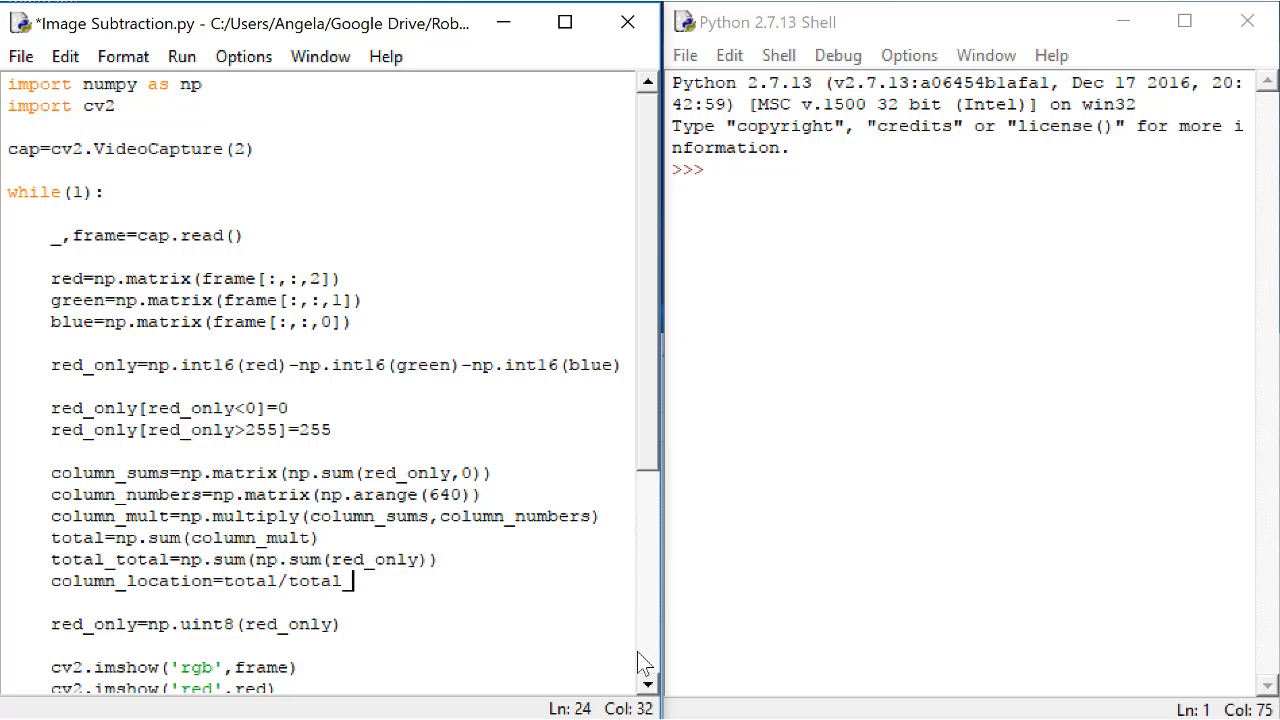
pyautogui.write('total')
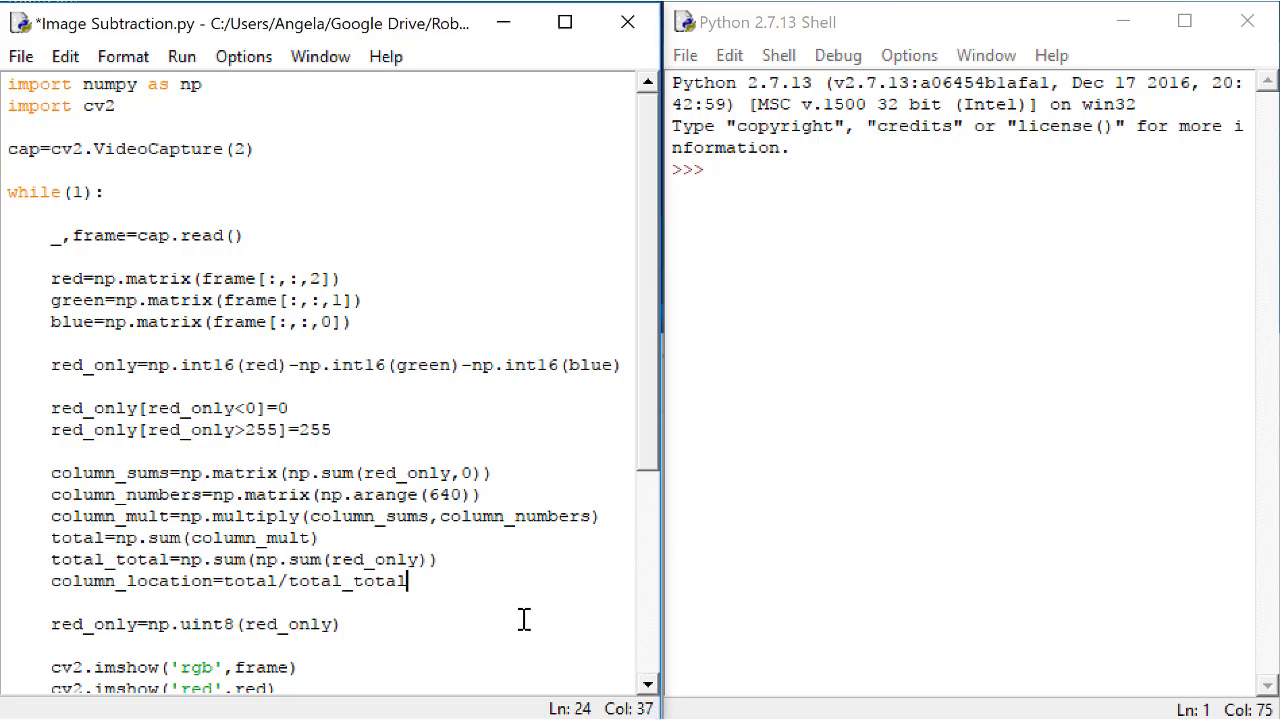
pyautogui.write('pri')
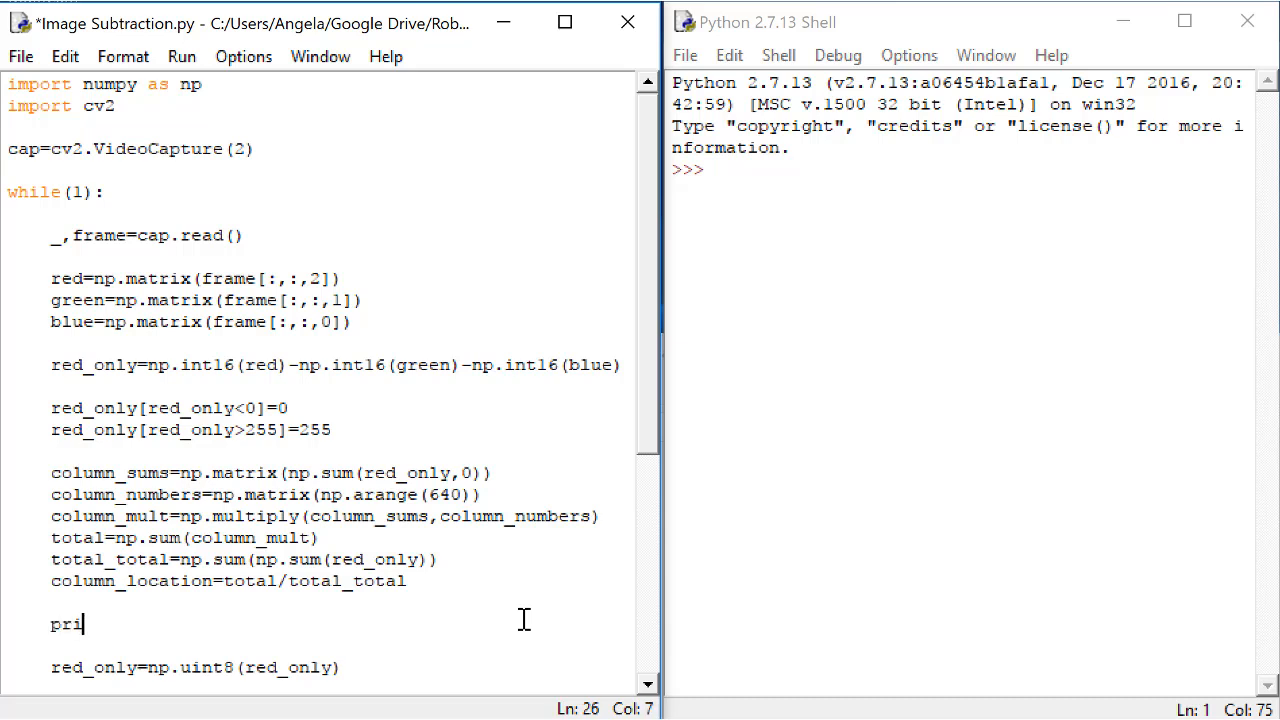
pyautogui.write('nt(colu')
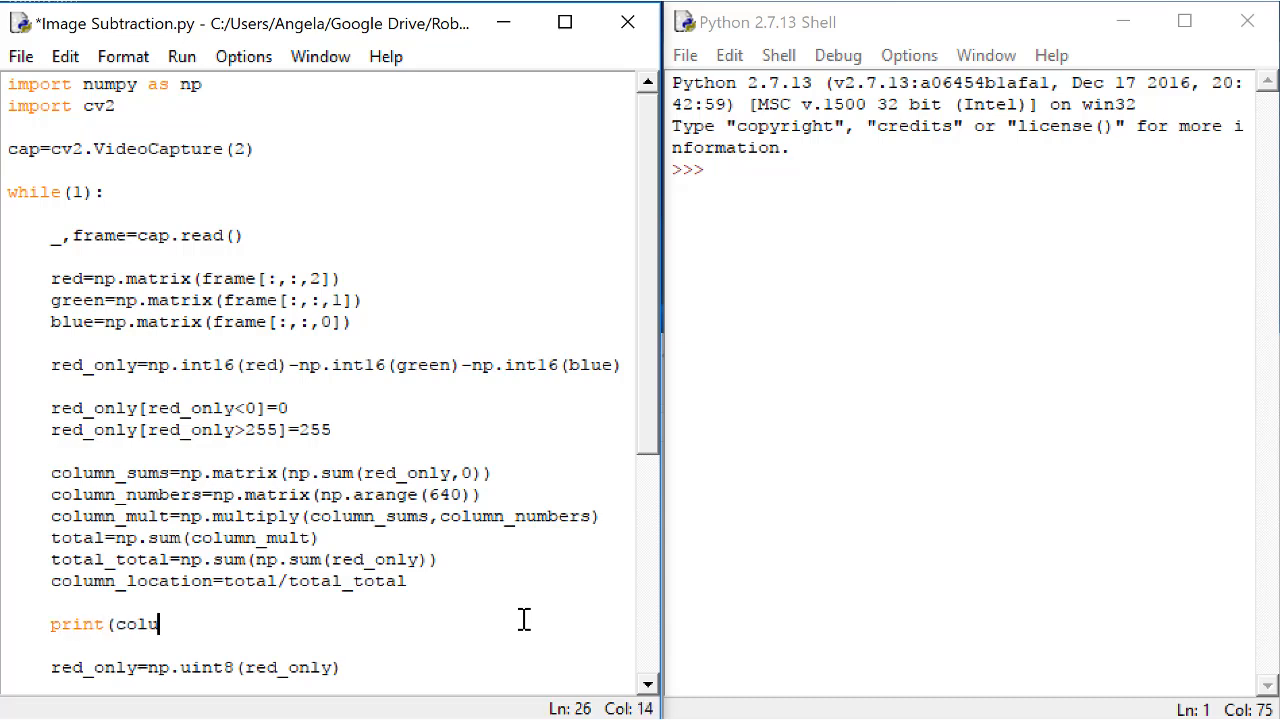
pyautogui.write('mn_location')
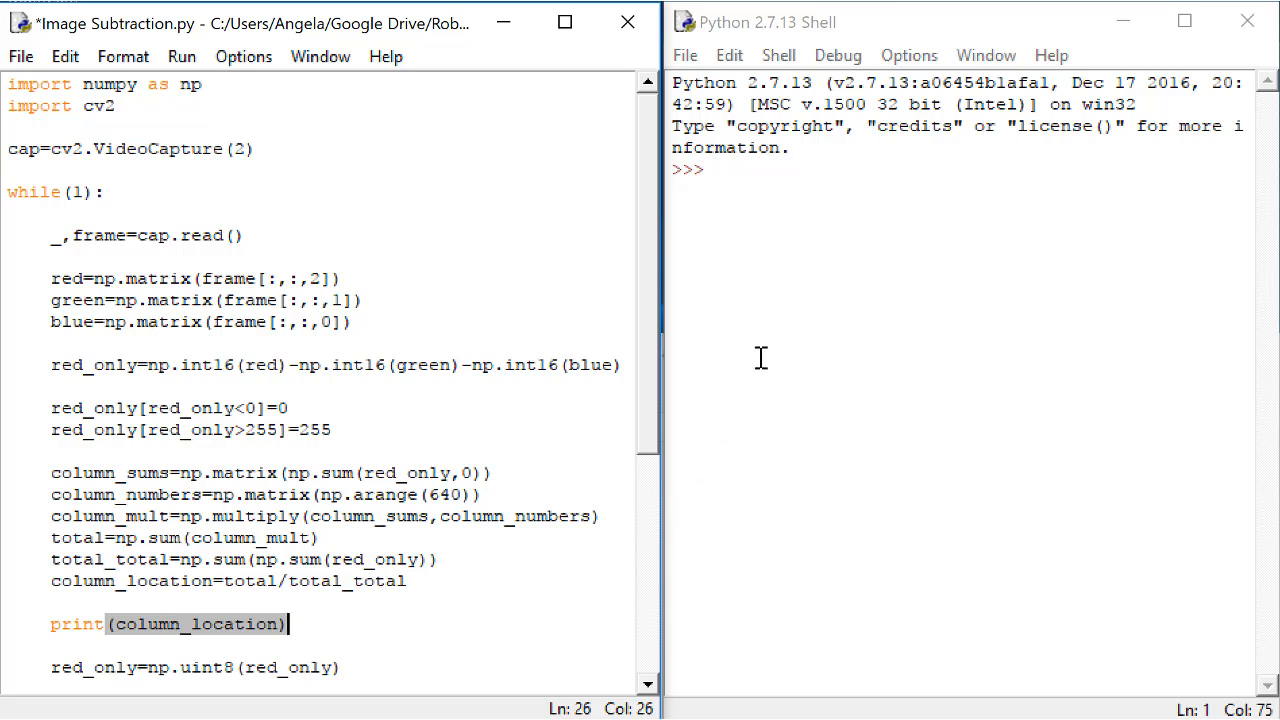
pyautogui.moveTo(724, 196)
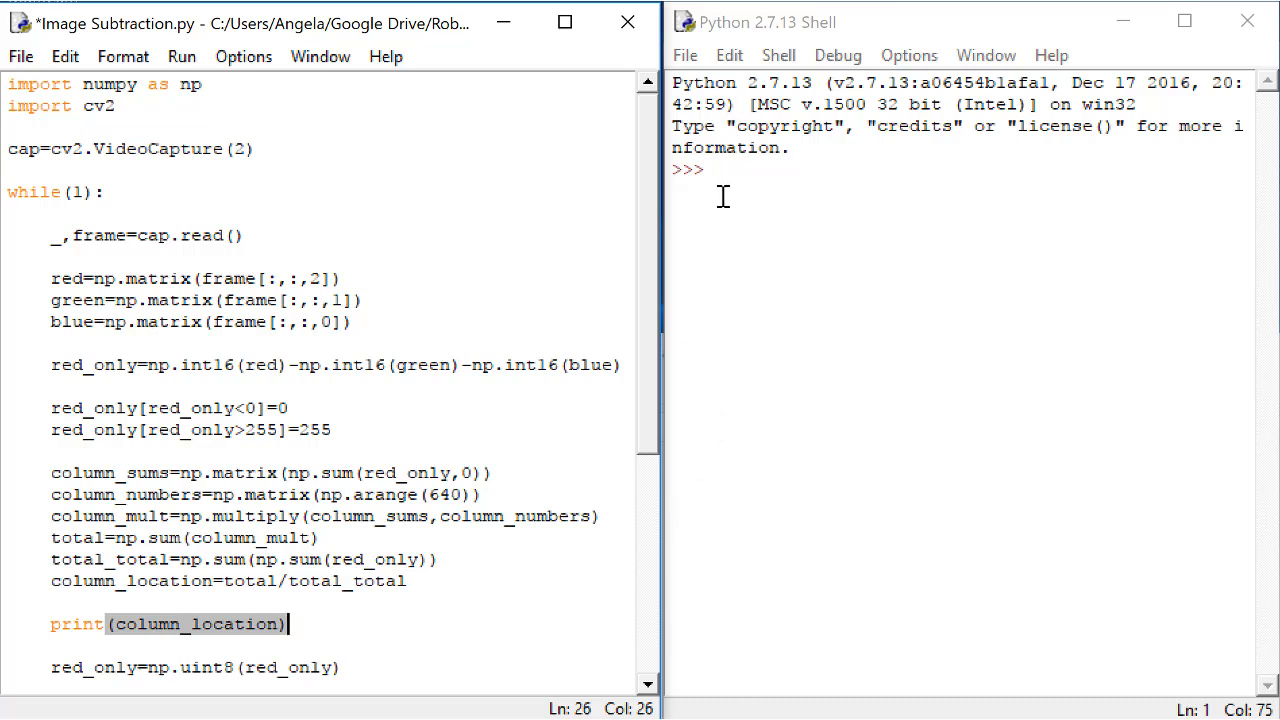
pyautogui.moveTo(996, 654)
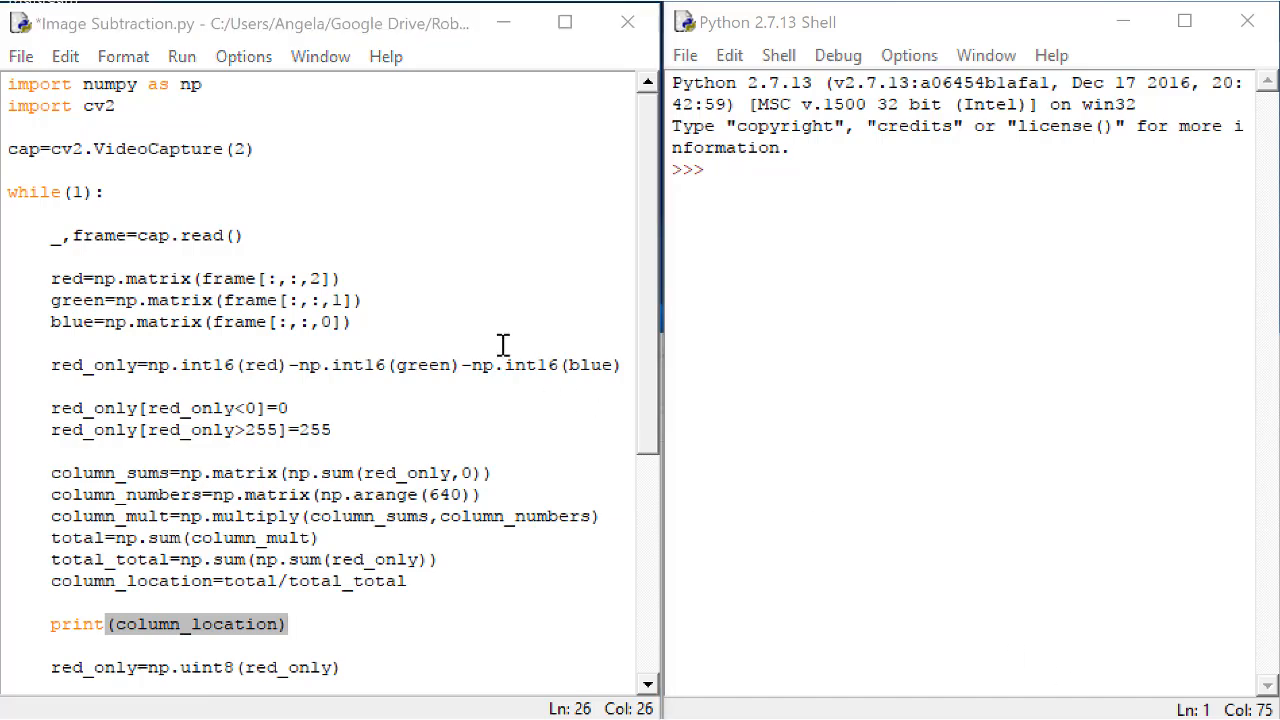
# - Run the module via Run Module (F5), saving it, and watch column_location values near 616–625 in the shell
pyautogui.click(180, 56)
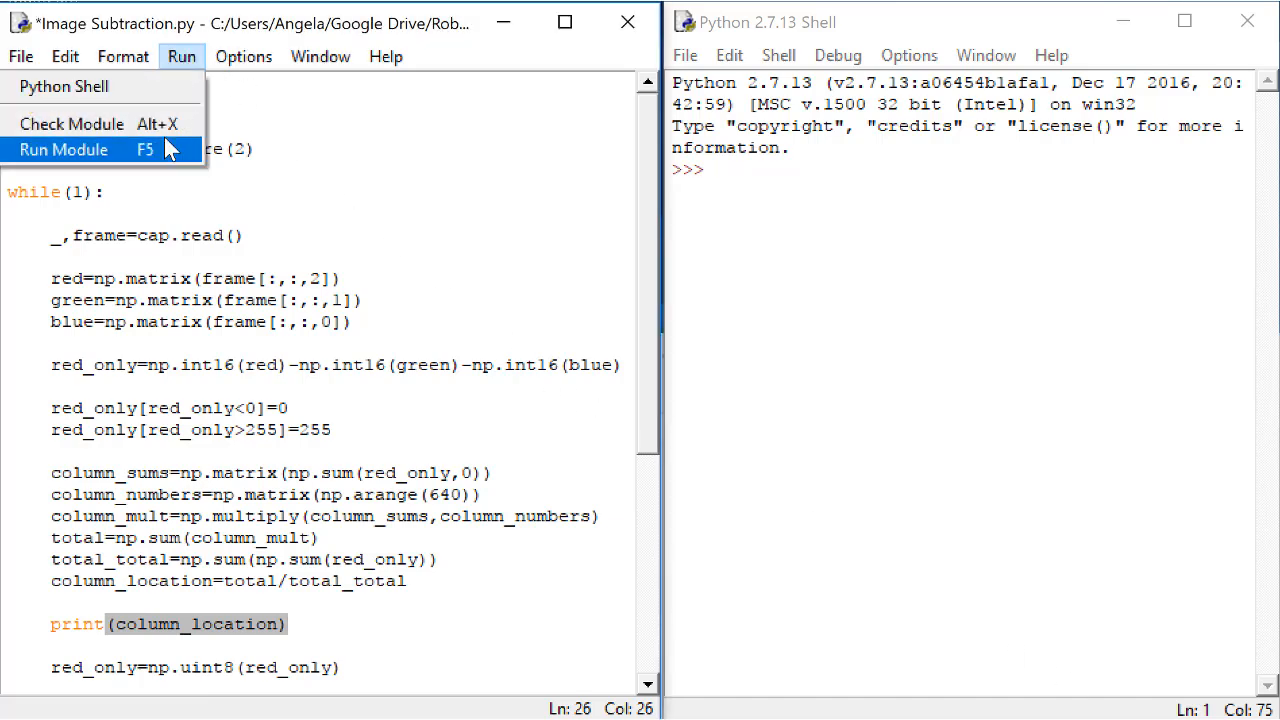
pyautogui.click(64, 148)
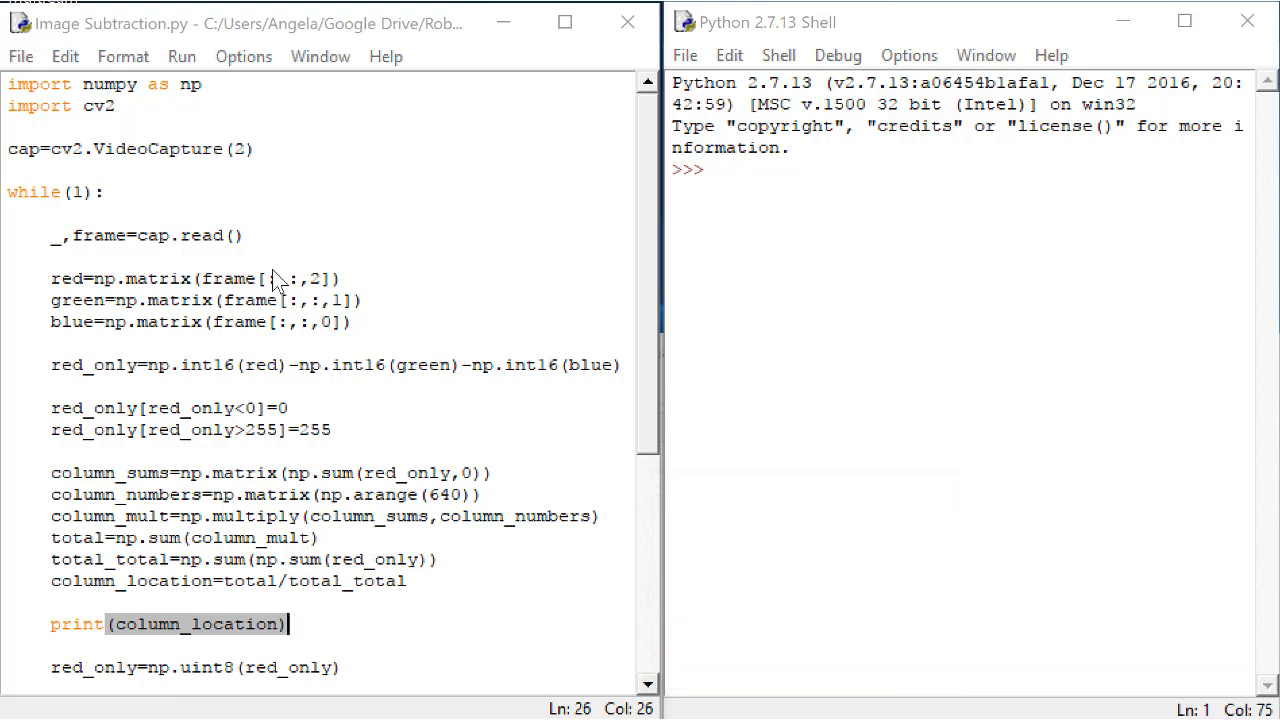
pyautogui.press('F5')
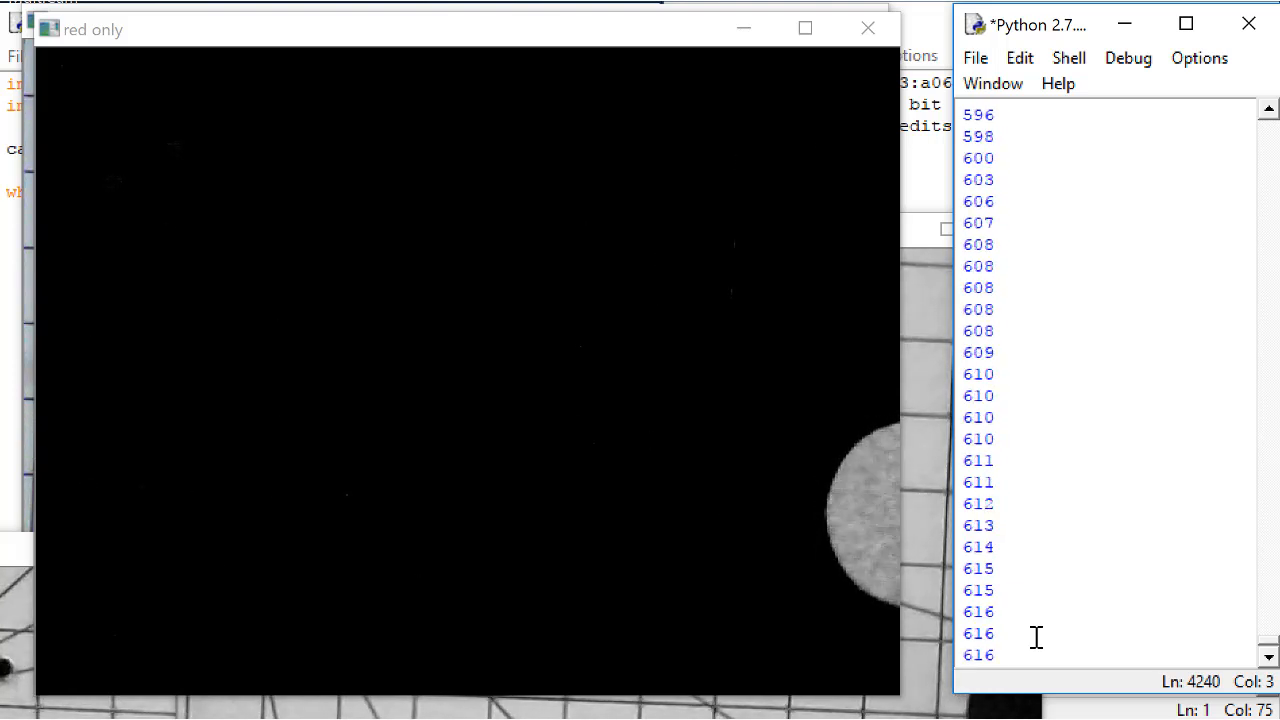
pyautogui.scroll(-3)
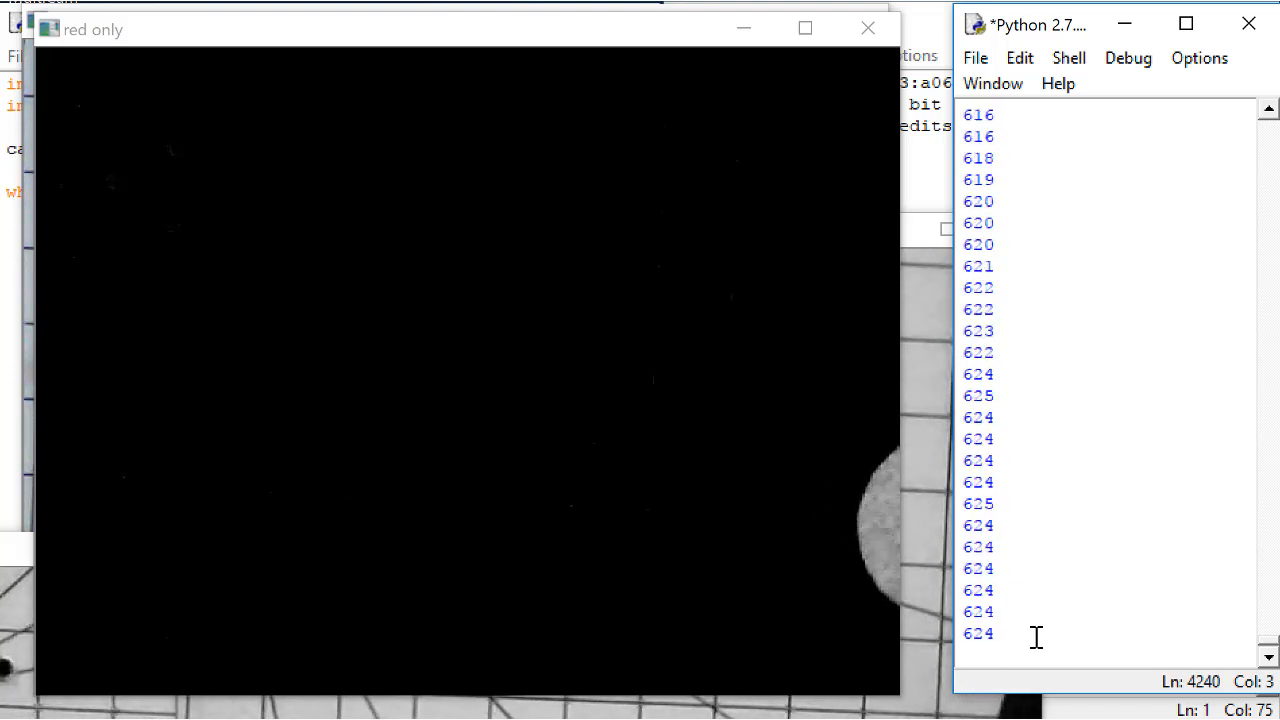